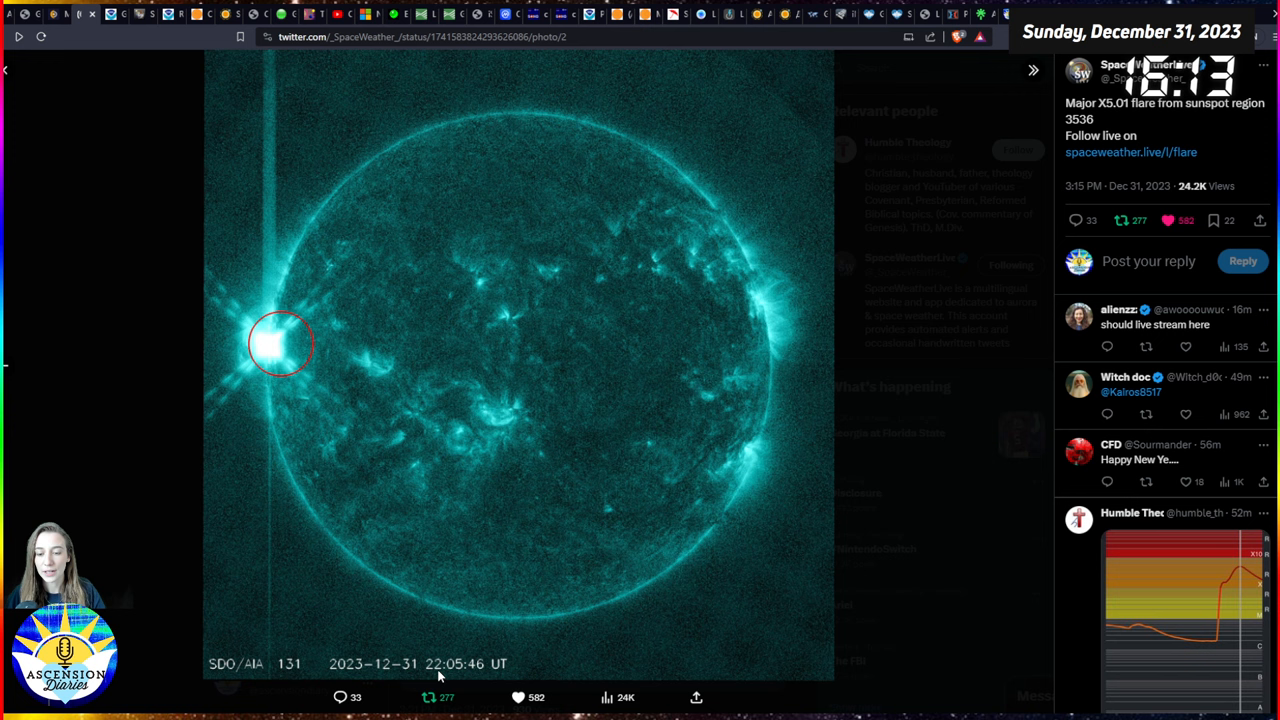
mouse_move(475, 678)
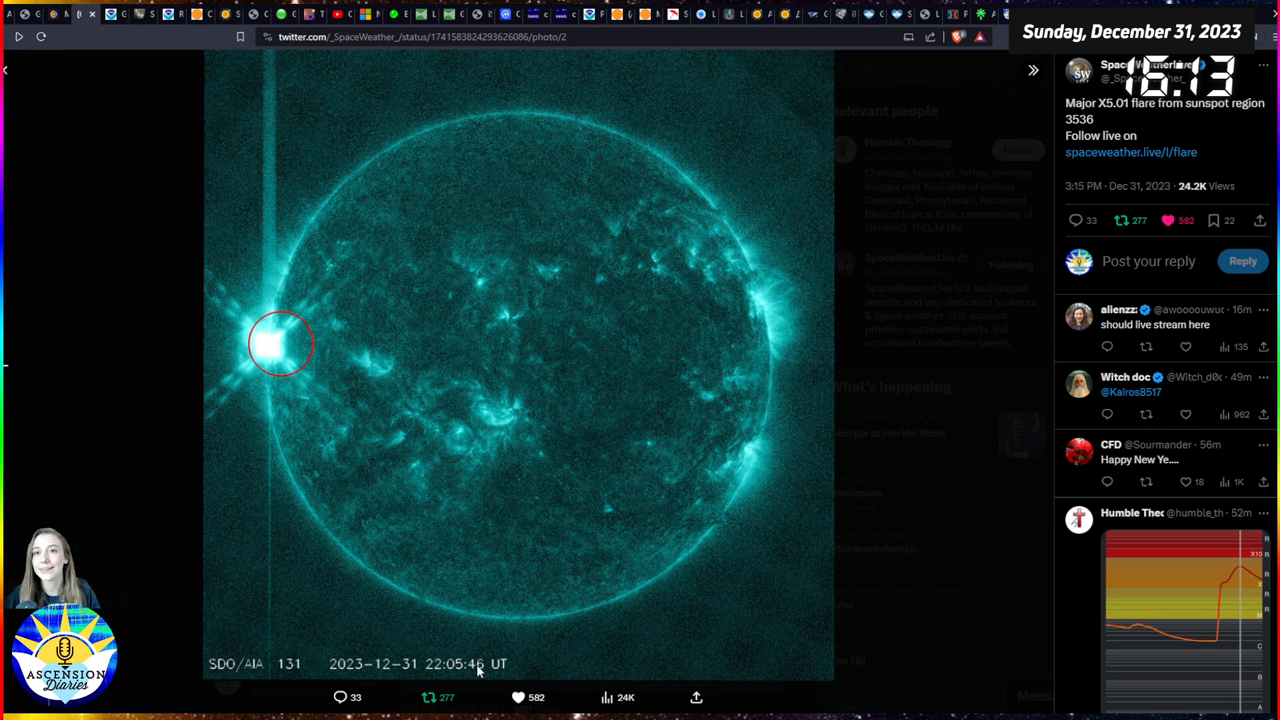
mouse_move(830, 474)
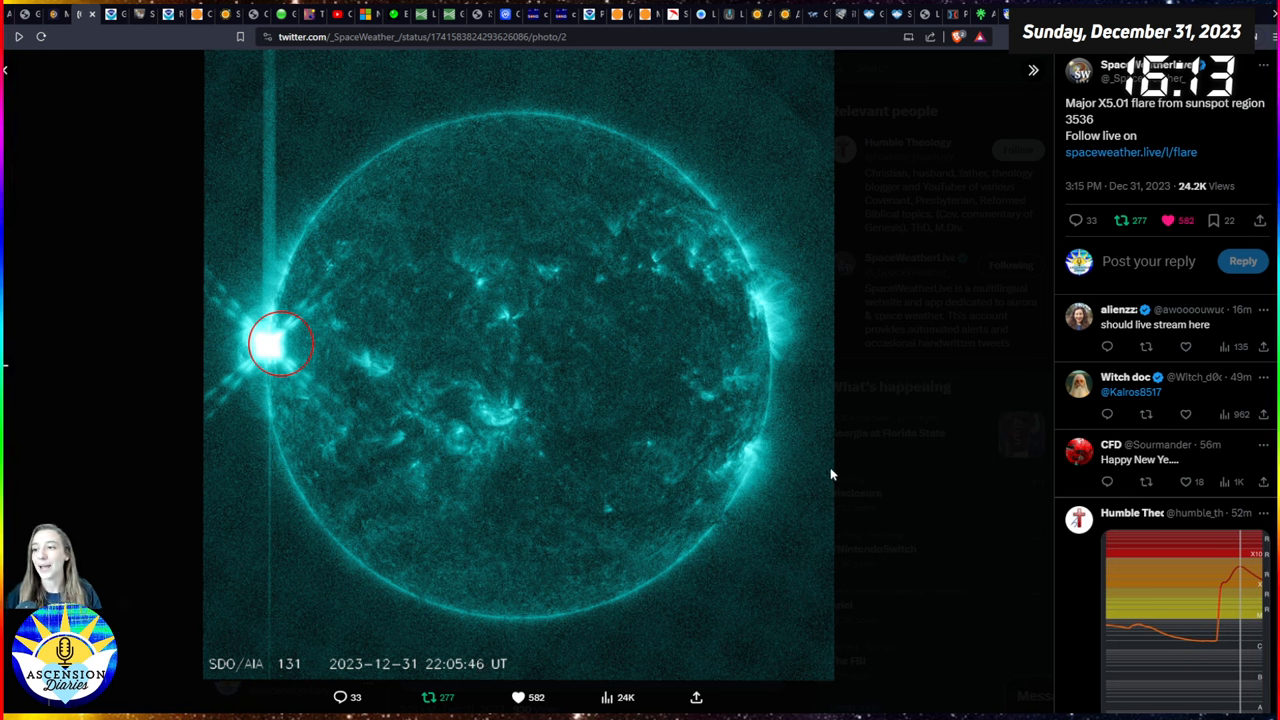
mouse_move(810, 455)
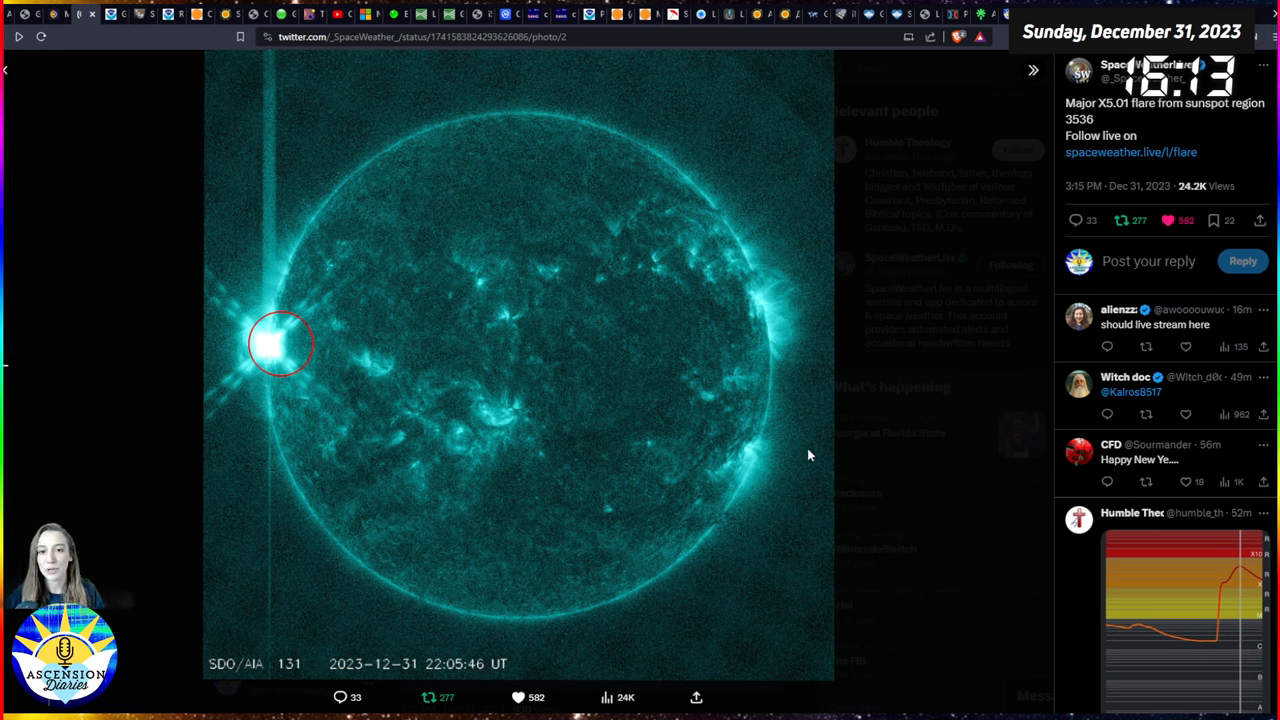
mouse_move(712, 460)
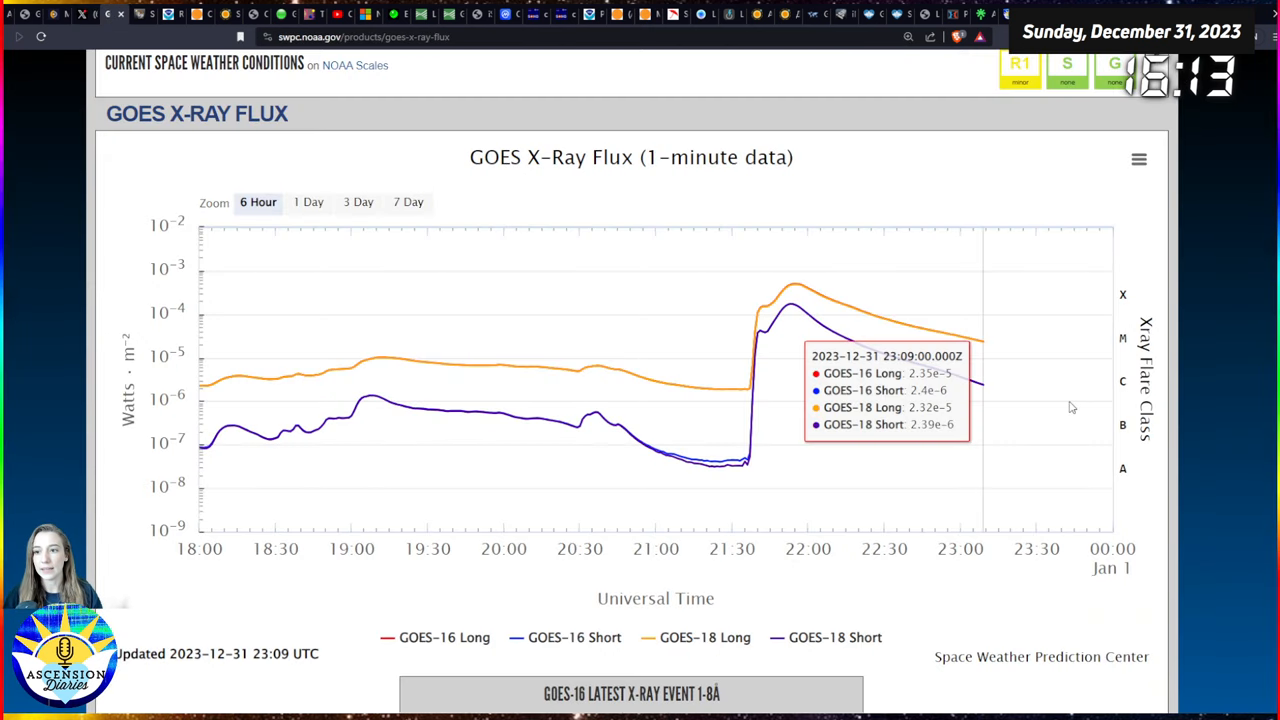
mouse_move(755, 335)
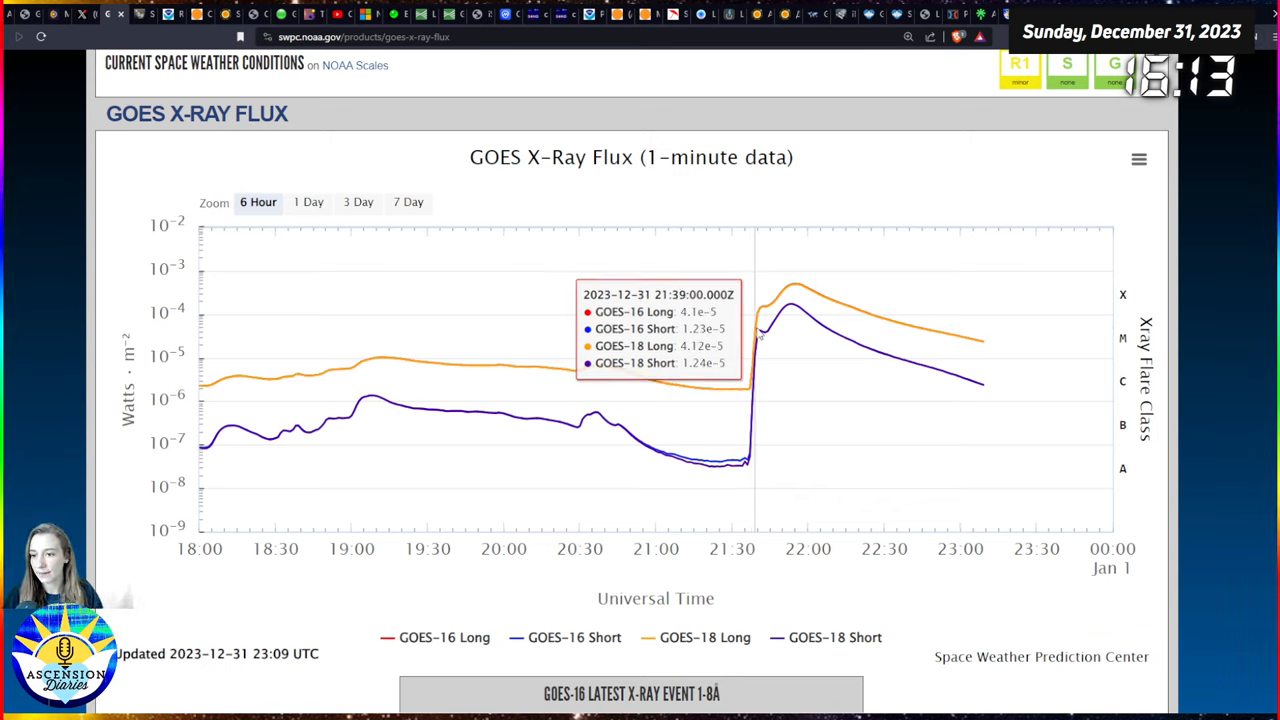
mouse_move(759, 343)
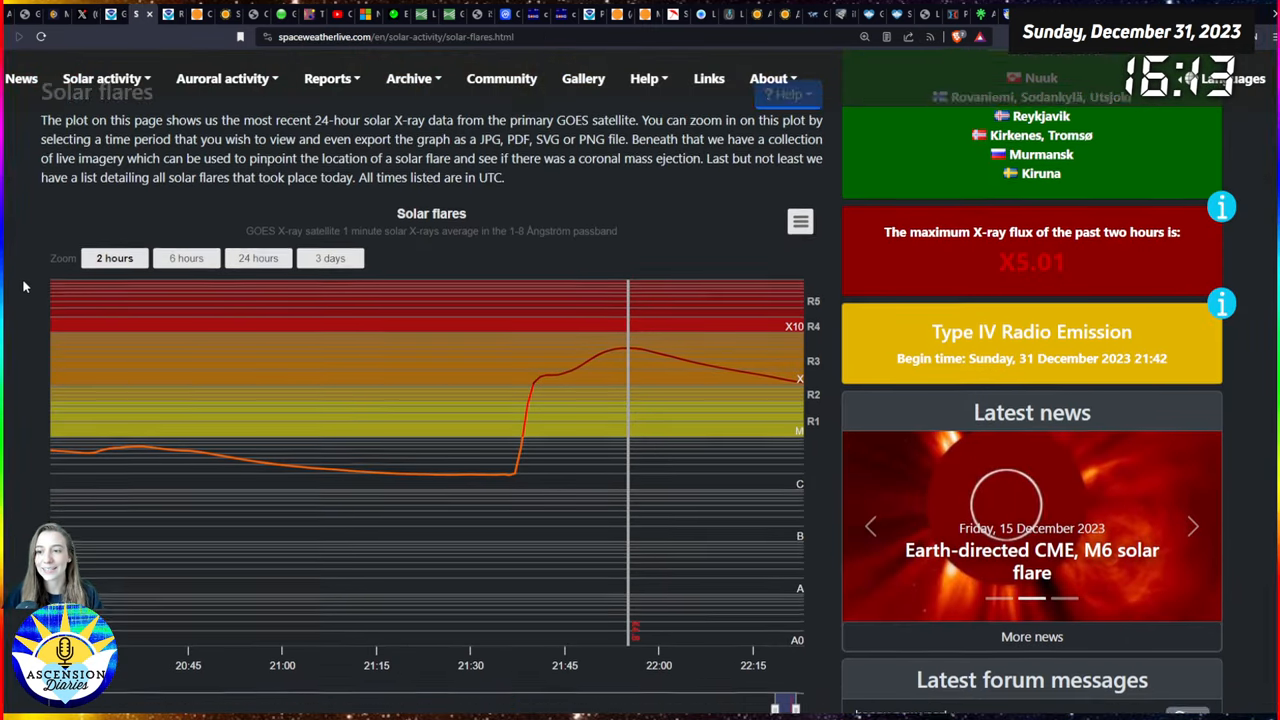
- Zoom the SpaceWeatherLive X-ray flare chart to six hours, then go to NOAA's solar wind plots
scroll("down", 3)
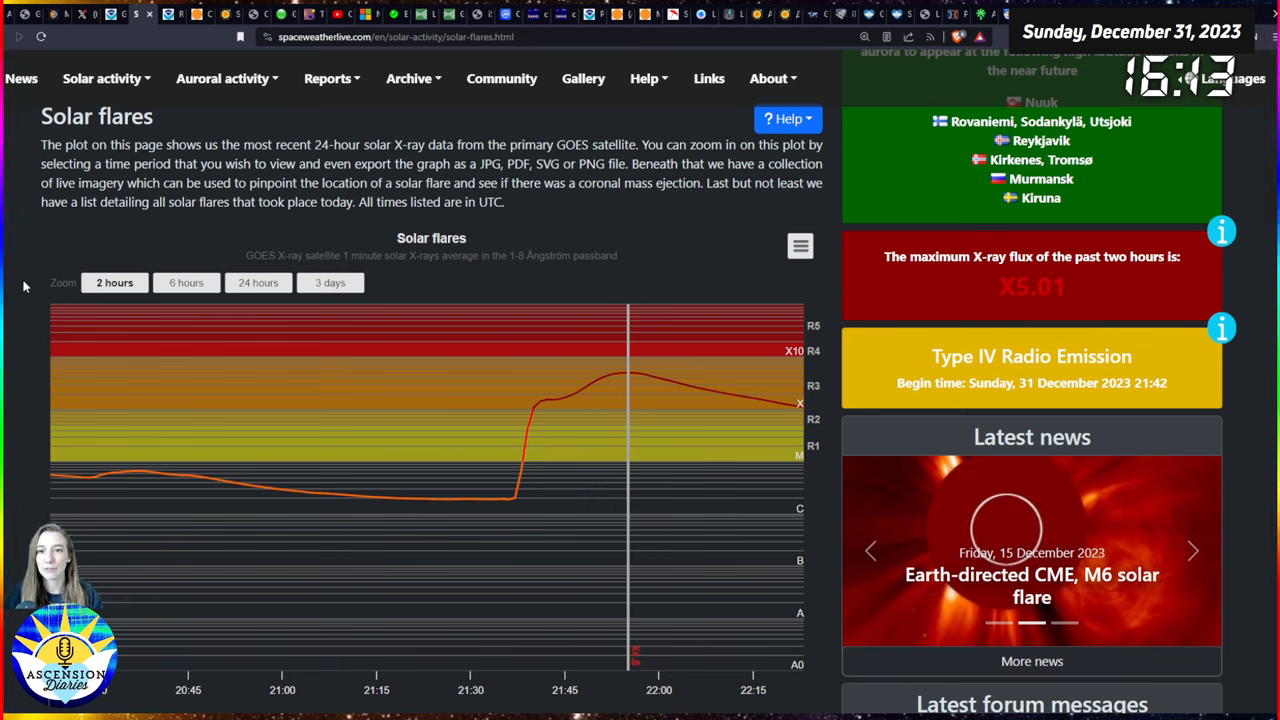
mouse_move(648, 392)
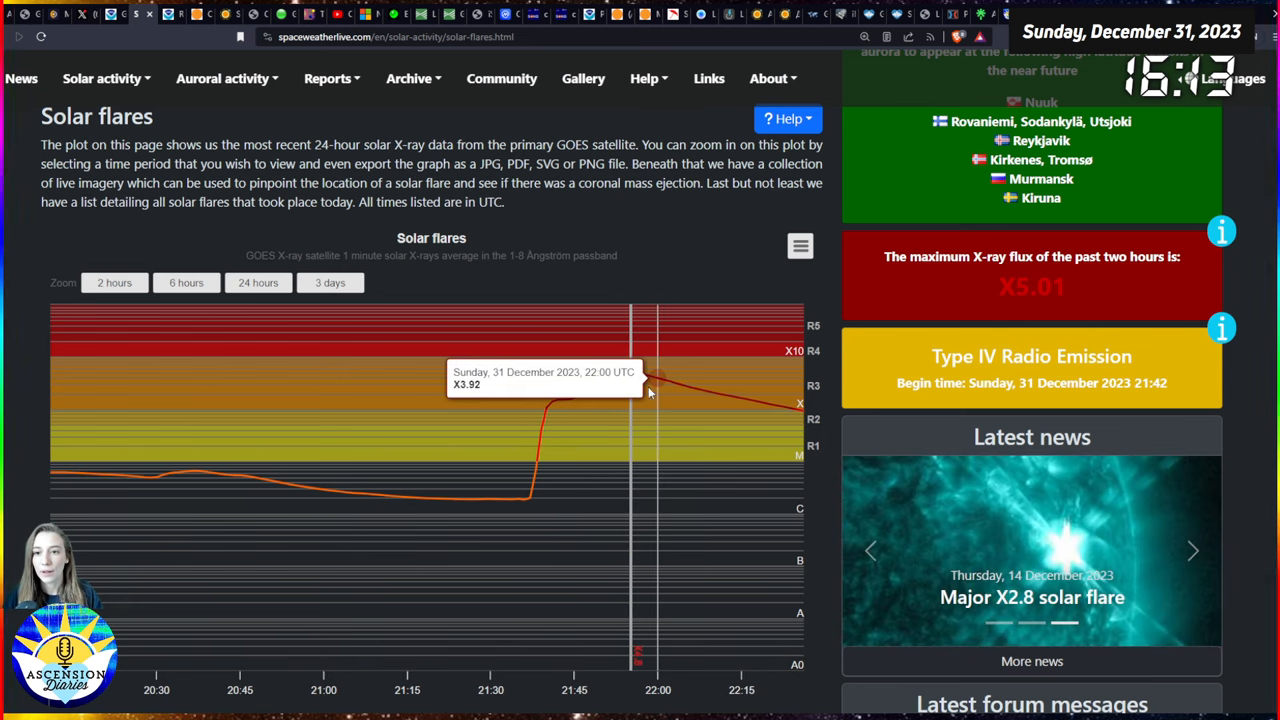
mouse_move(547, 408)
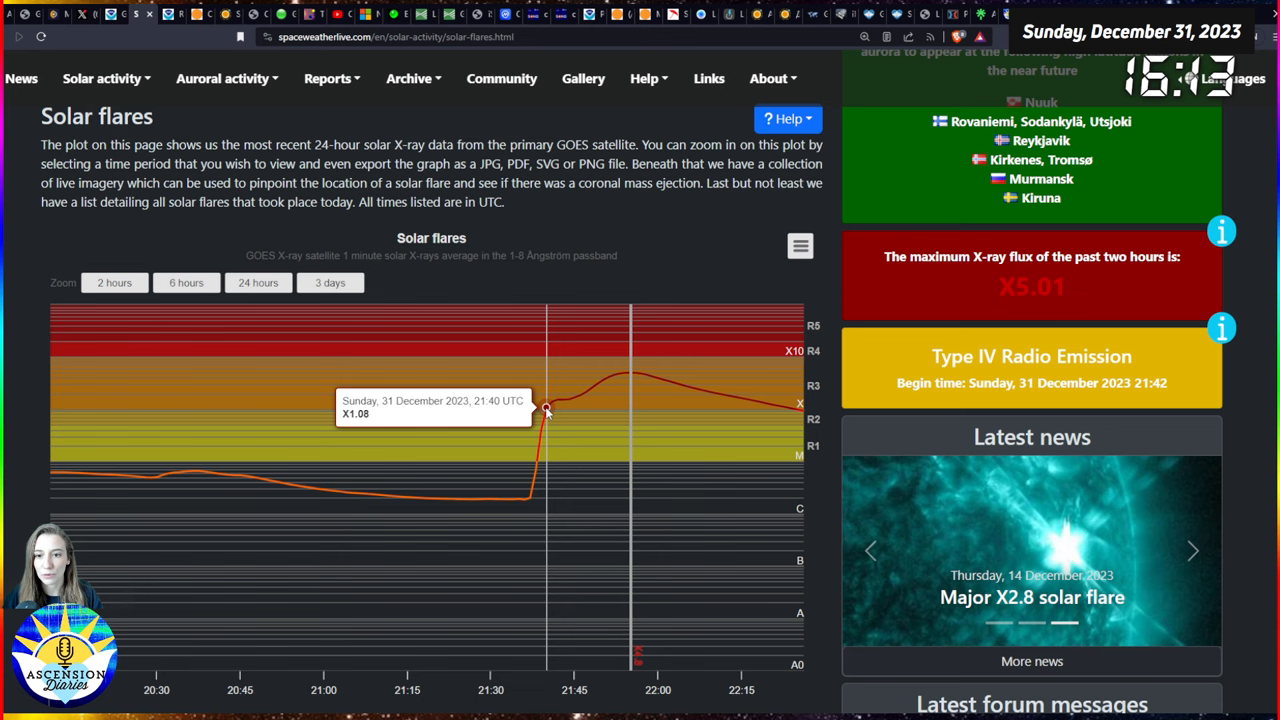
mouse_move(790, 408)
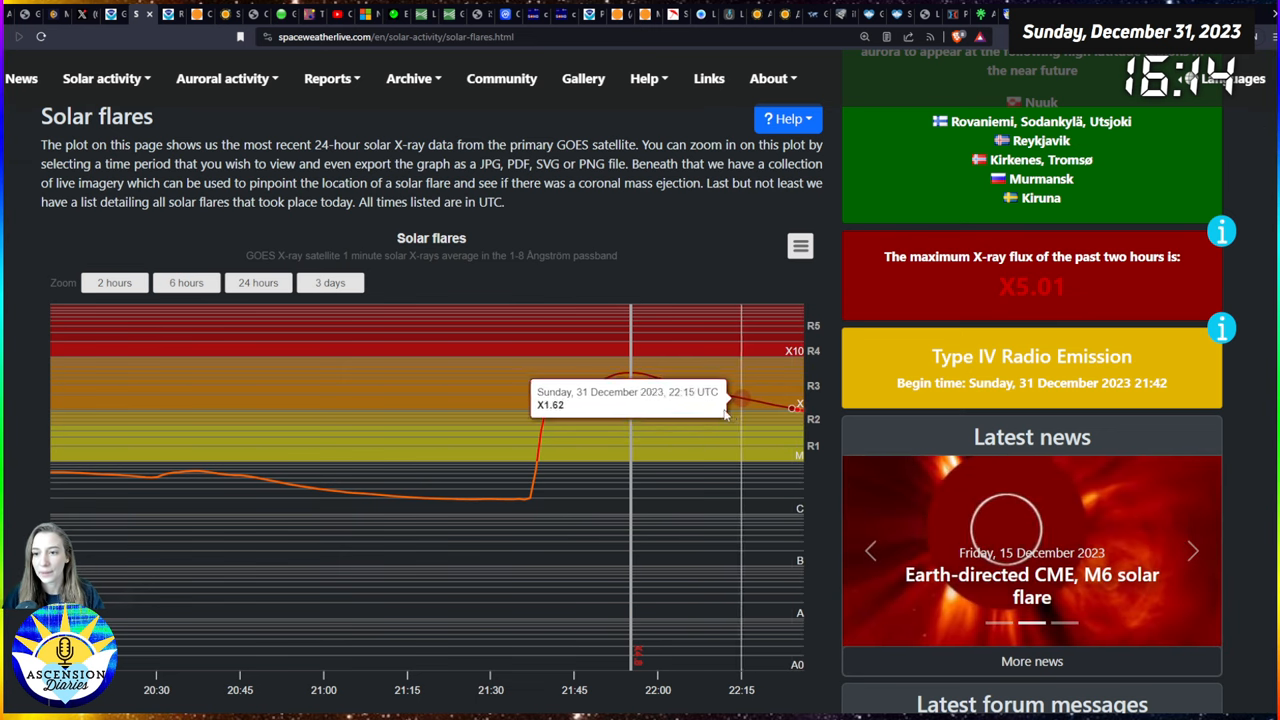
mouse_move(547, 408)
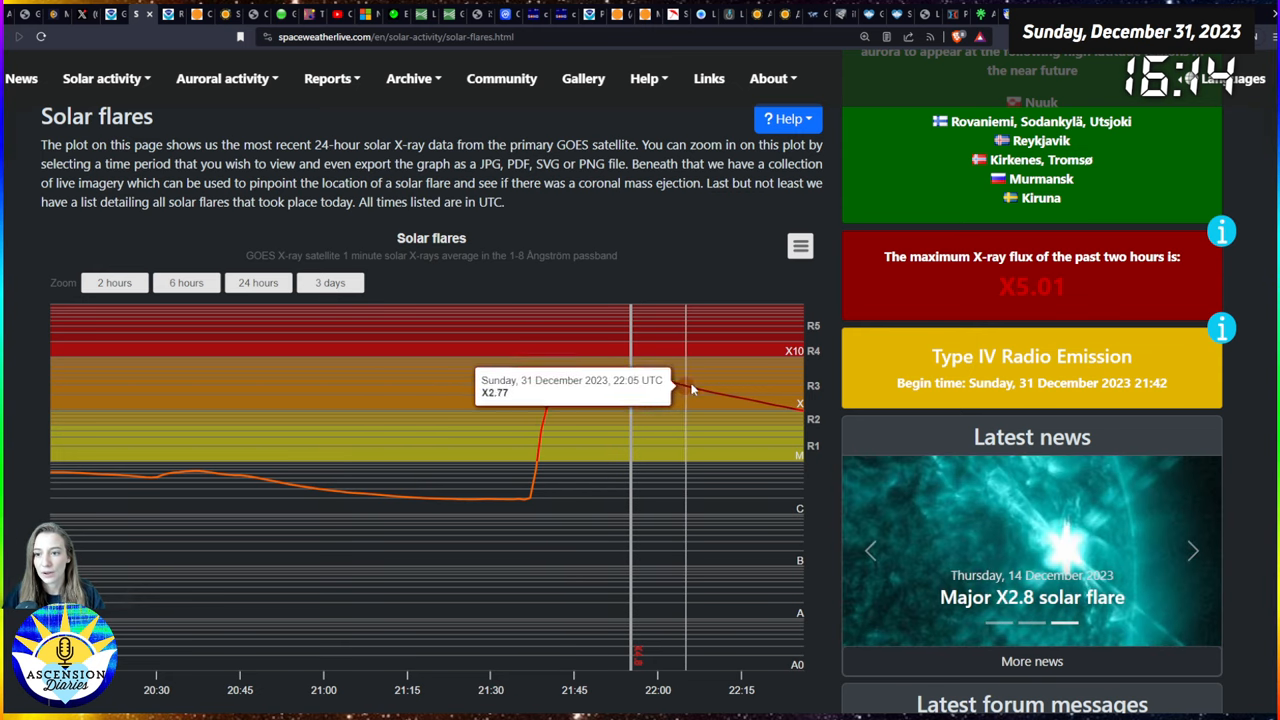
mouse_move(825, 414)
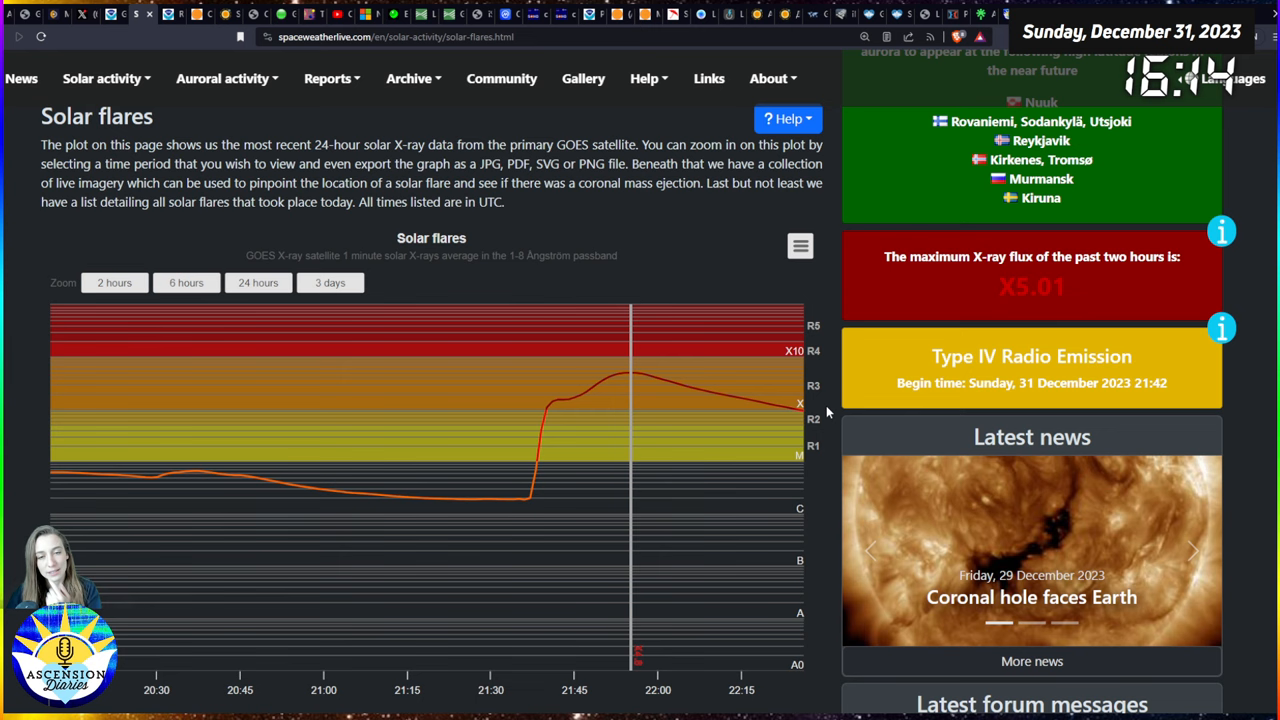
mouse_move(822, 402)
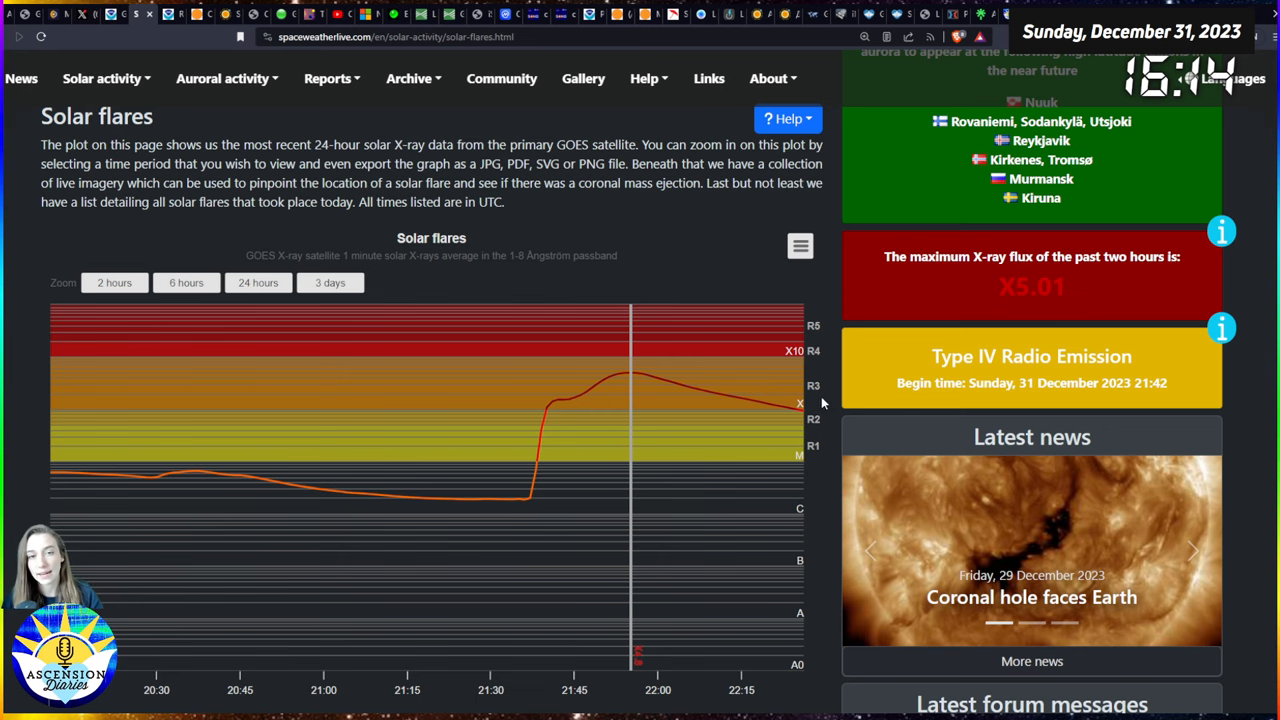
scroll("down", 3)
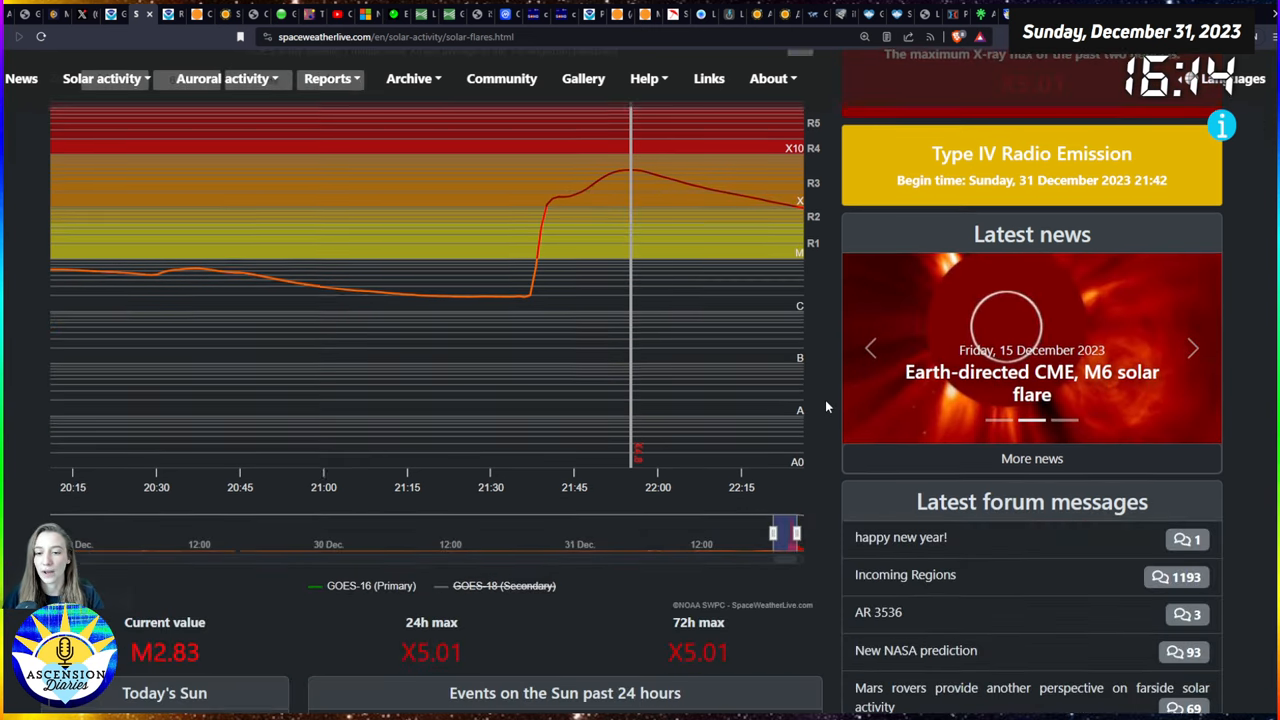
scroll("up", 3)
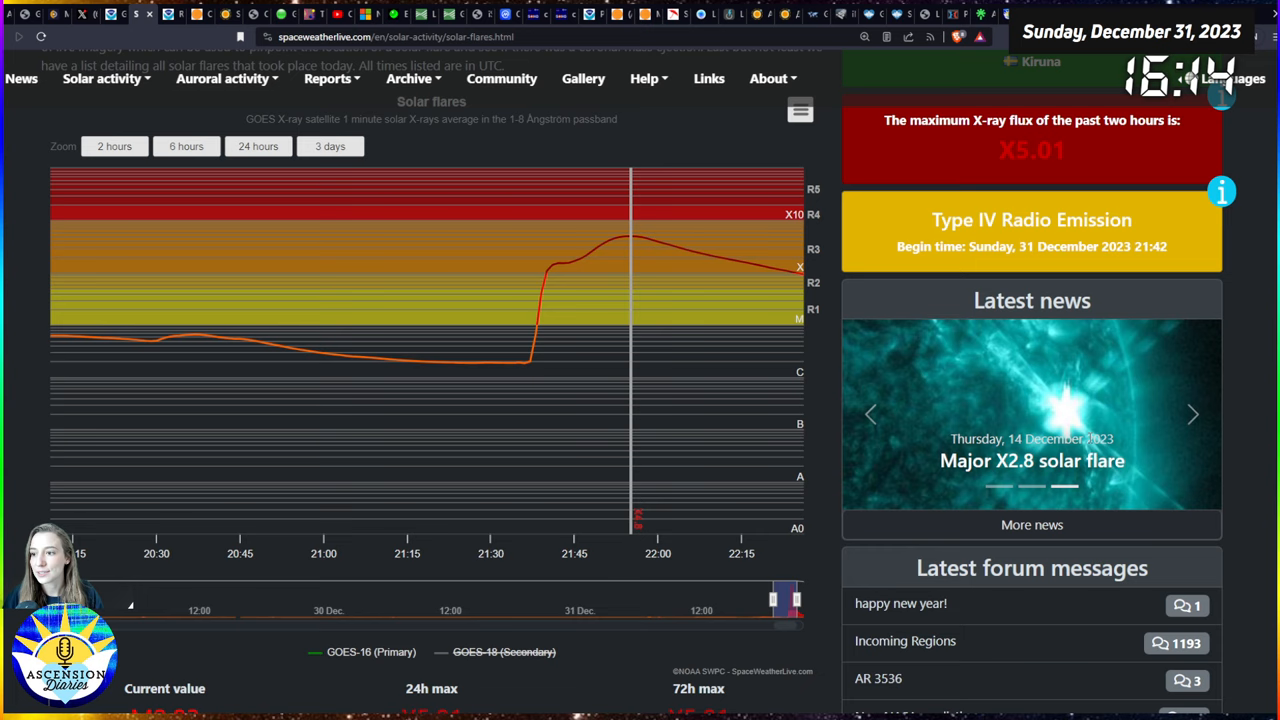
mouse_move(941, 389)
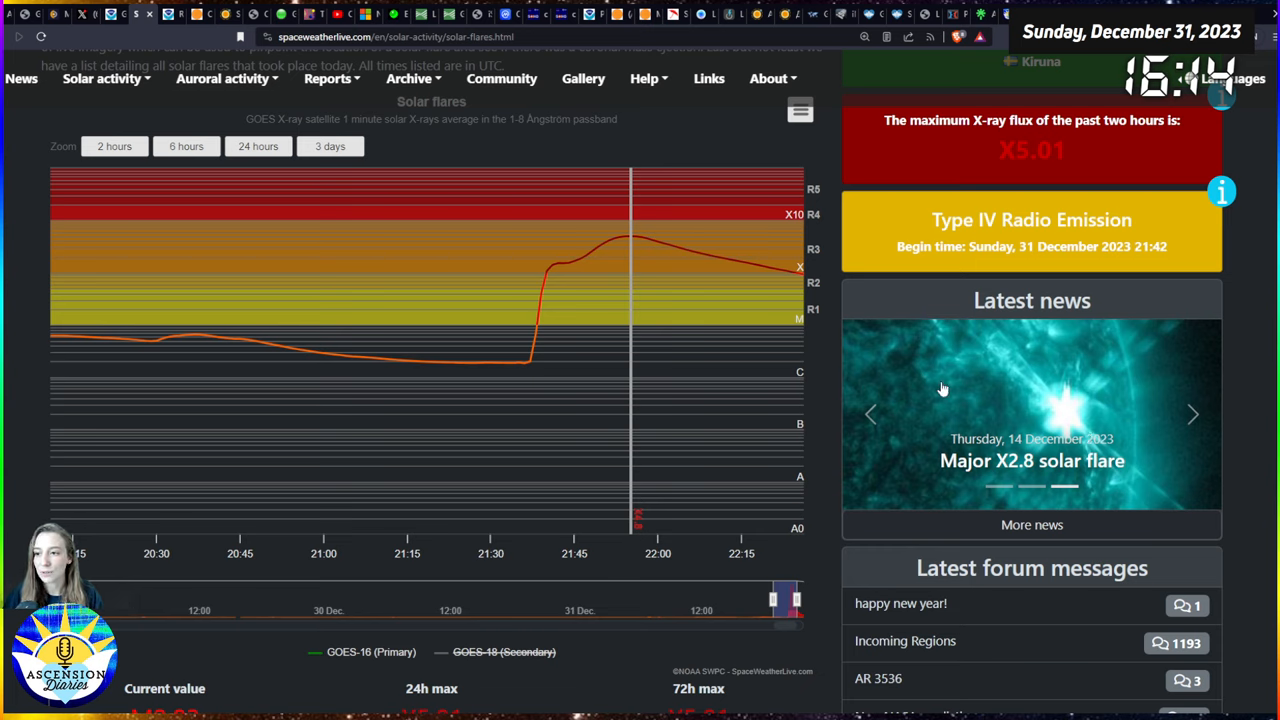
mouse_move(1105, 423)
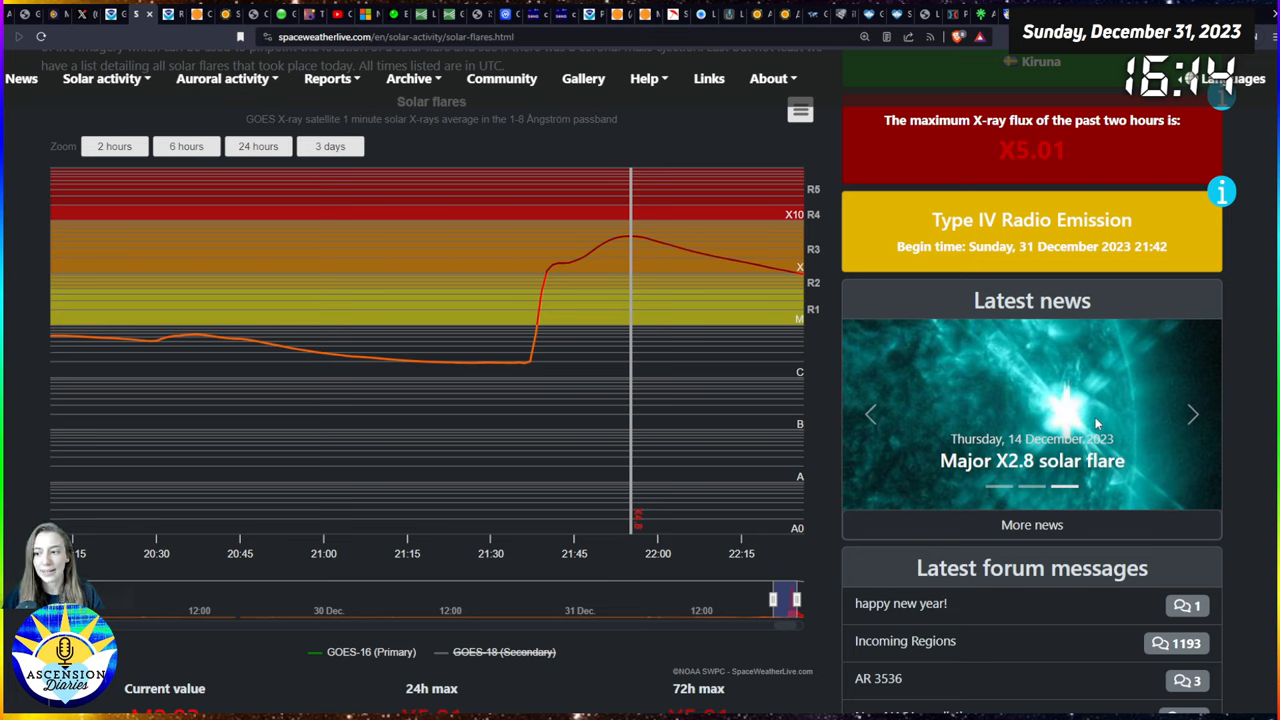
mouse_move(603, 252)
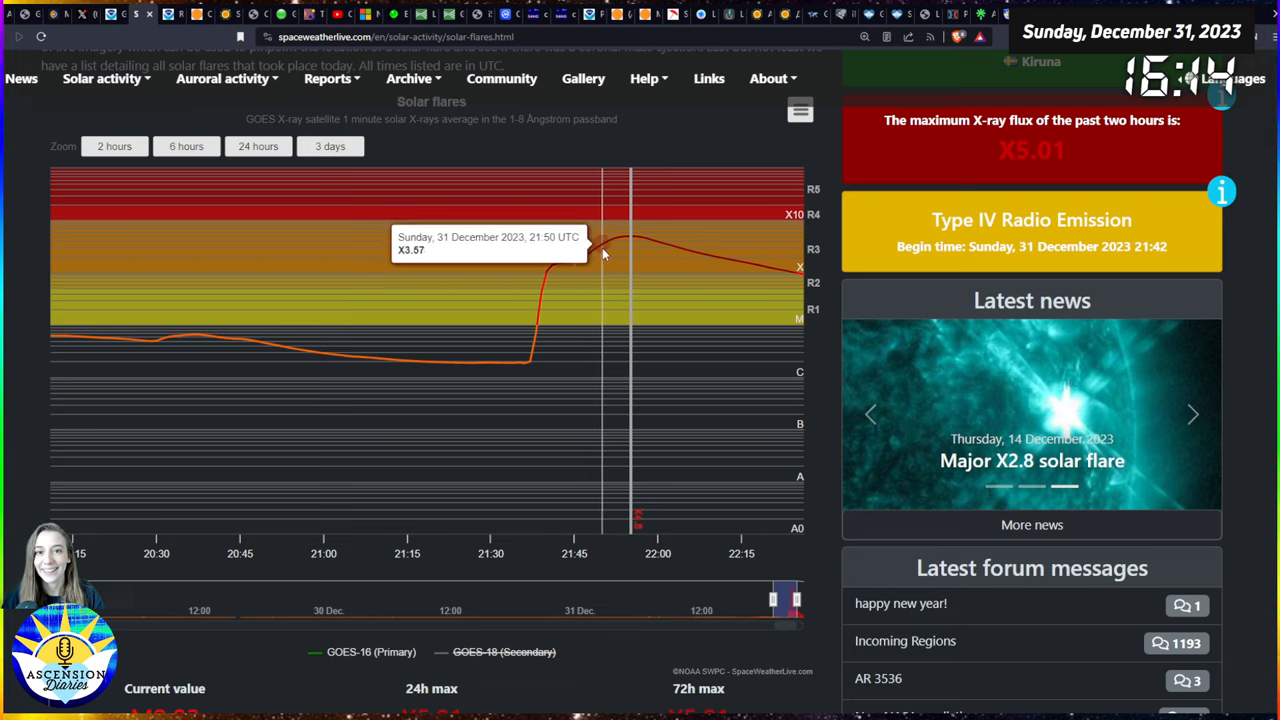
mouse_move(631, 240)
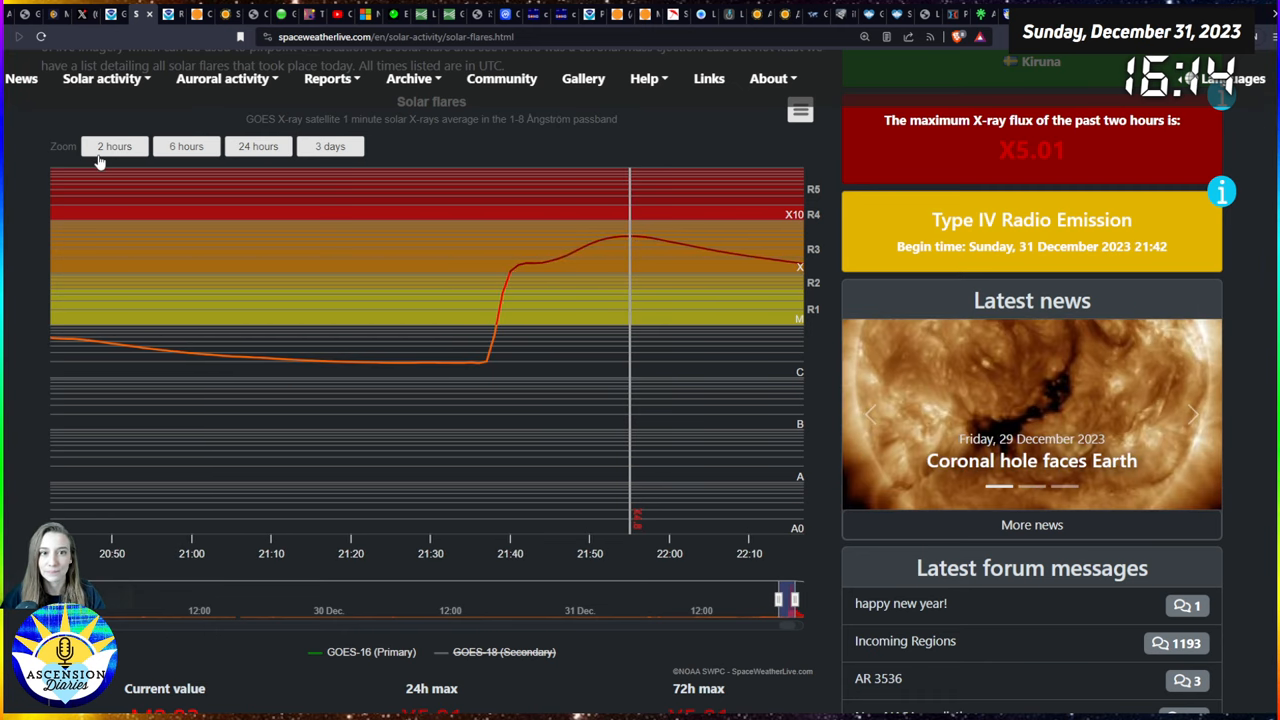
mouse_move(642, 245)
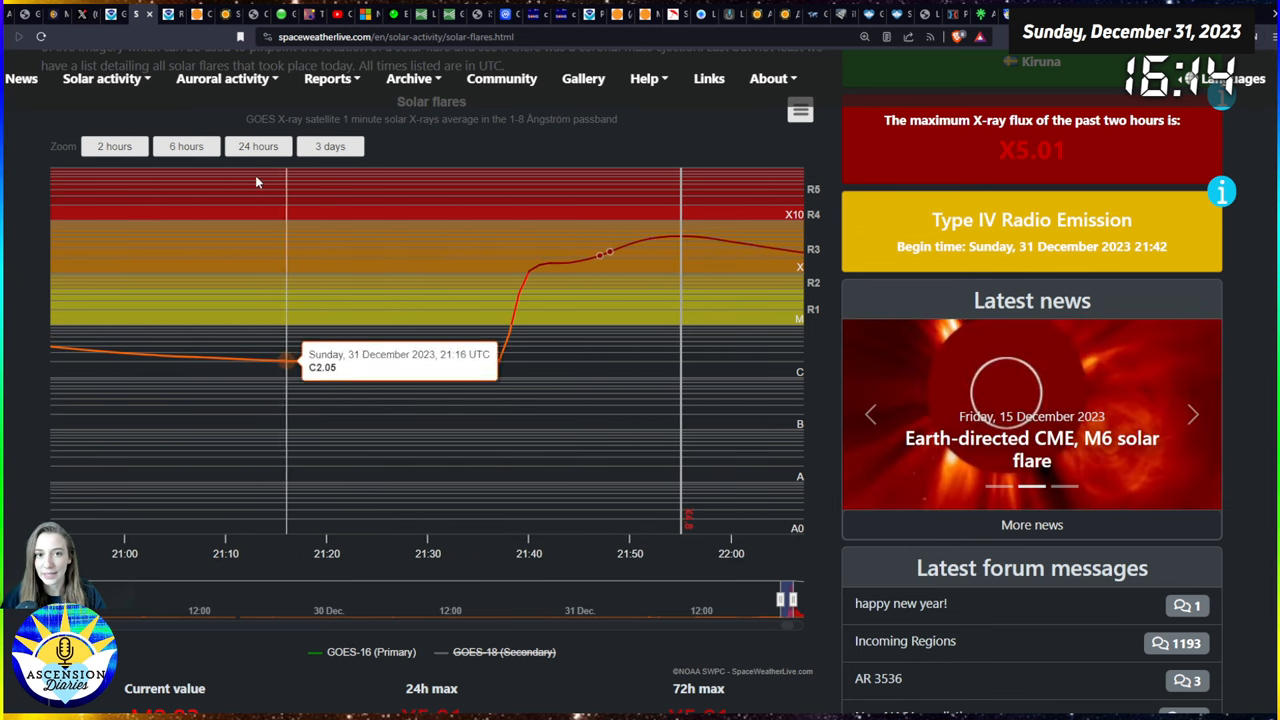
left_click(186, 146)
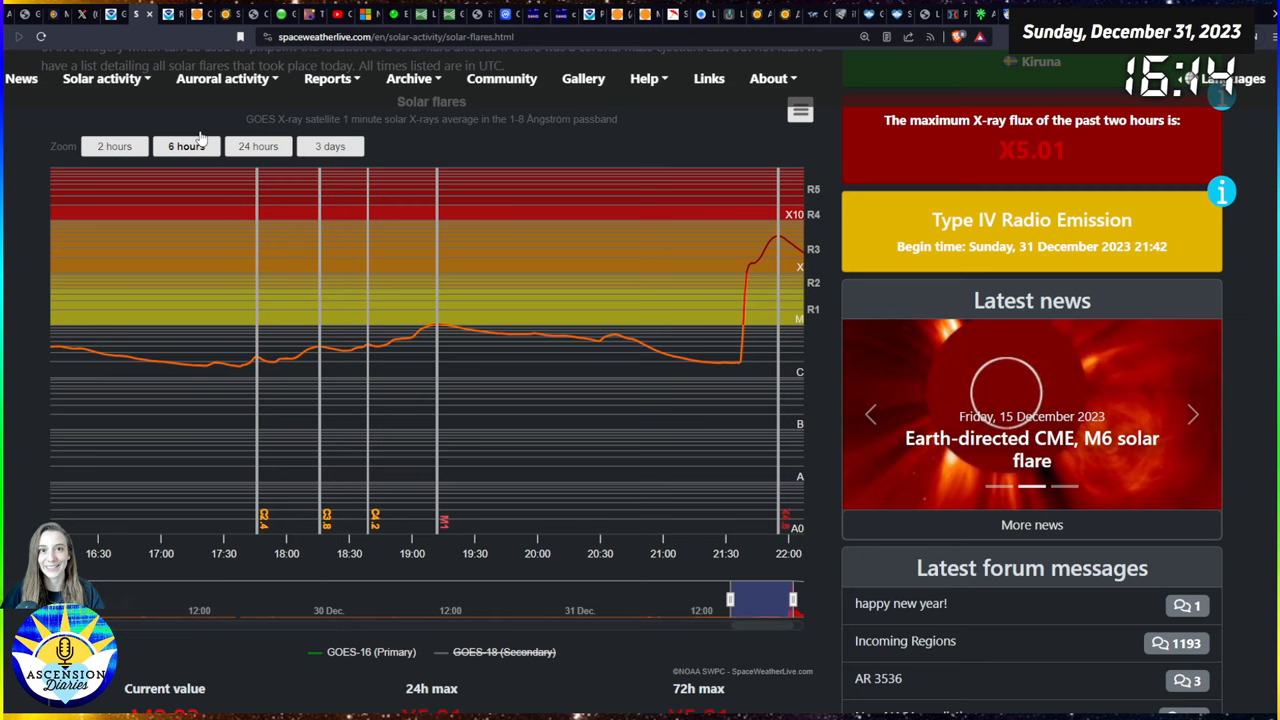
left_click(1193, 414)
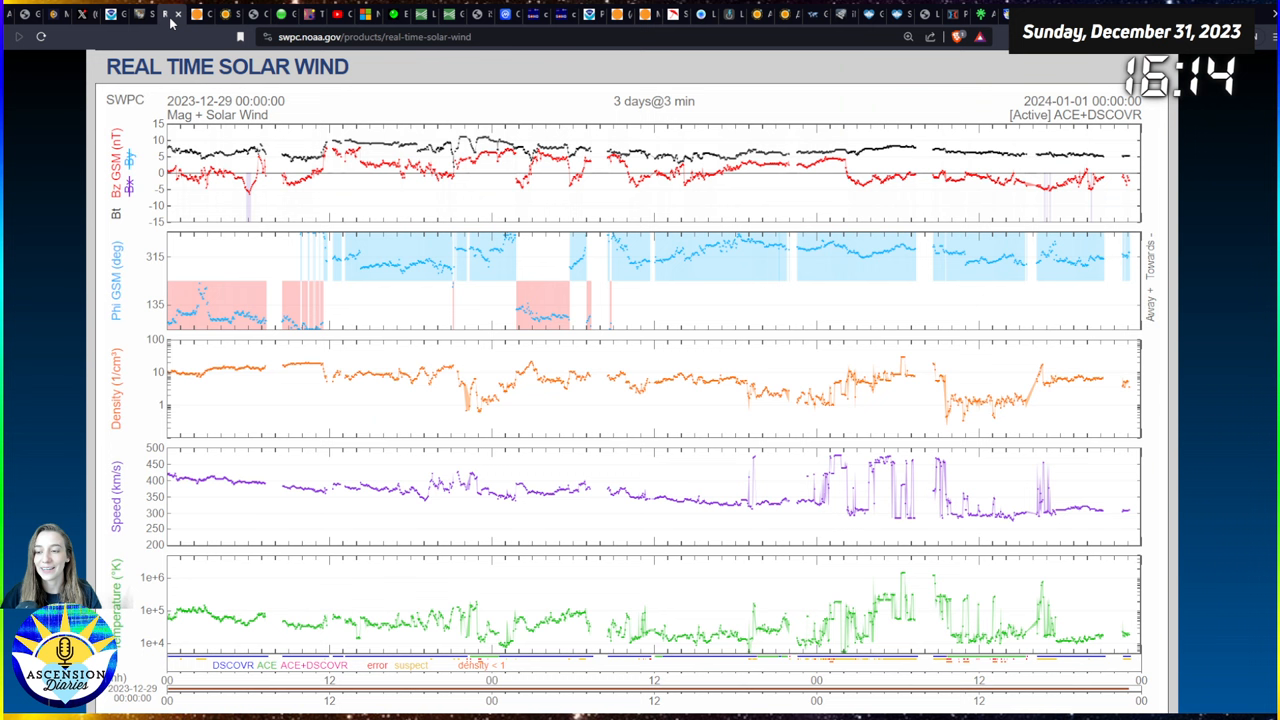
mouse_move(35, 239)
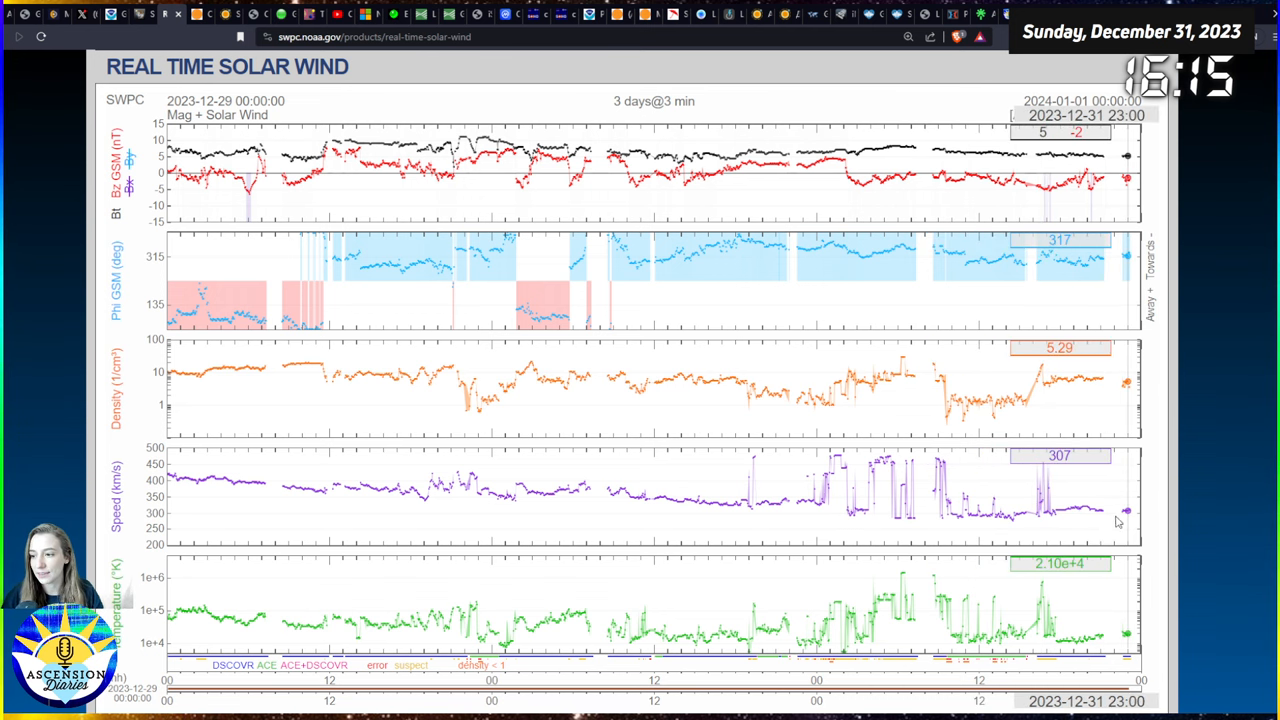
mouse_move(1085, 500)
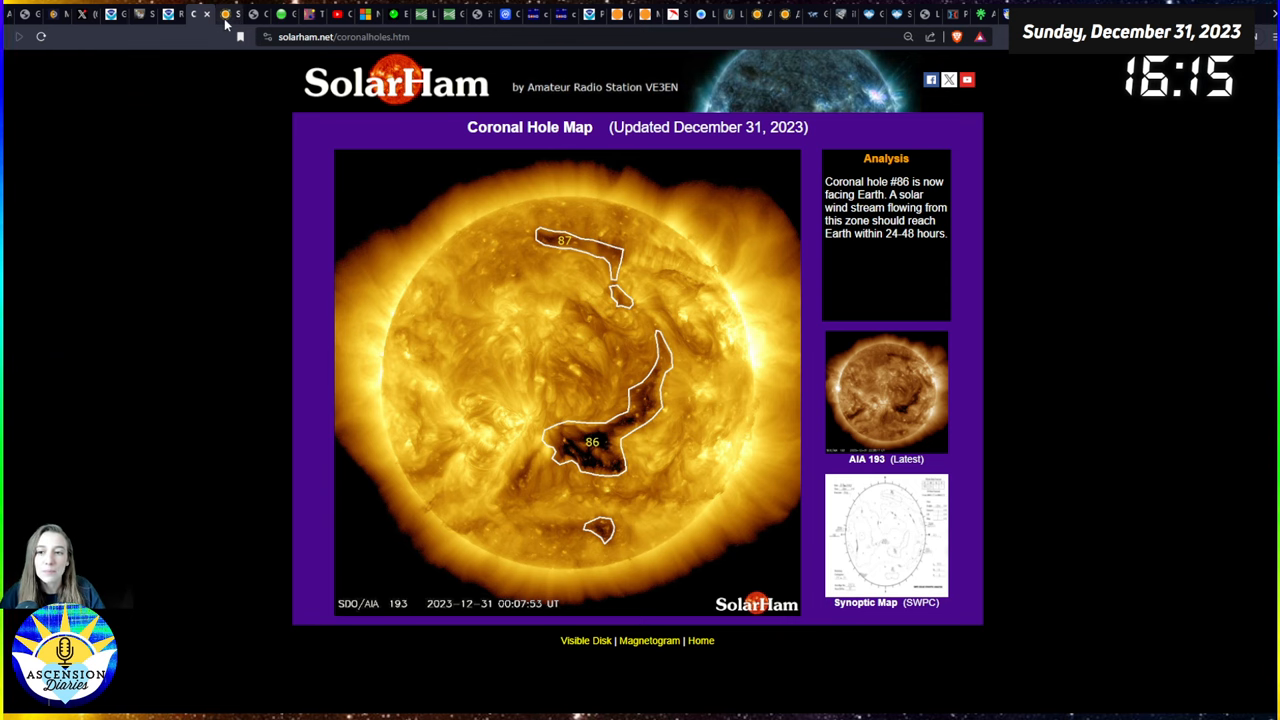
- Switch from NOAA's solar wind plots to the sosrff.tsu.ru spectrogram page
left_click(205, 14)
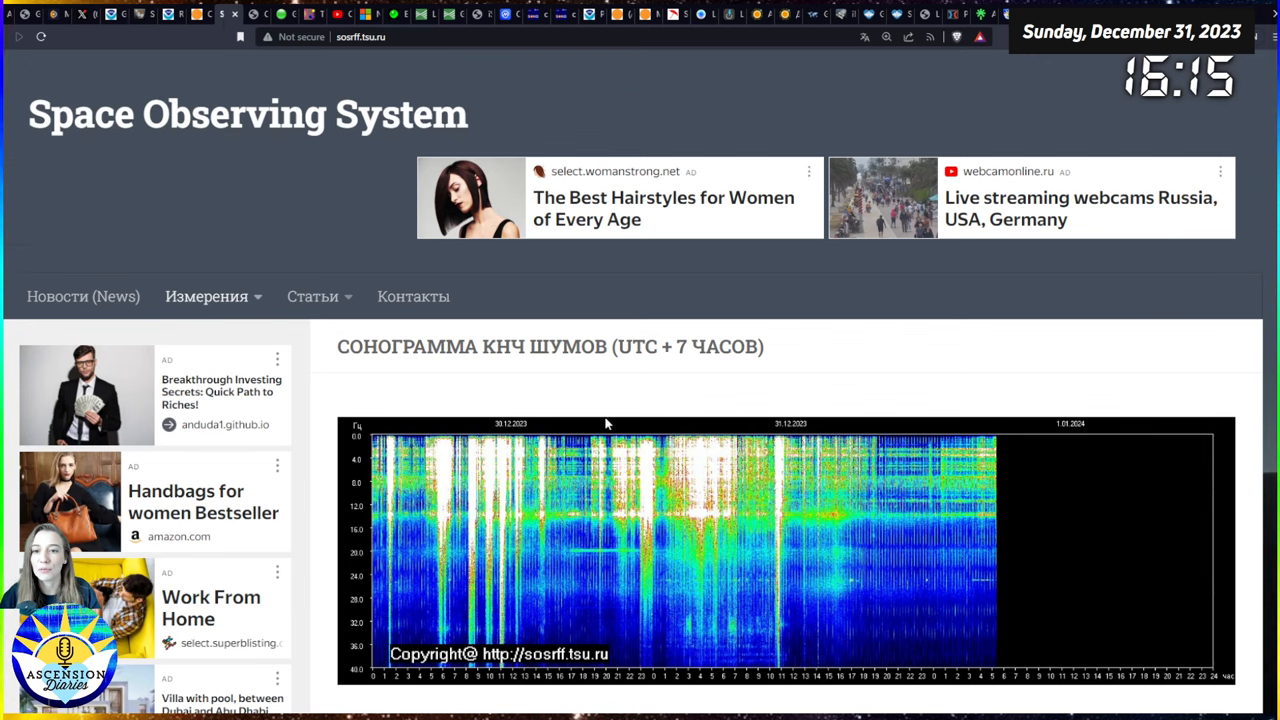
- Scroll down to see the full ELF noise sonogram for 30.12.2023–1.01.2024
scroll("down", 3)
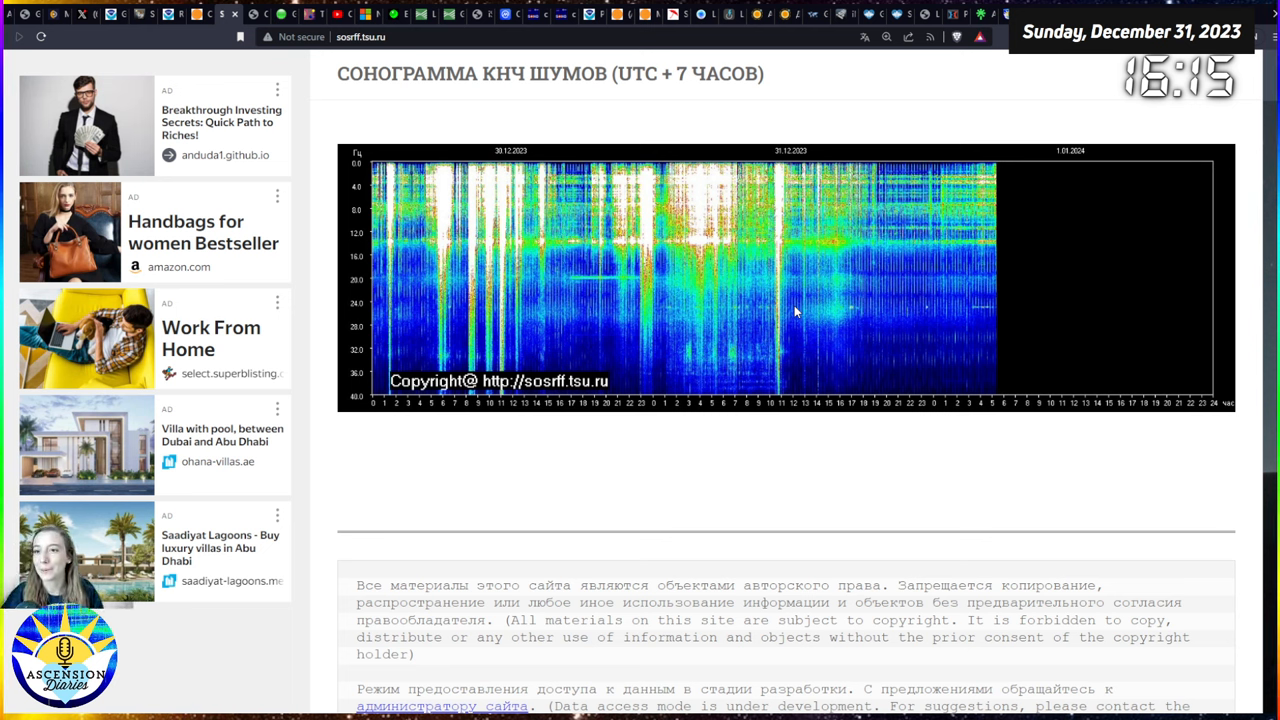
mouse_move(882, 327)
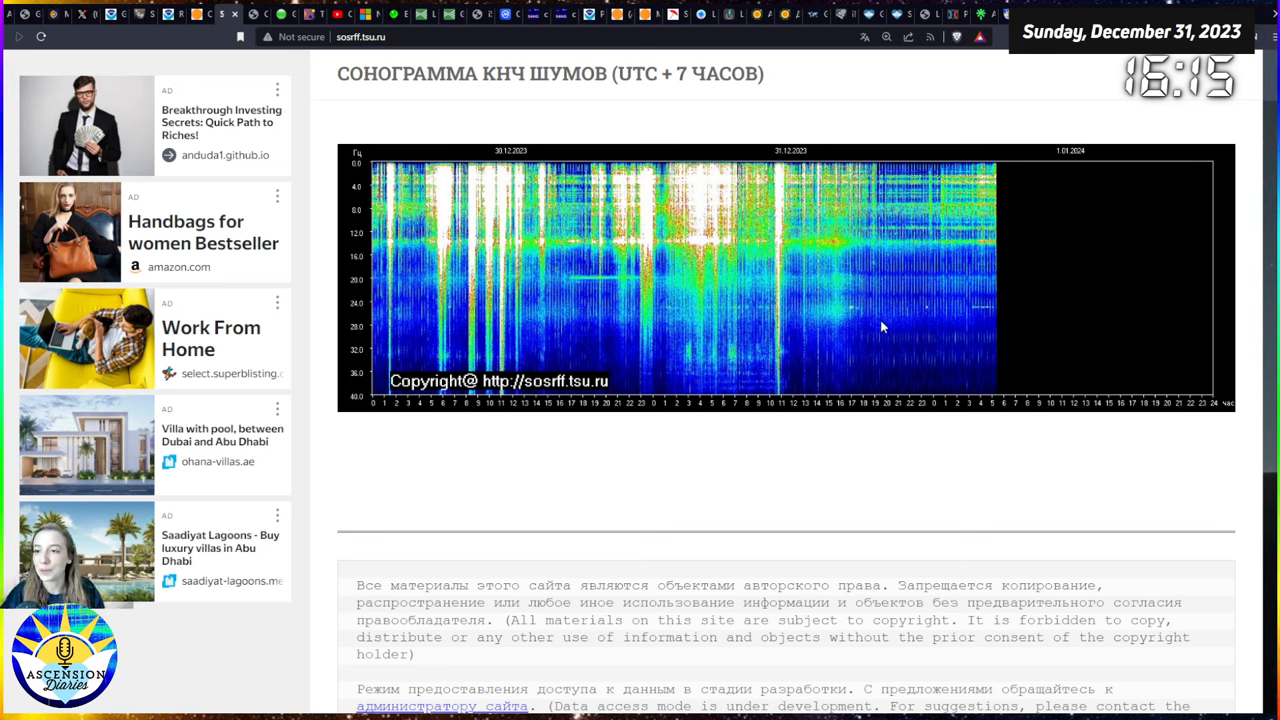
mouse_move(827, 267)
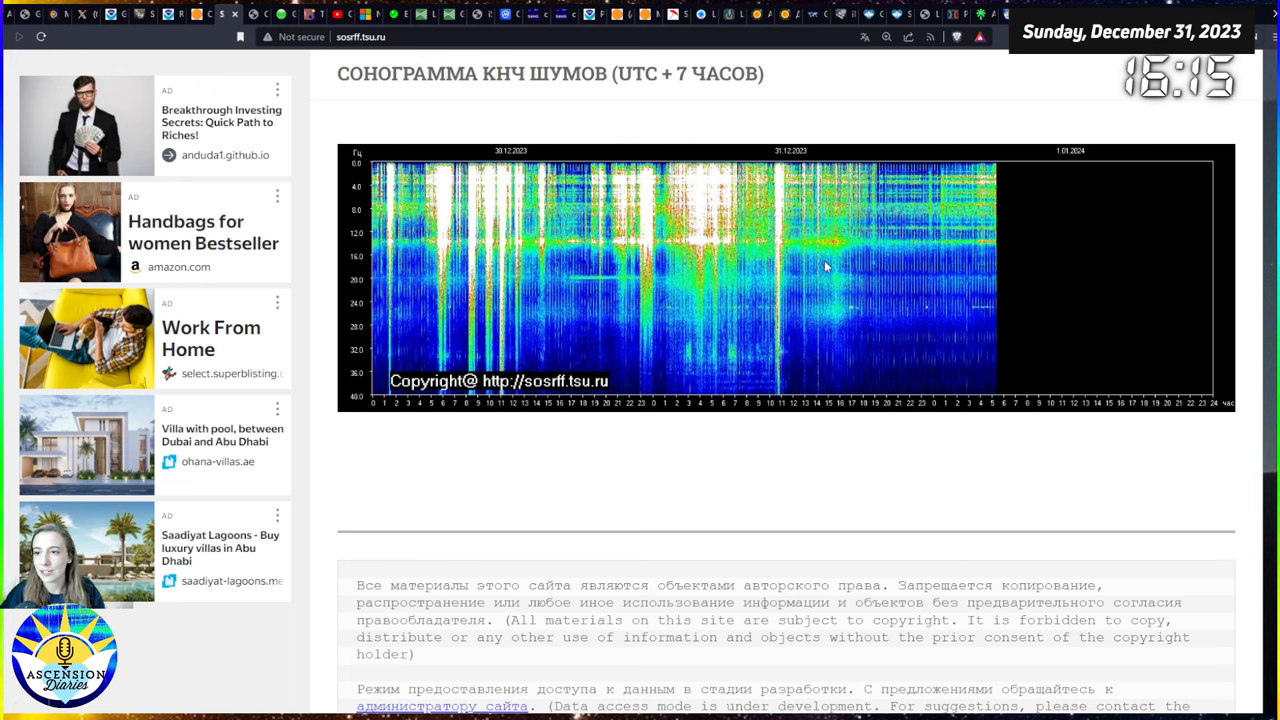
mouse_move(755, 383)
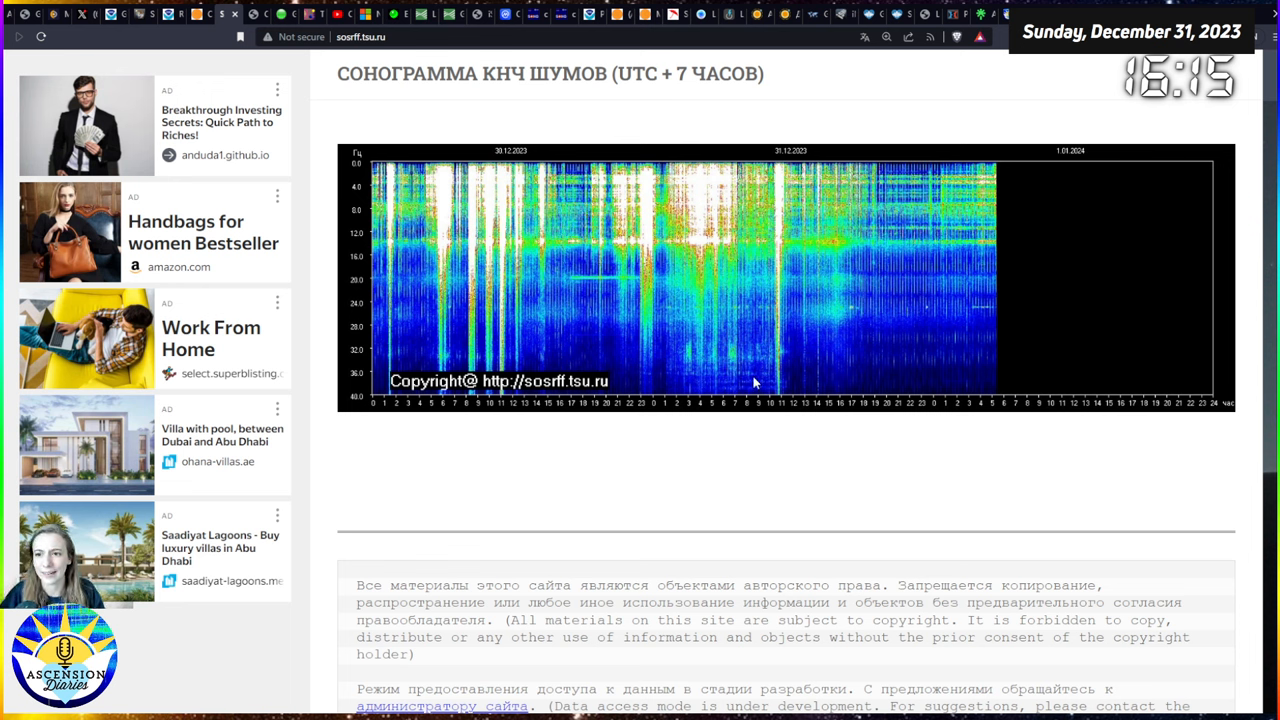
mouse_move(987, 224)
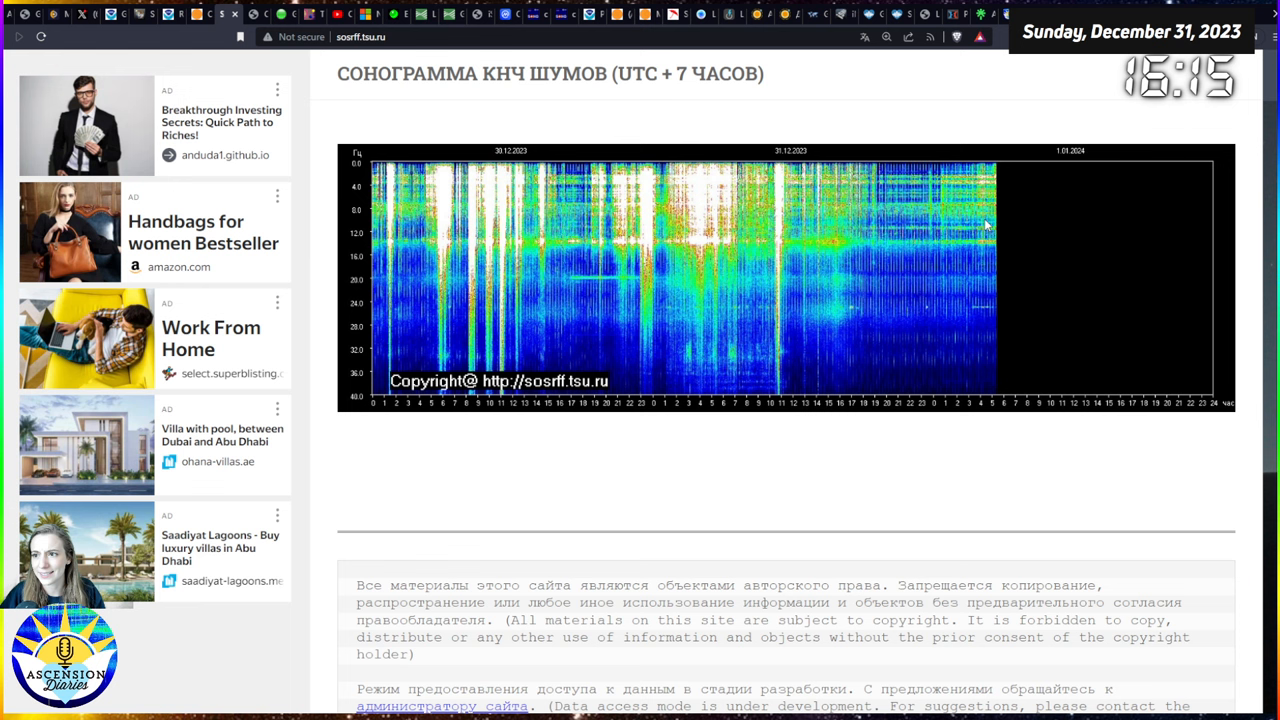
mouse_move(475, 225)
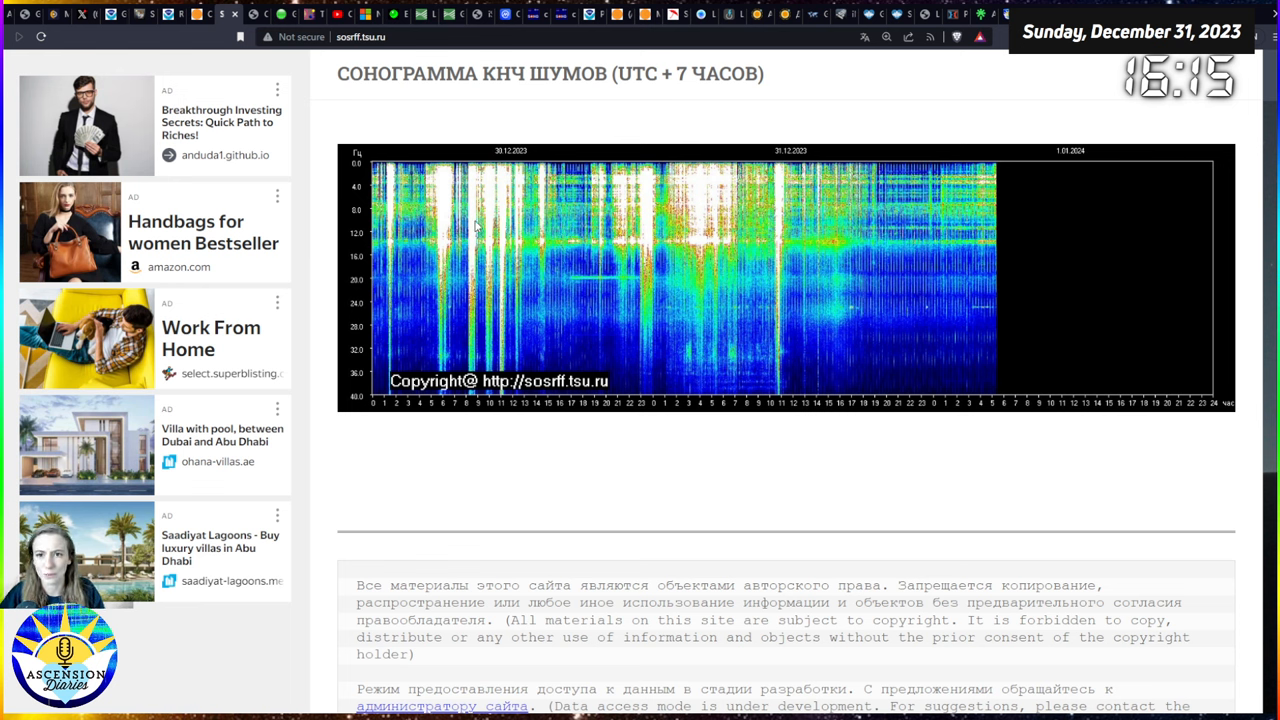
mouse_move(930, 325)
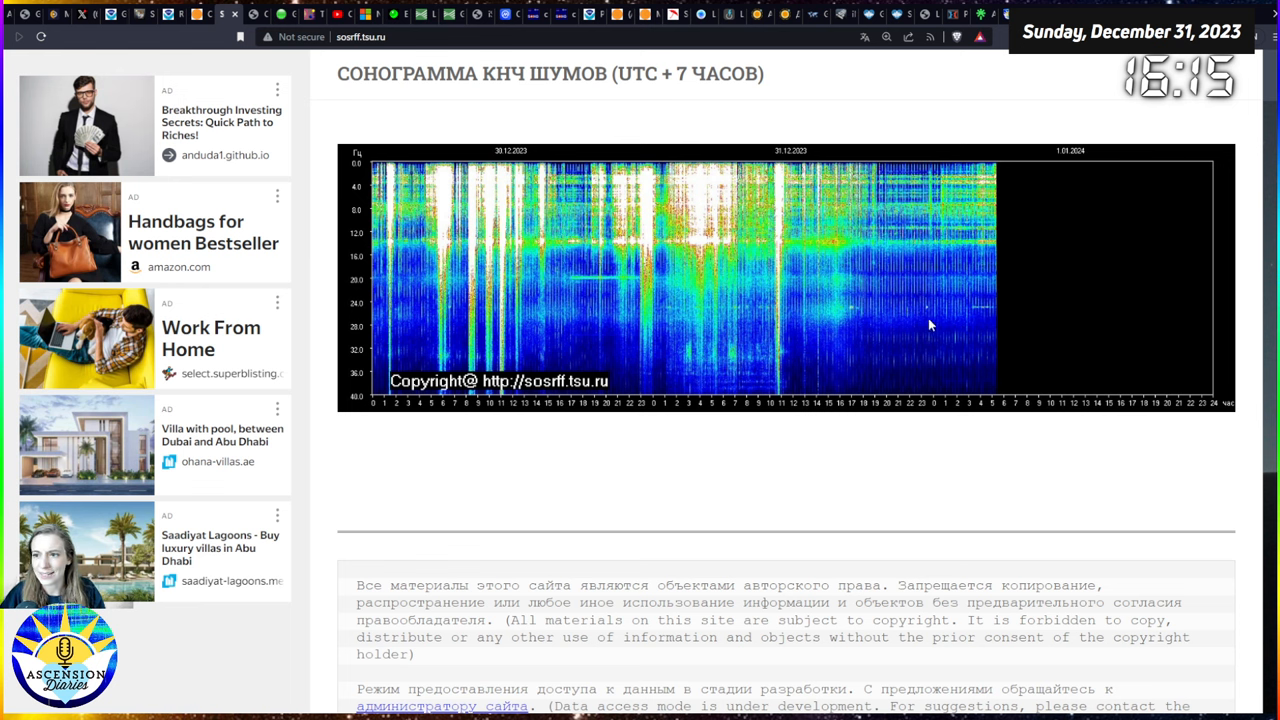
mouse_move(833, 297)
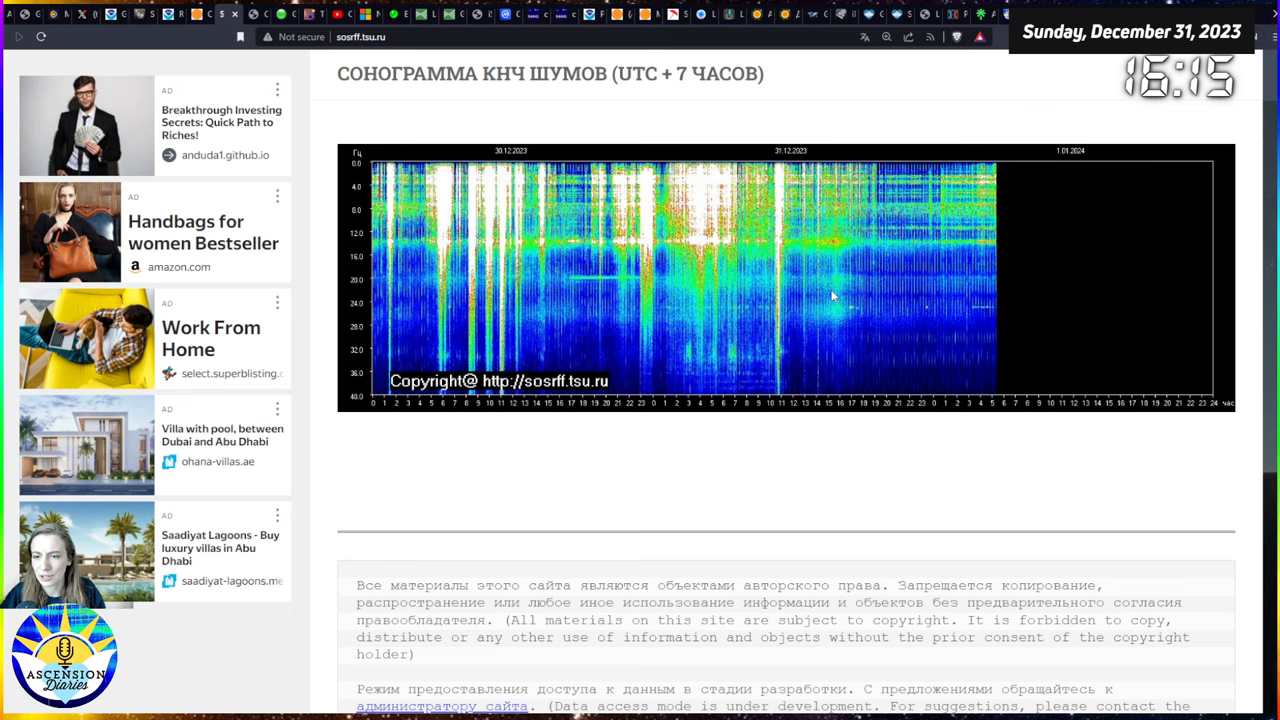
mouse_move(1030, 295)
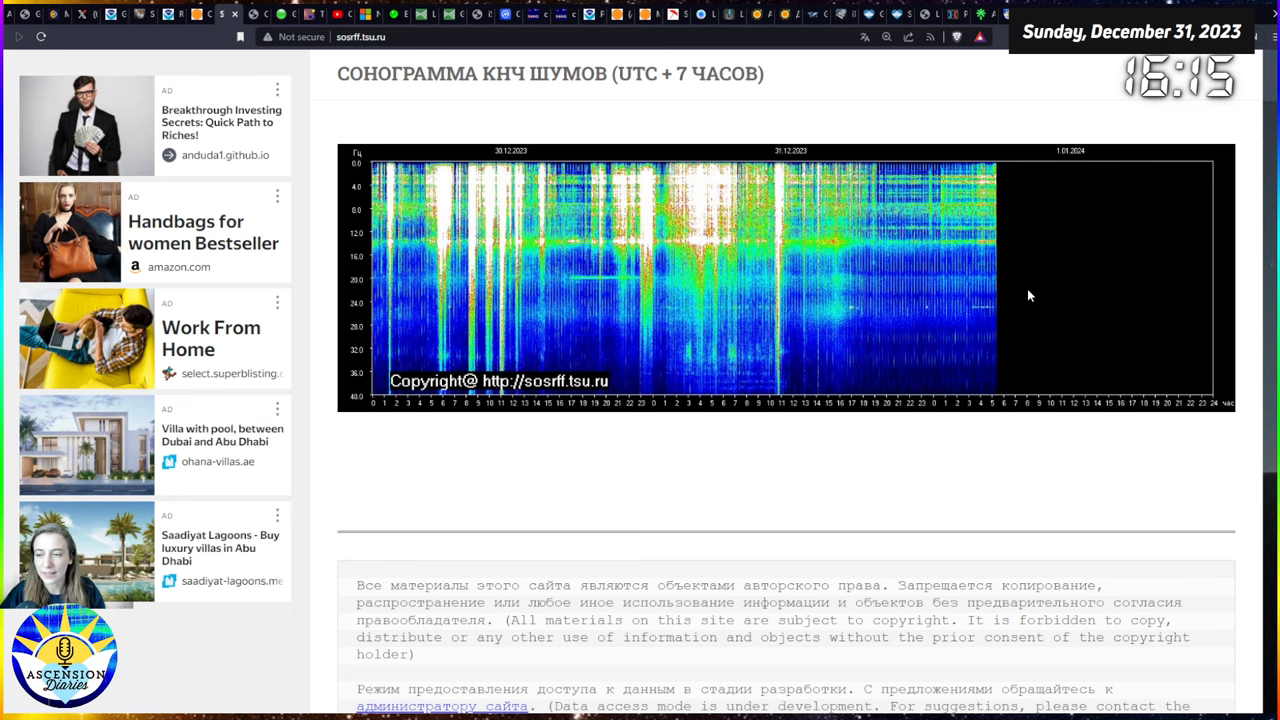
- View vlf.it Cumiana's daily strips, returning to the Marconi Antenna + Geophone spectrograms
left_click(258, 14)
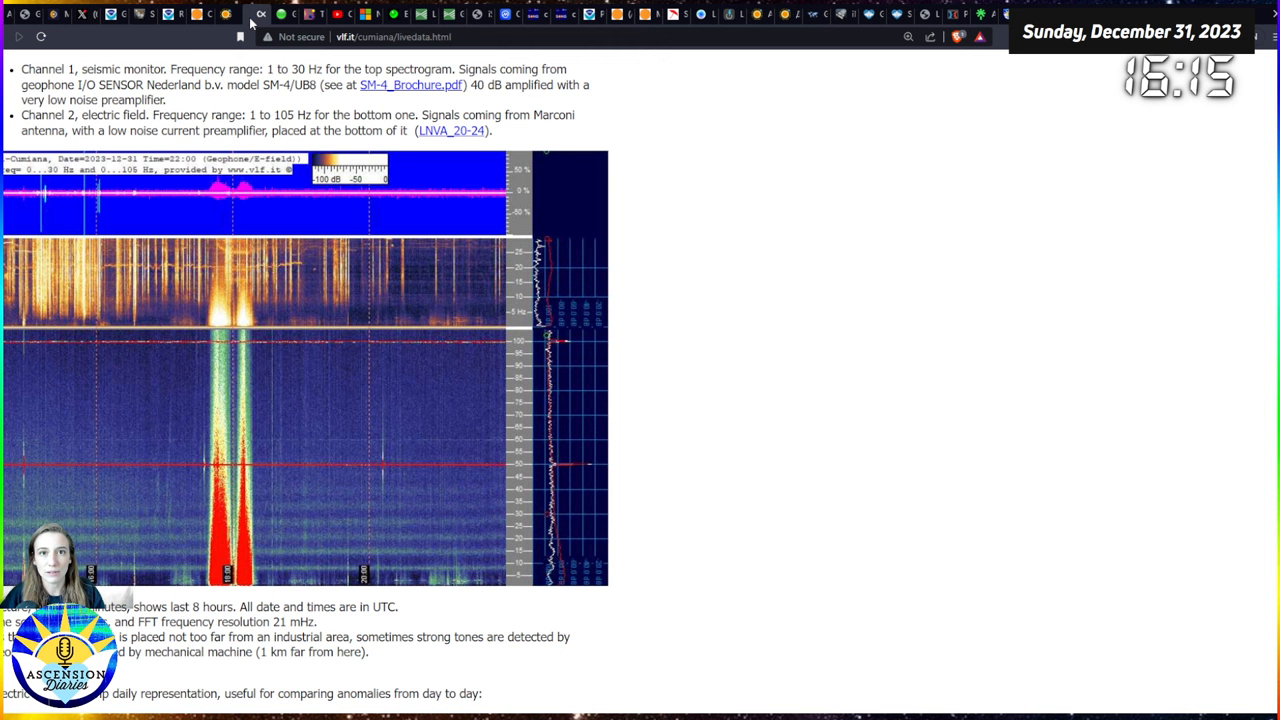
mouse_move(730, 326)
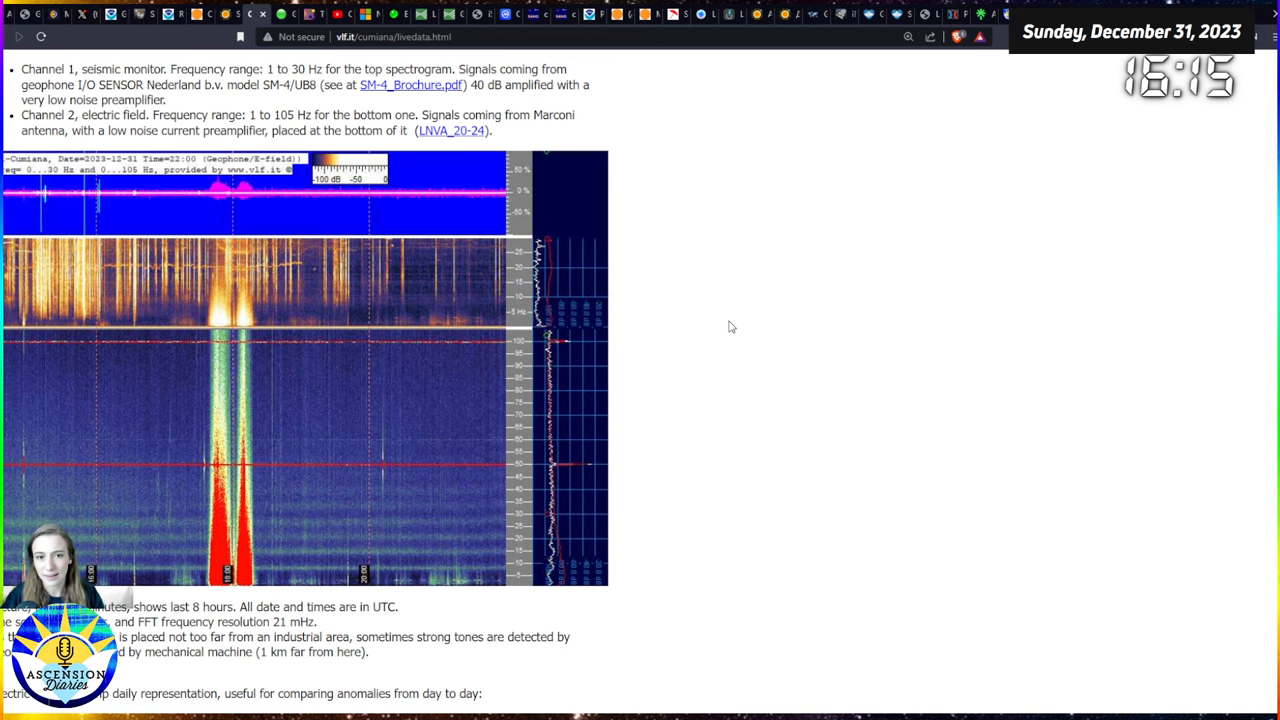
mouse_move(676, 347)
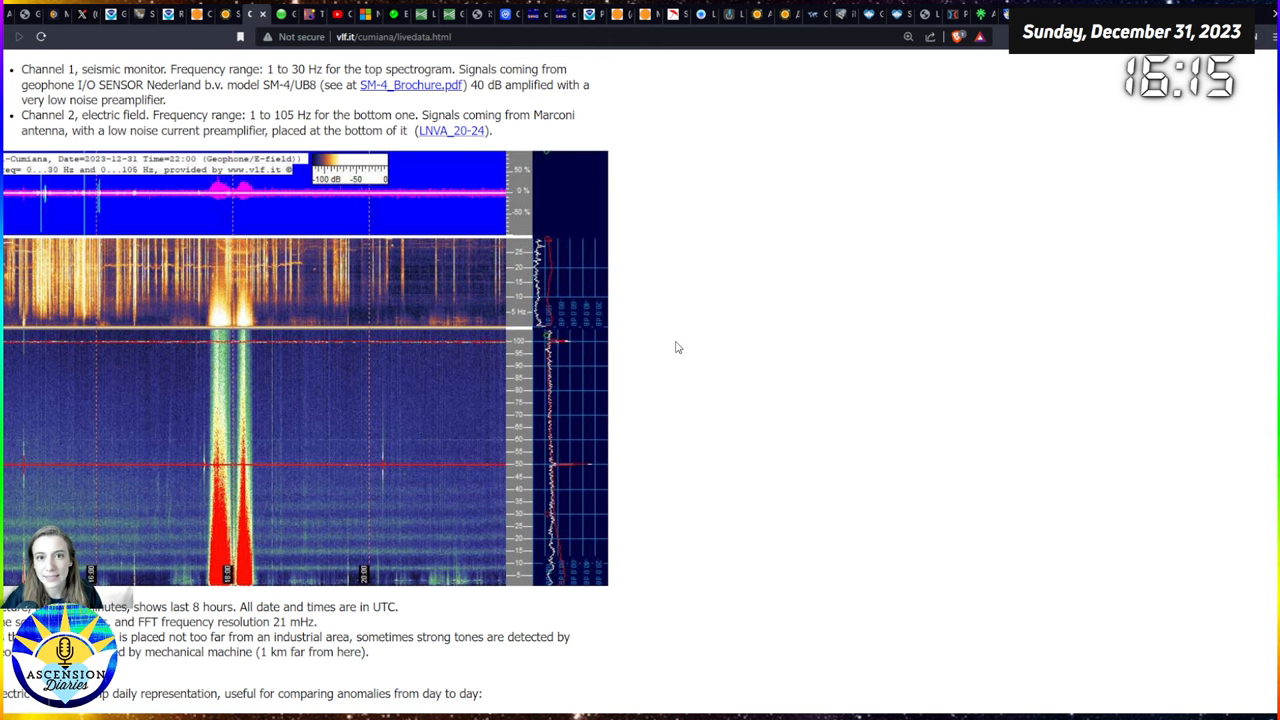
scroll("up", 3)
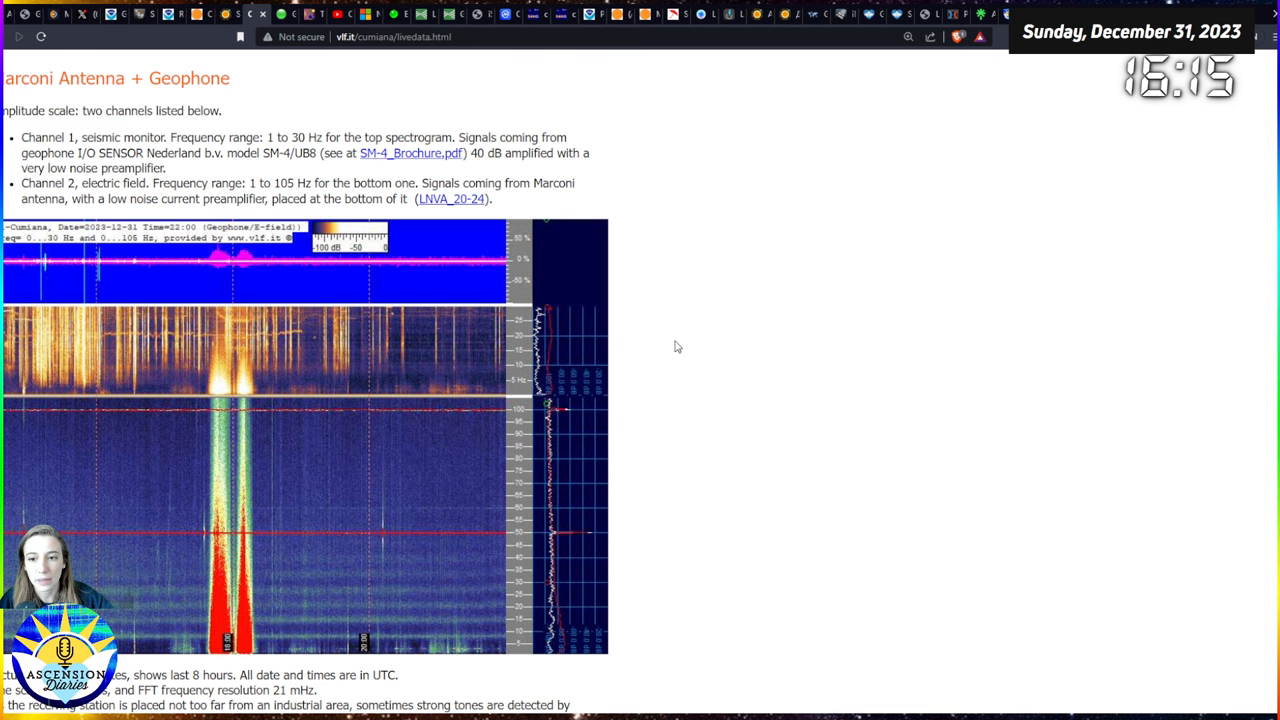
mouse_move(682, 369)
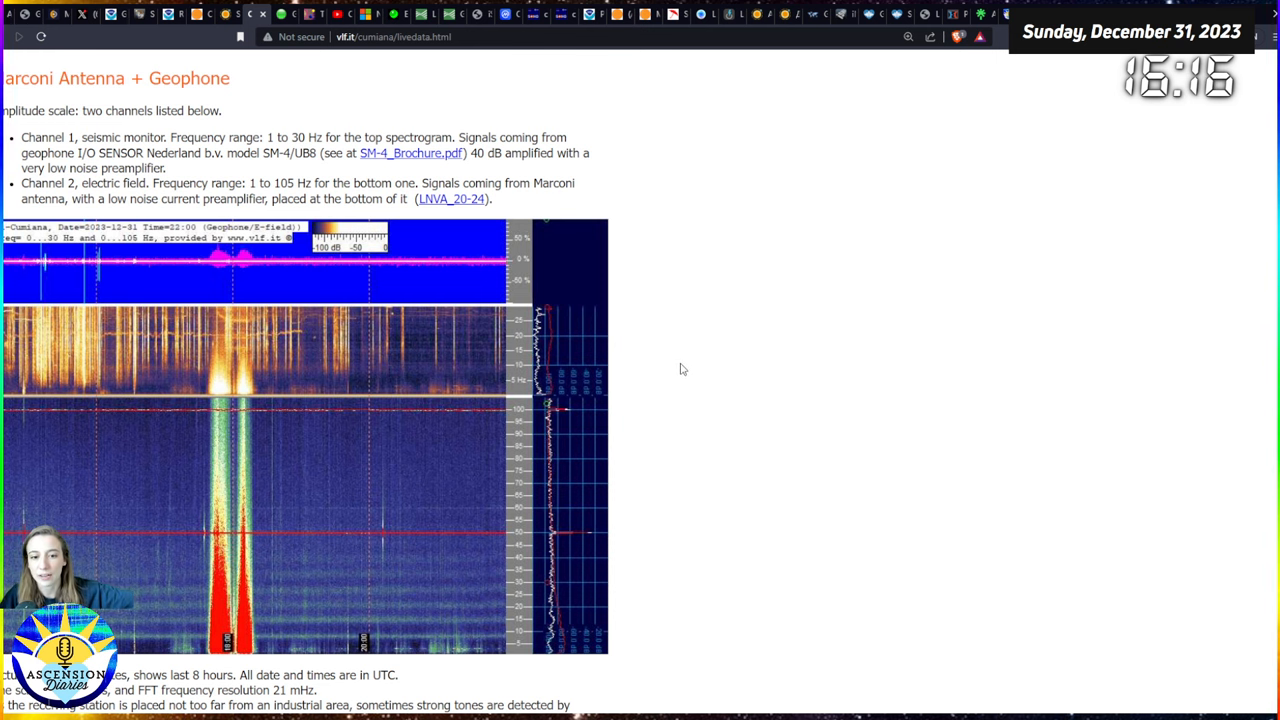
scroll("down", 3)
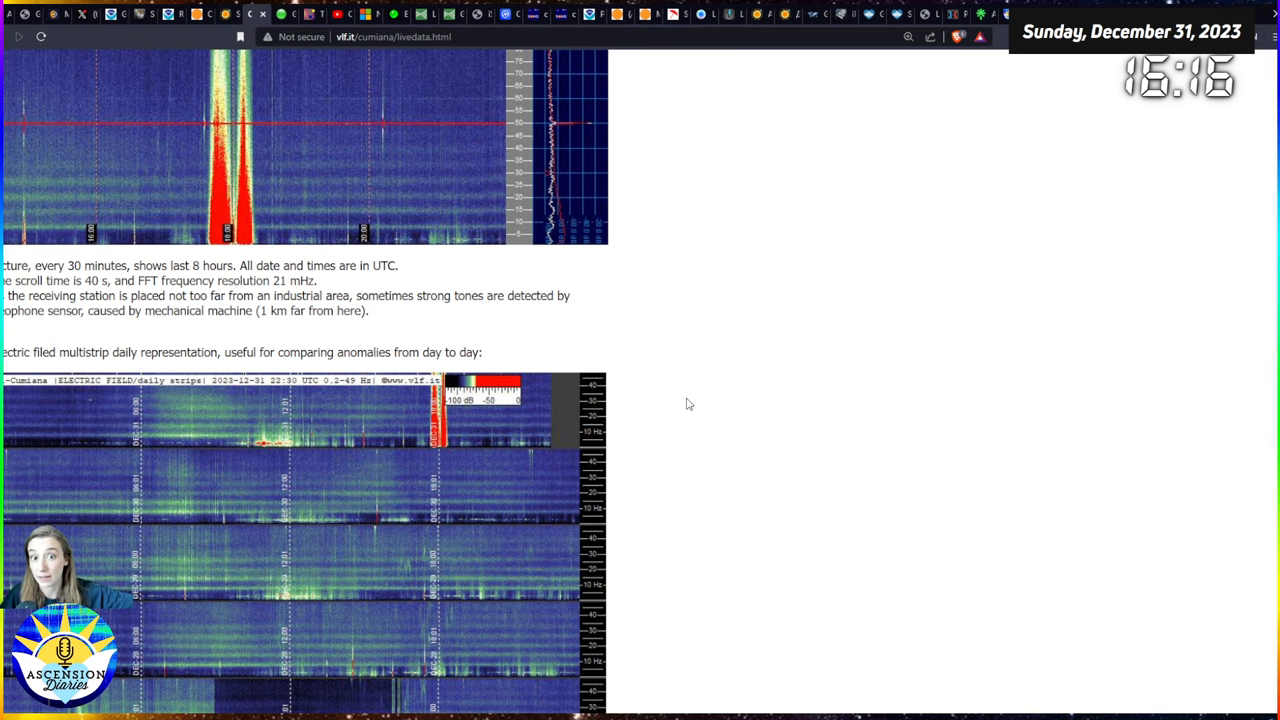
scroll("up", 3)
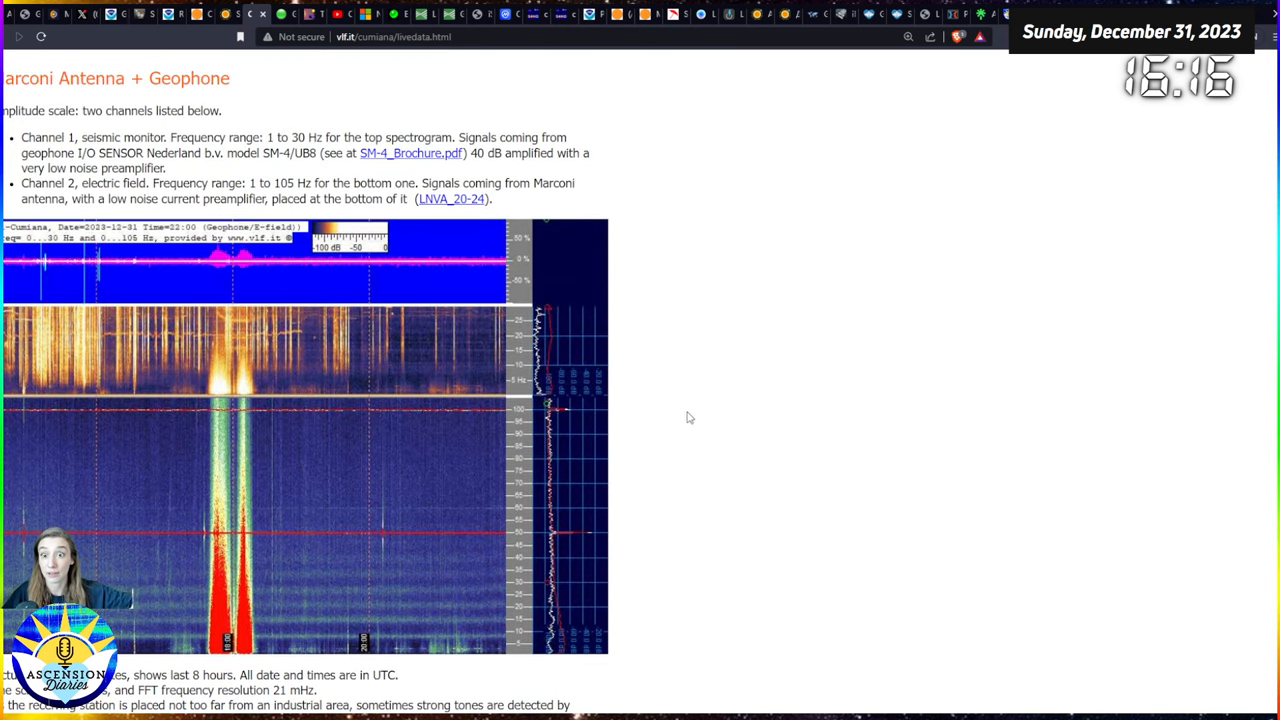
mouse_move(632, 480)
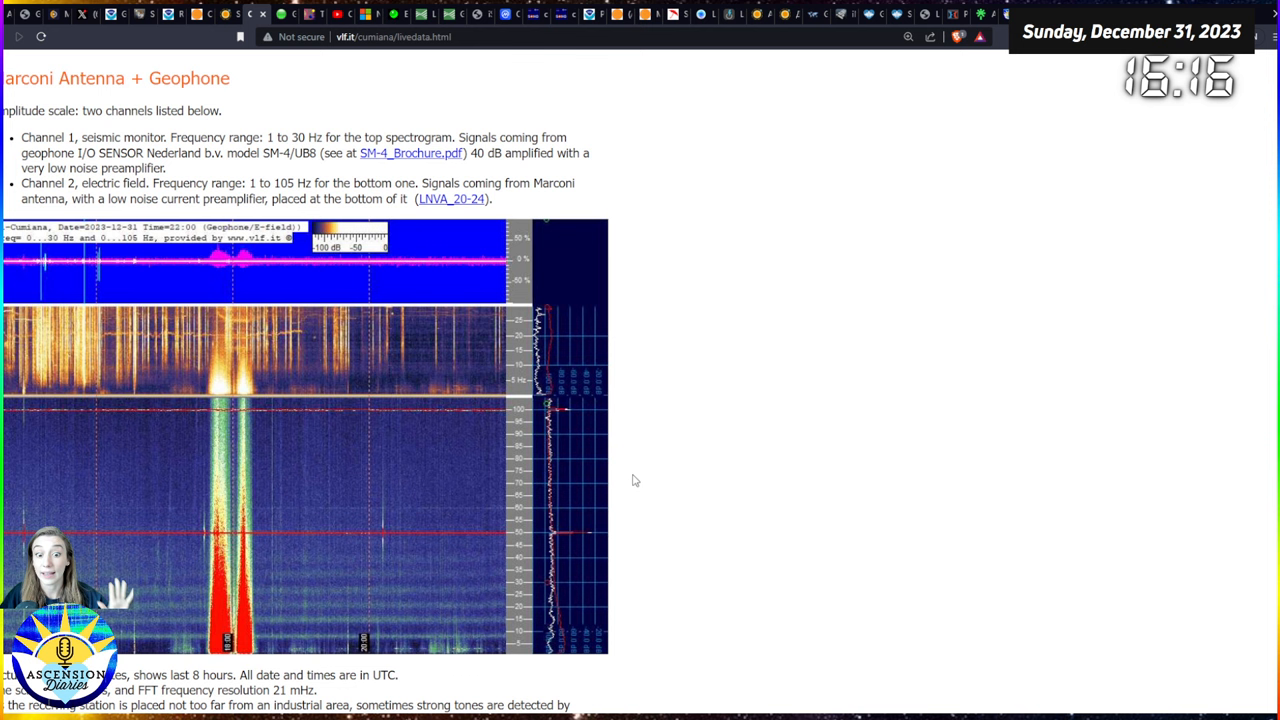
mouse_move(753, 483)
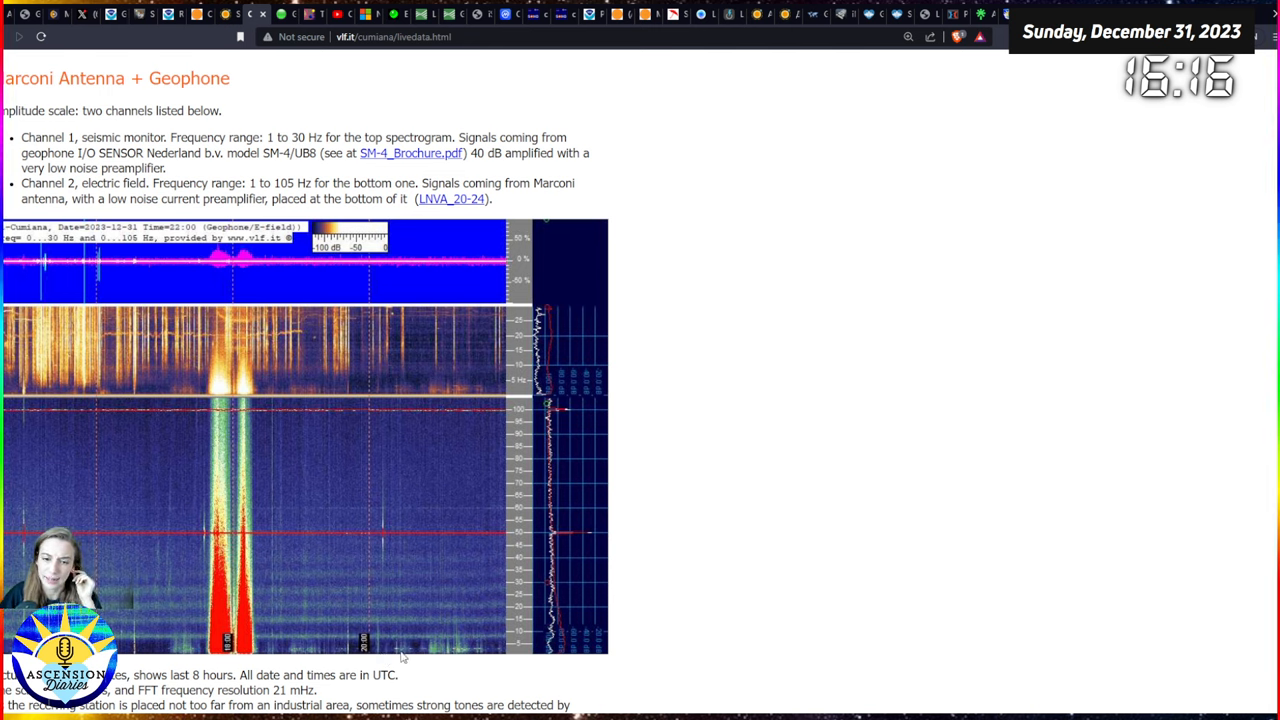
mouse_move(815, 570)
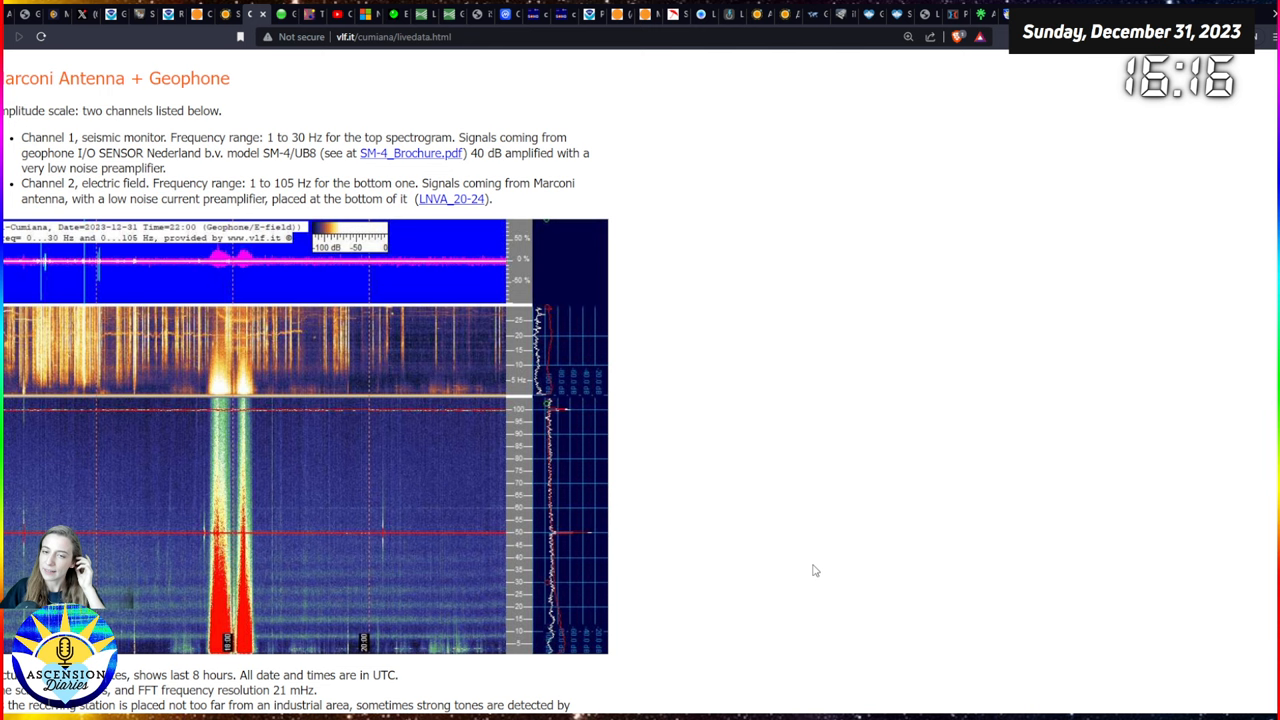
mouse_move(754, 347)
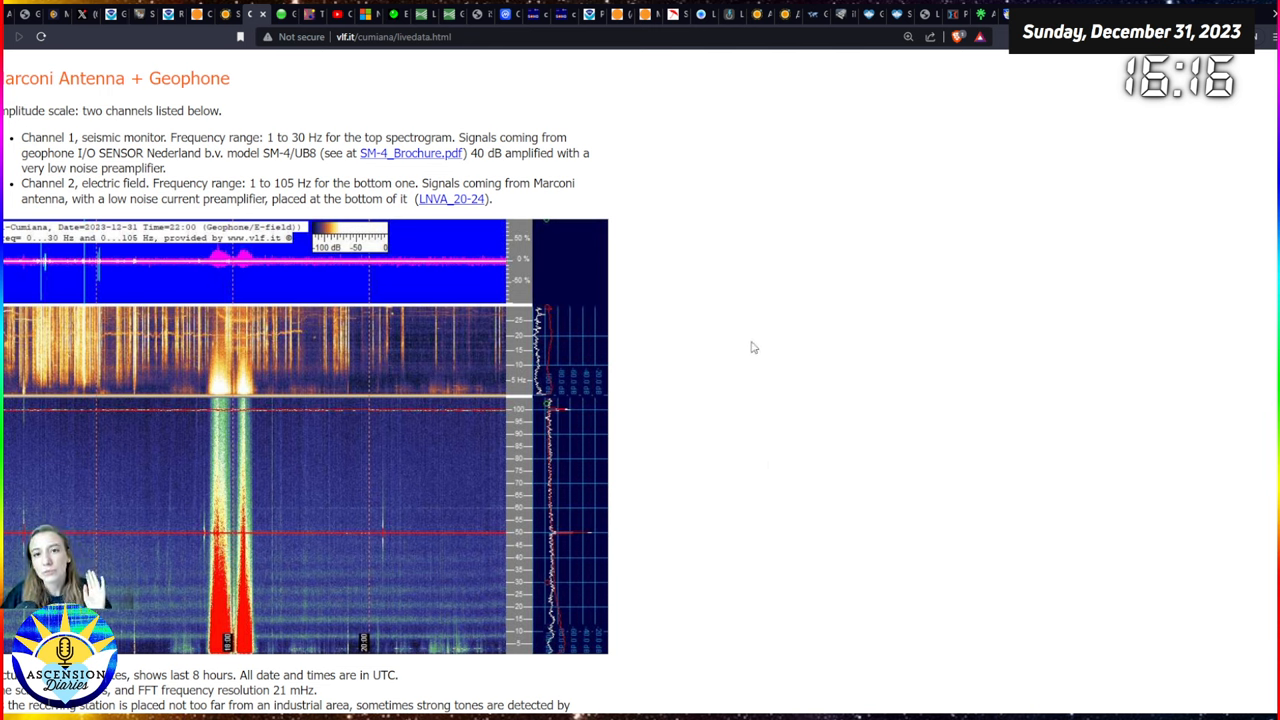
mouse_move(357, 59)
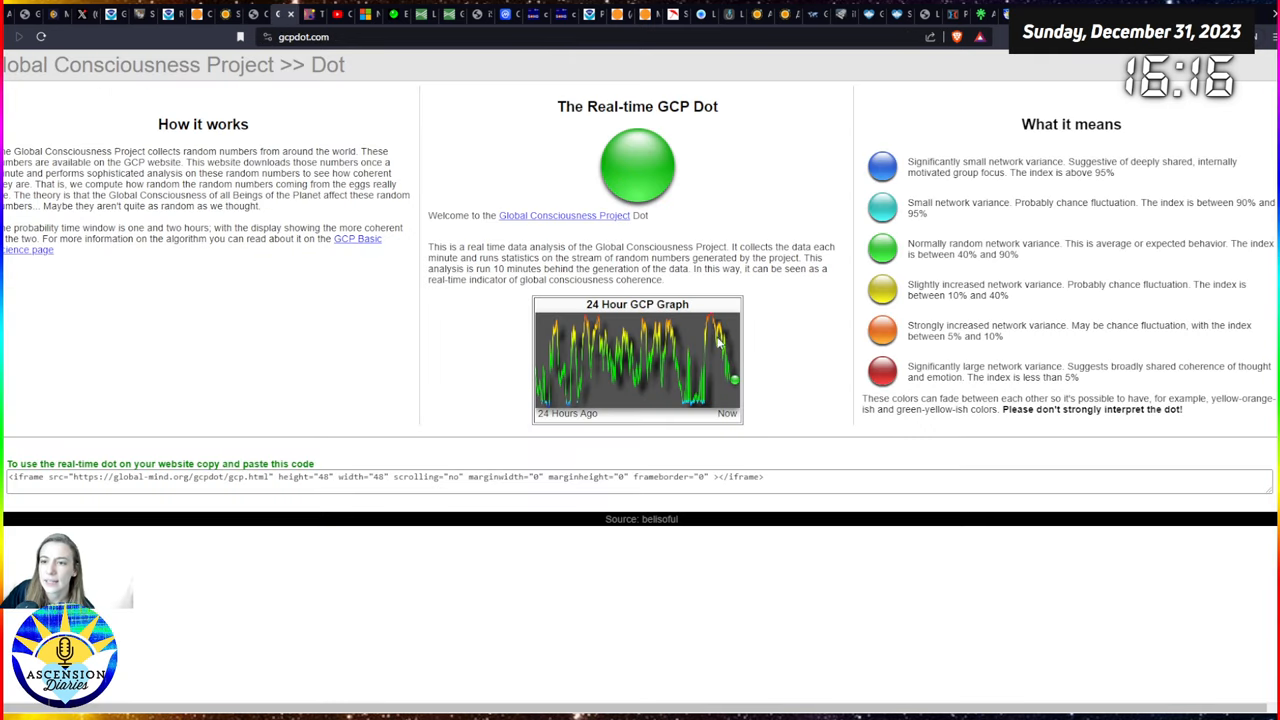
mouse_move(687, 407)
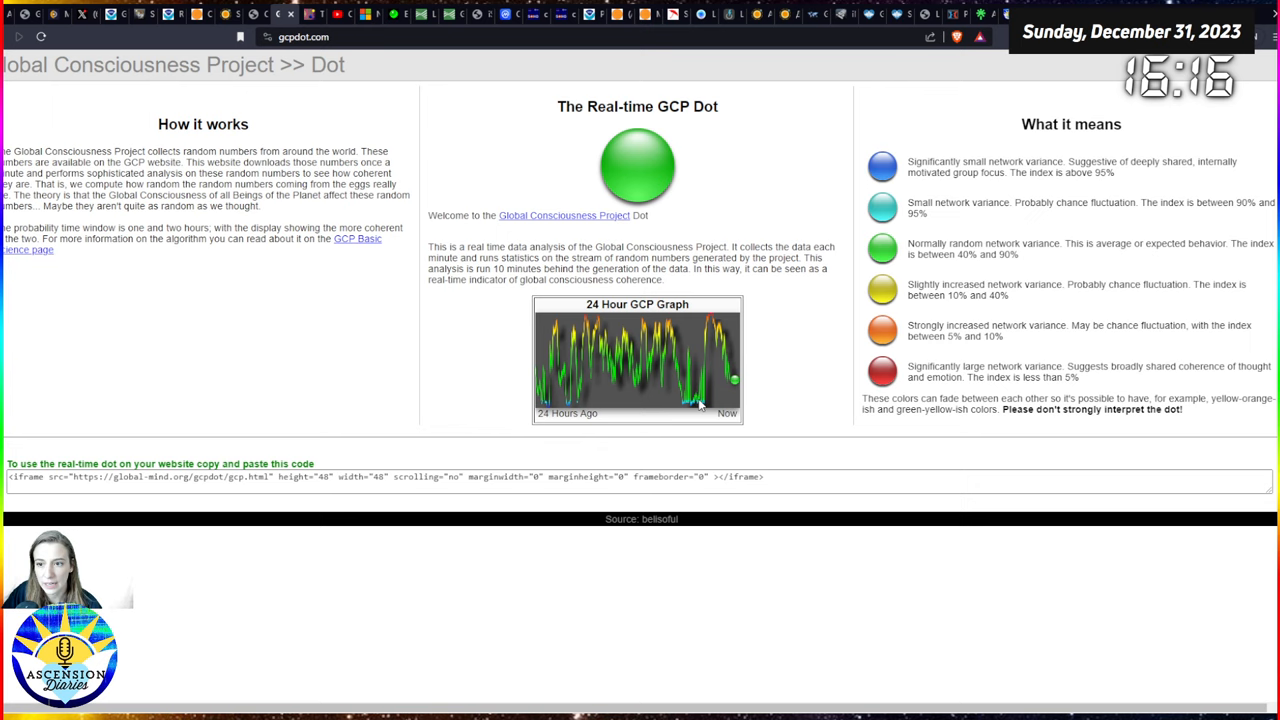
mouse_move(713, 320)
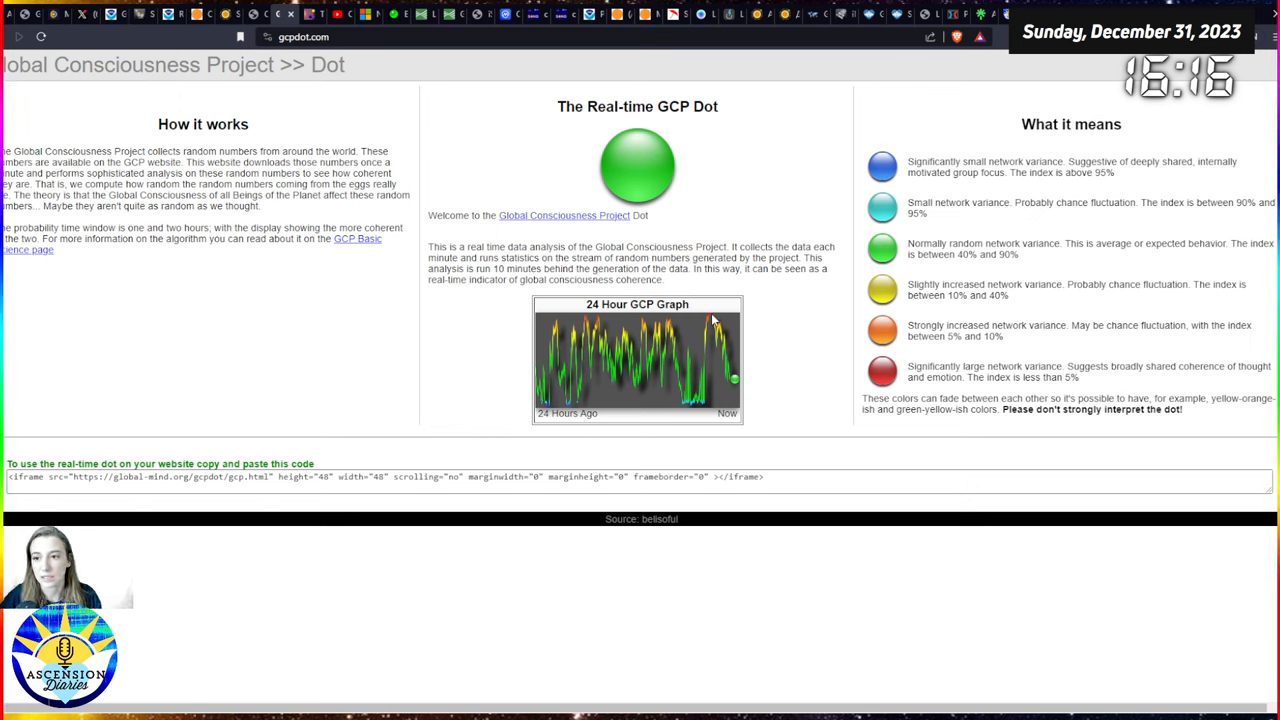
mouse_move(805, 342)
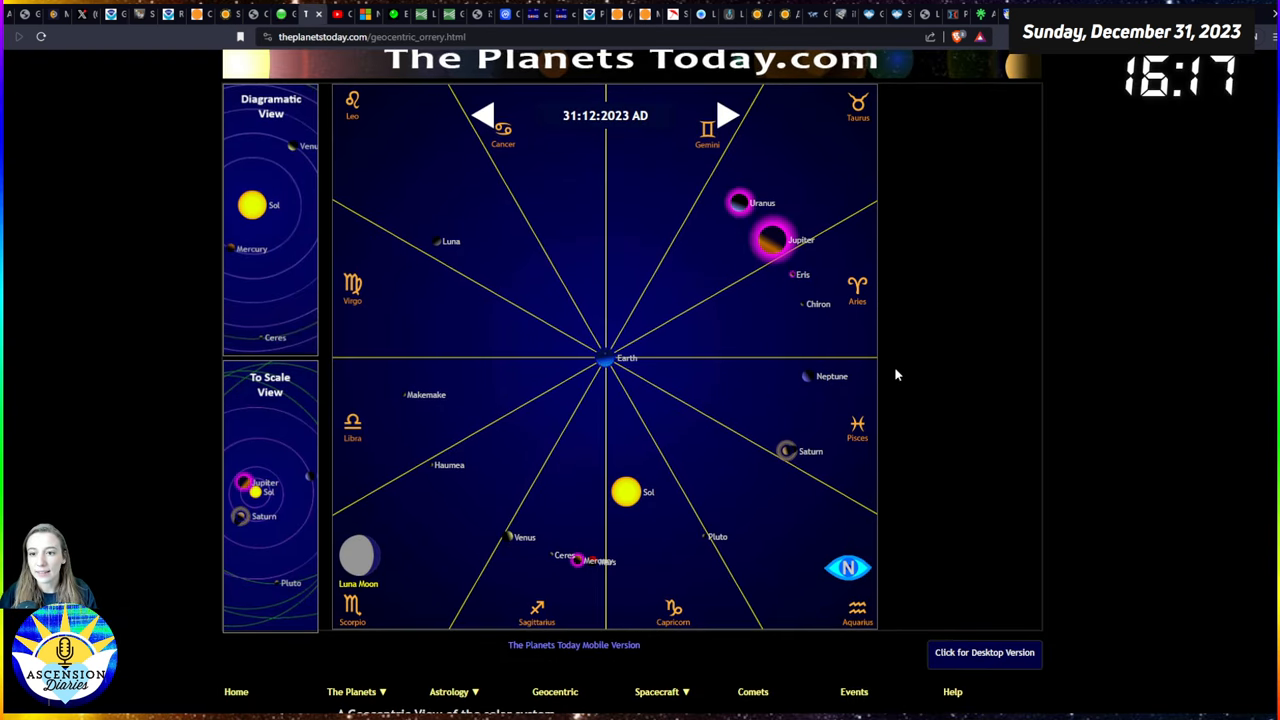
mouse_move(687, 372)
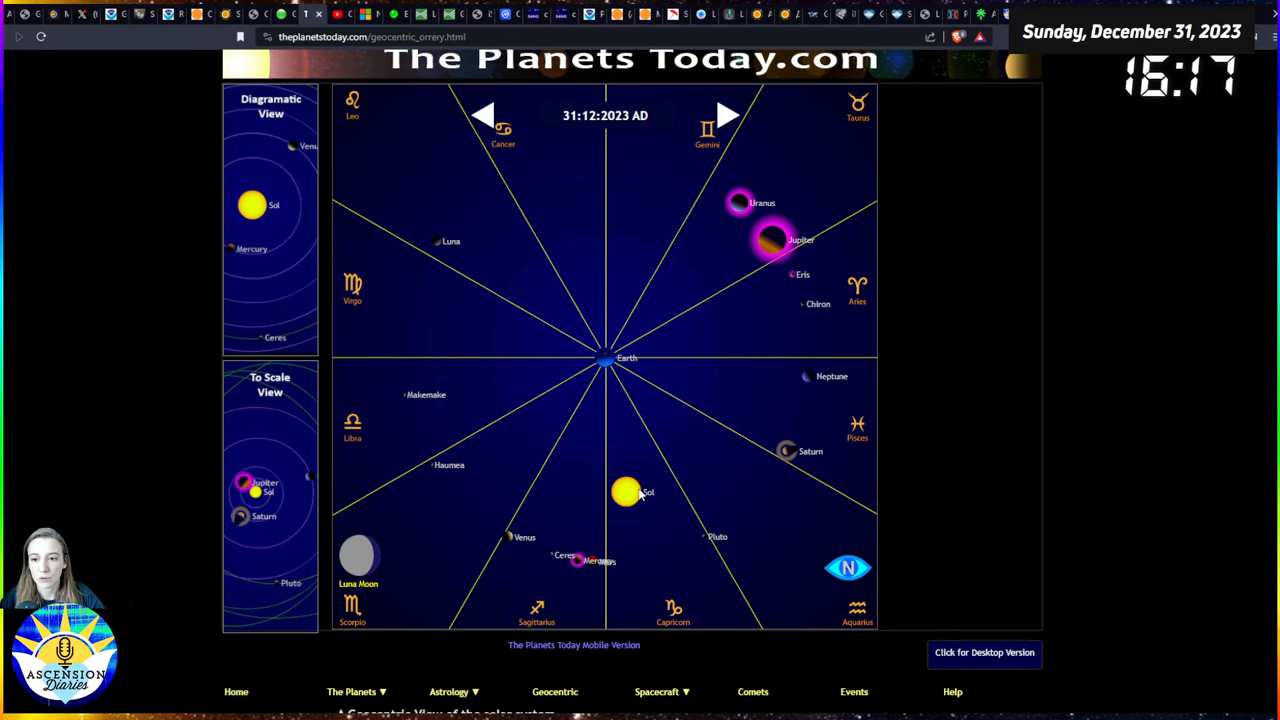
mouse_move(663, 492)
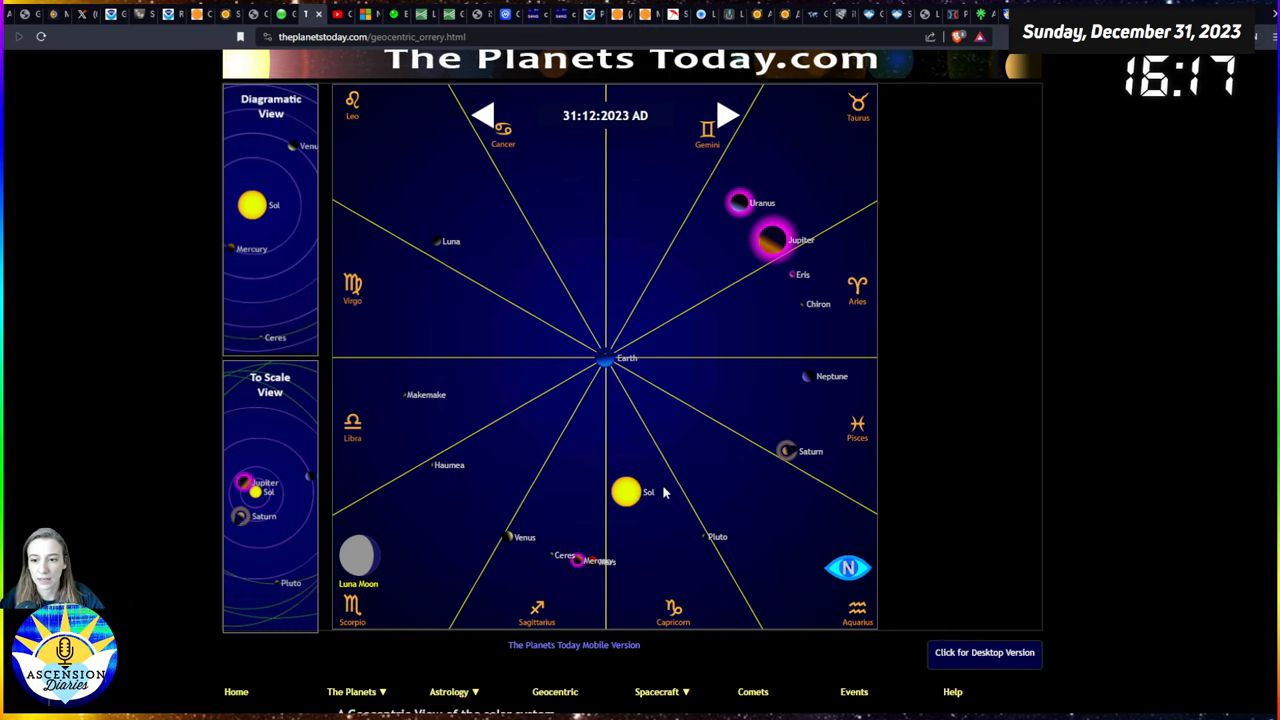
mouse_move(643, 492)
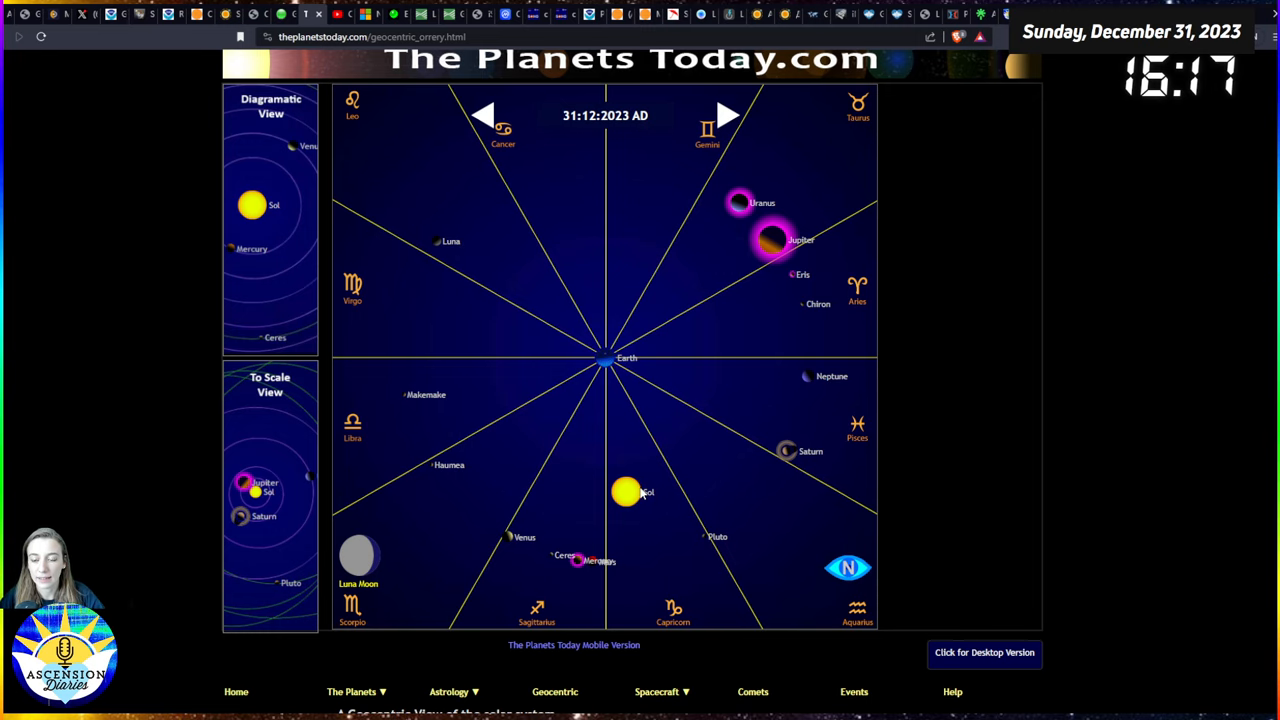
mouse_move(646, 491)
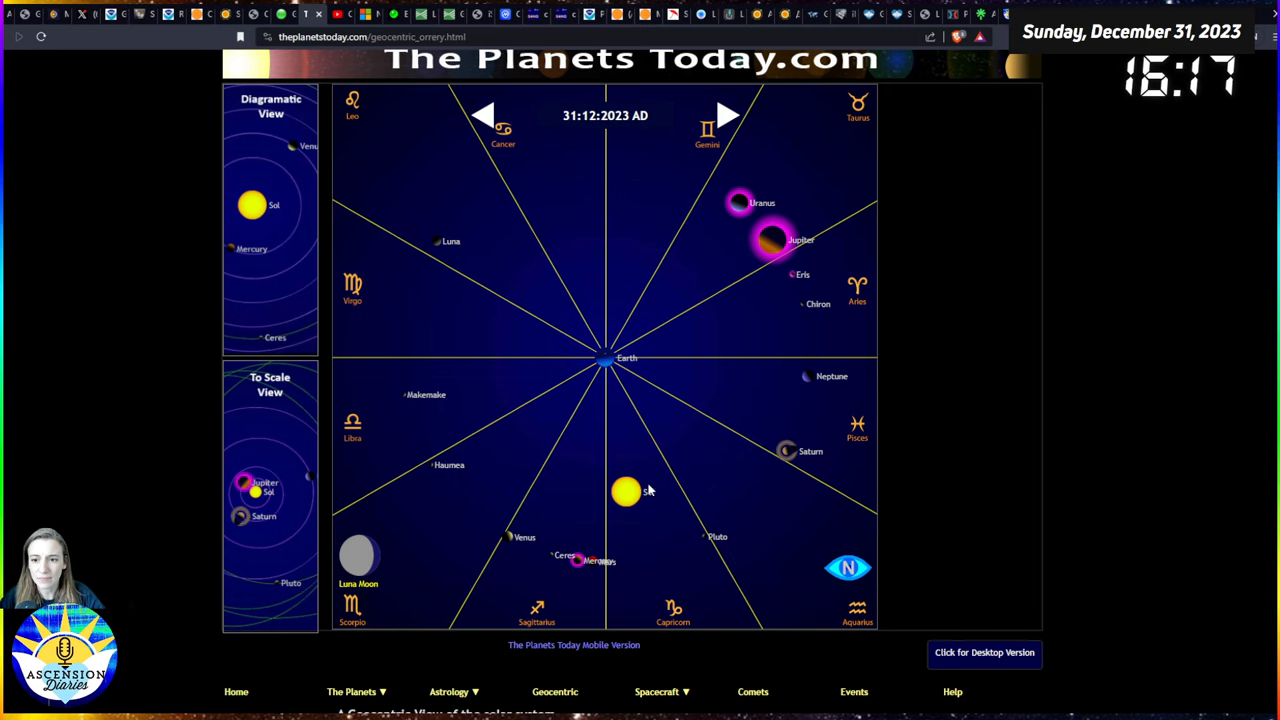
mouse_move(627, 491)
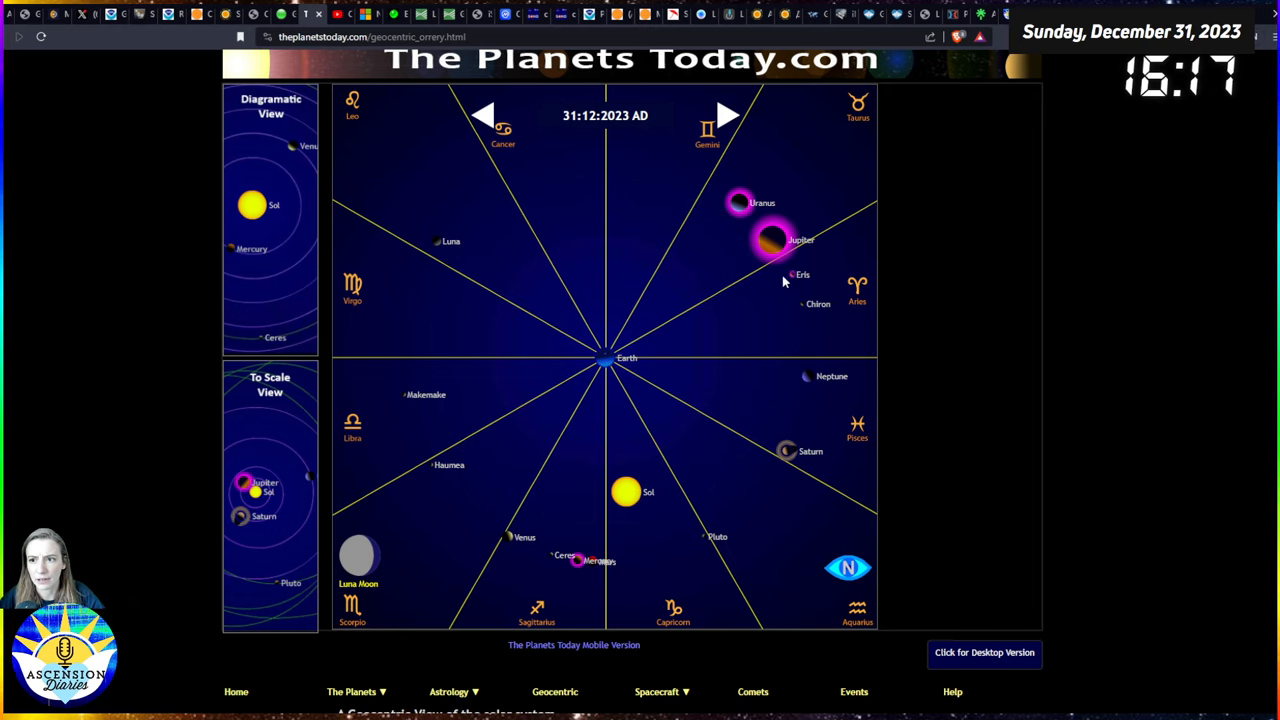
mouse_move(743, 358)
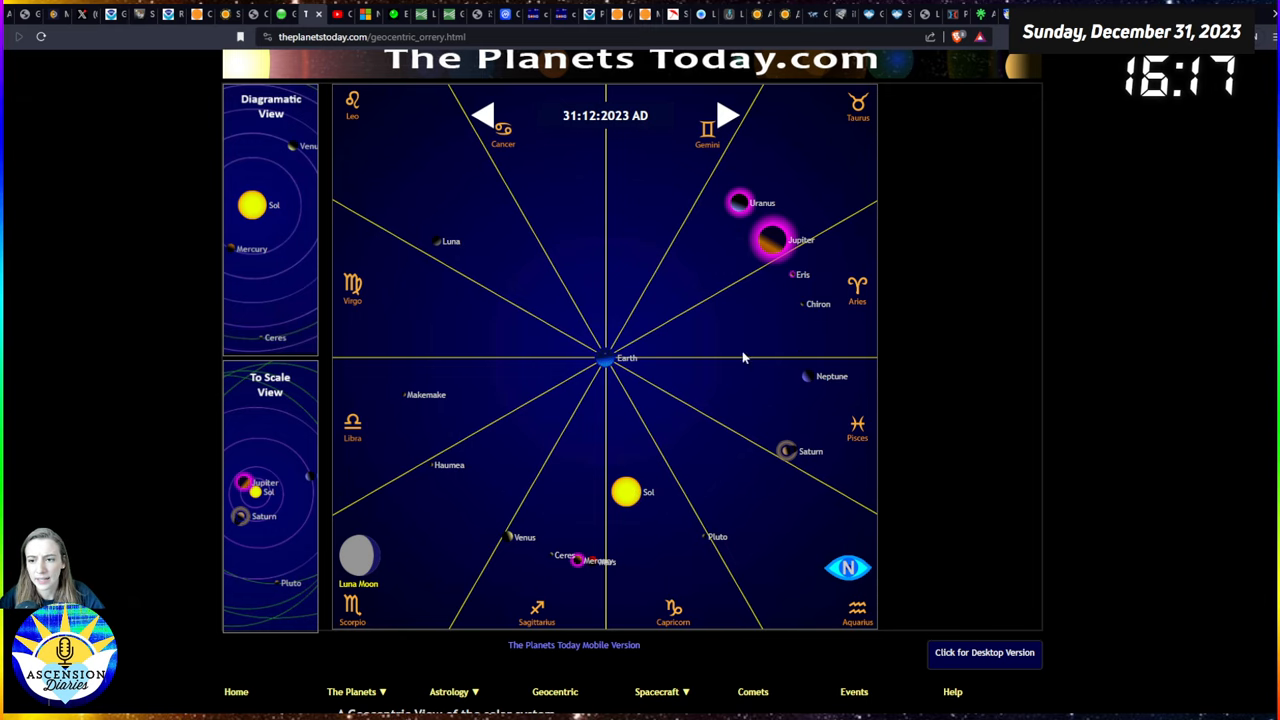
mouse_move(657, 530)
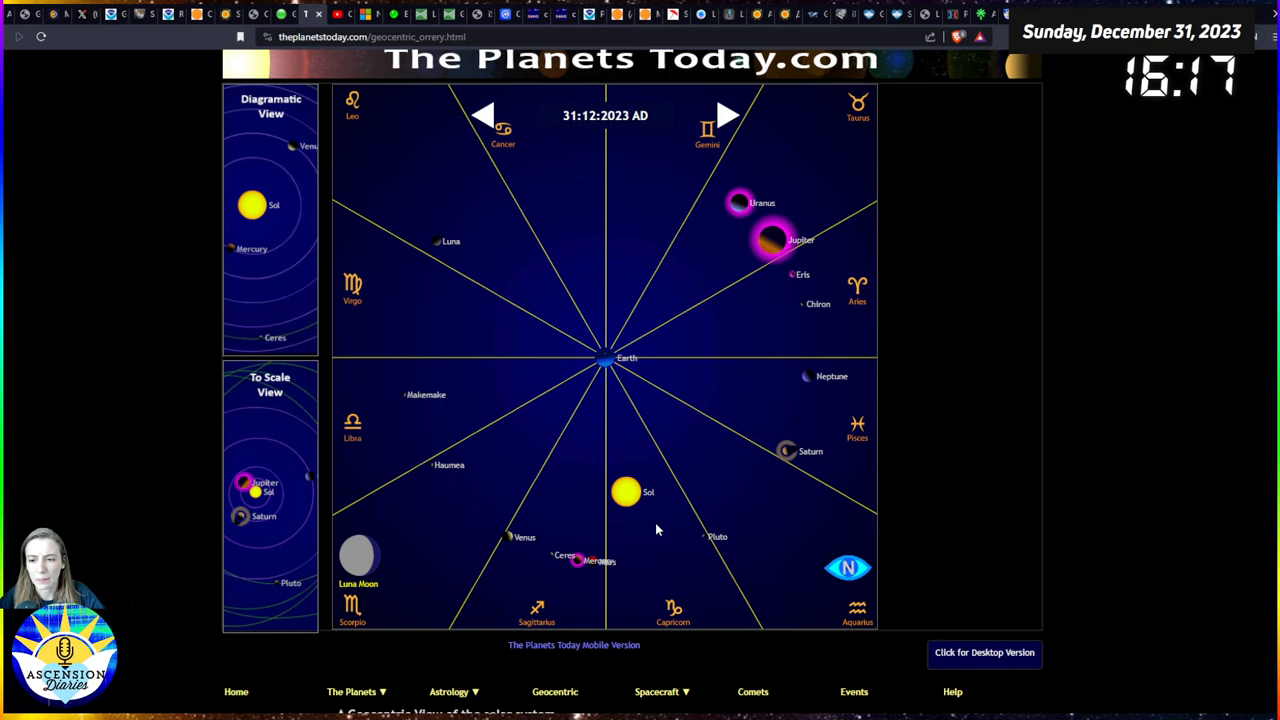
mouse_move(667, 502)
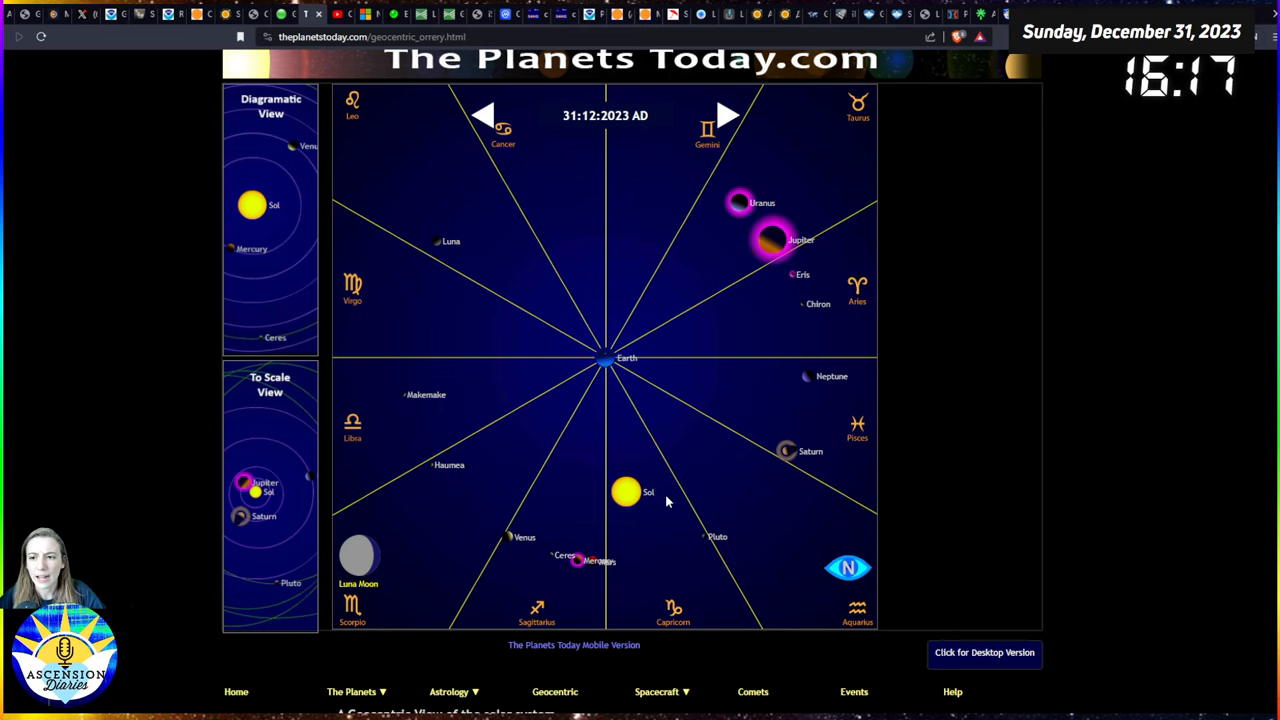
mouse_move(705, 505)
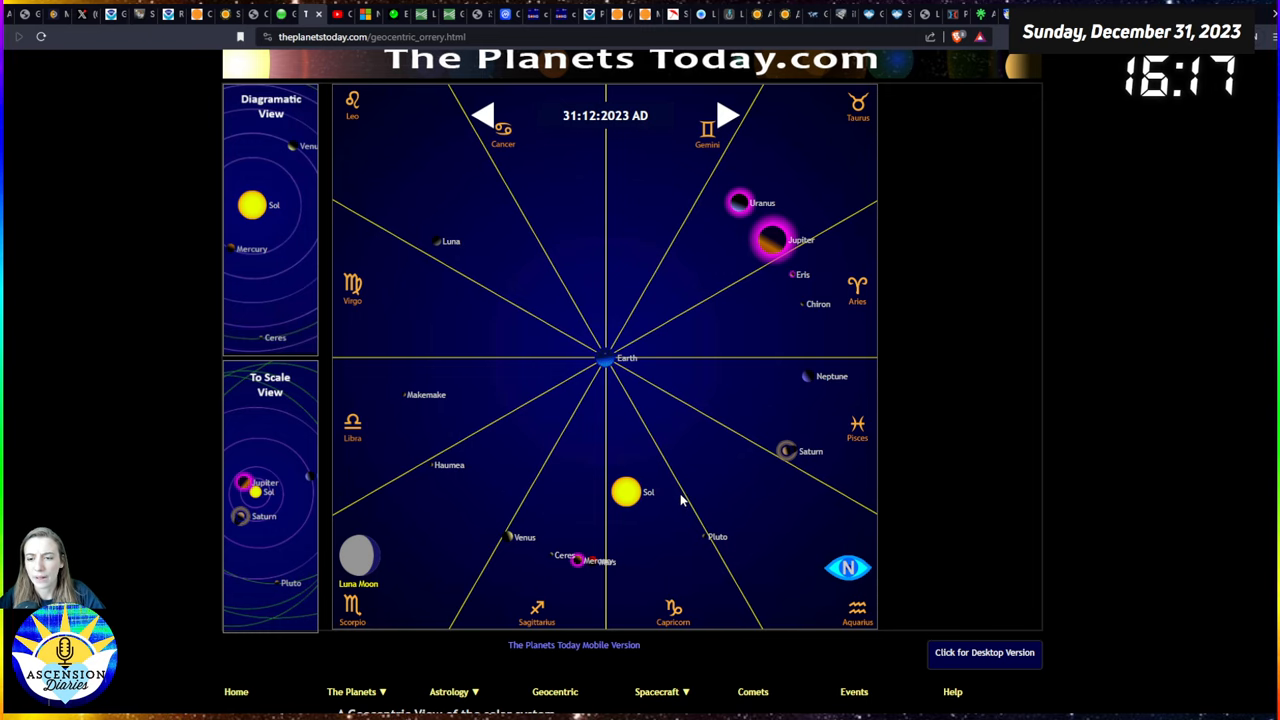
mouse_move(653, 492)
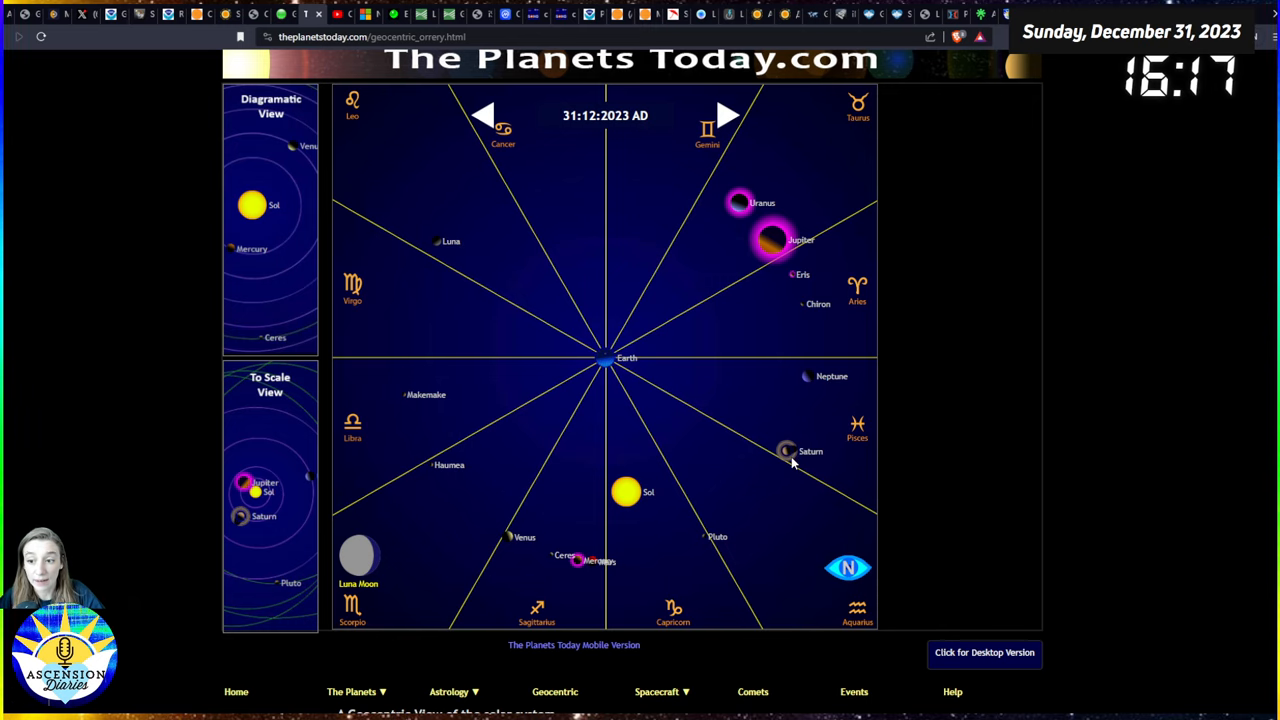
mouse_move(575, 625)
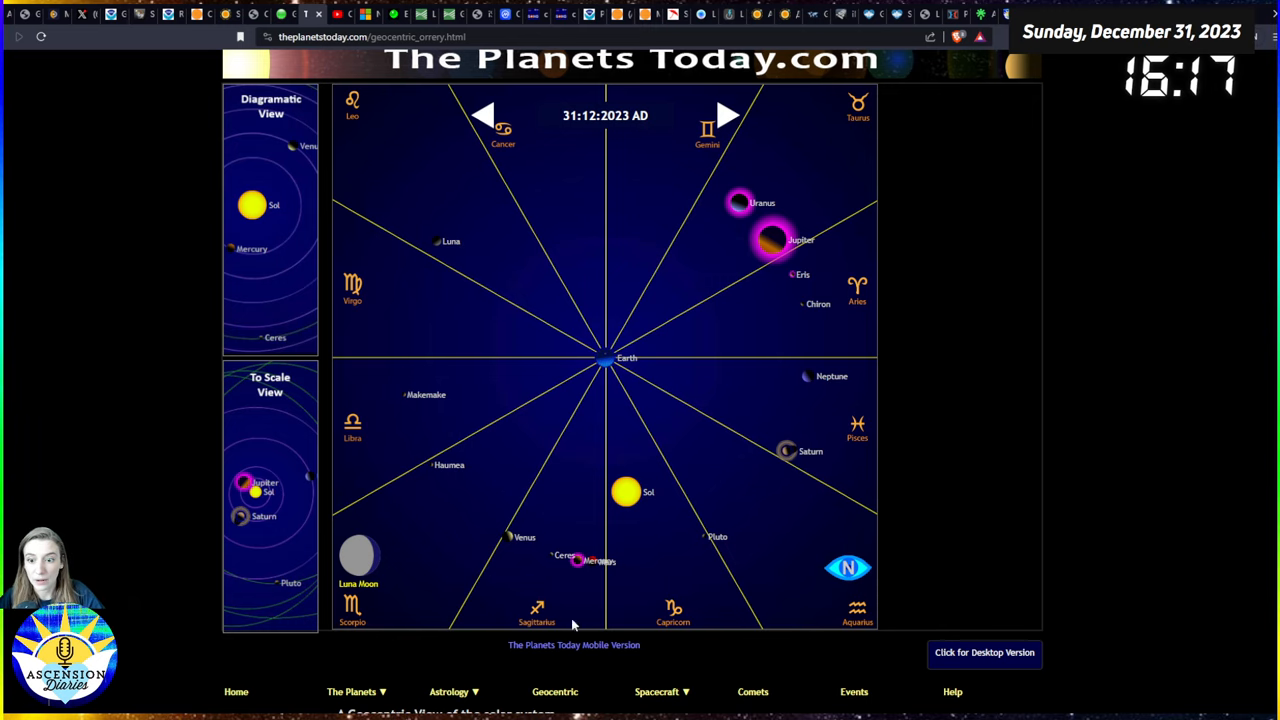
mouse_move(595, 558)
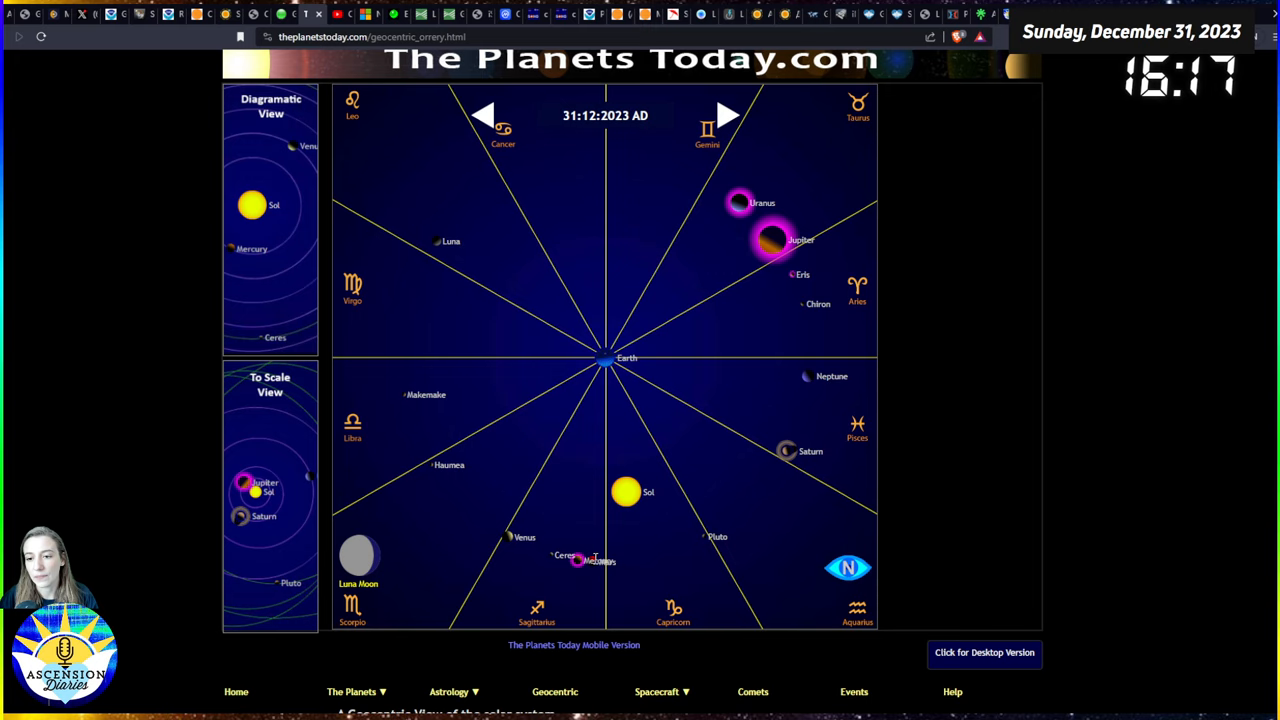
mouse_move(595, 524)
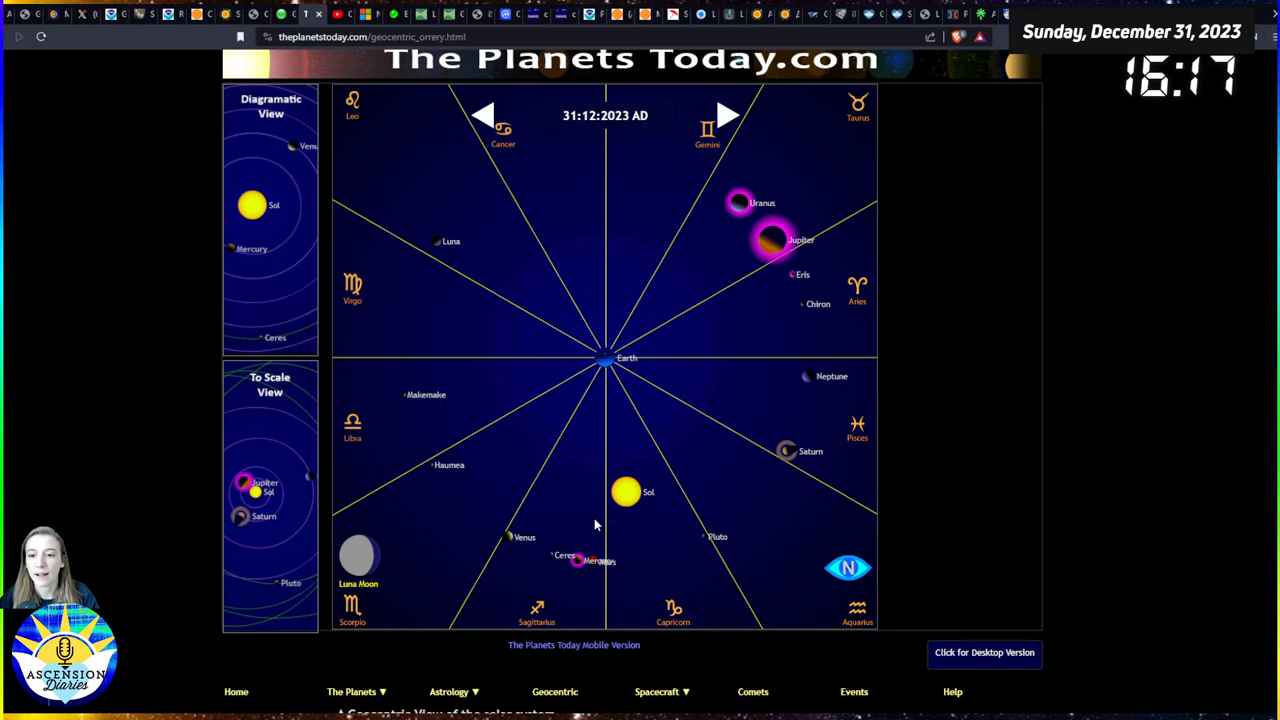
mouse_move(588, 558)
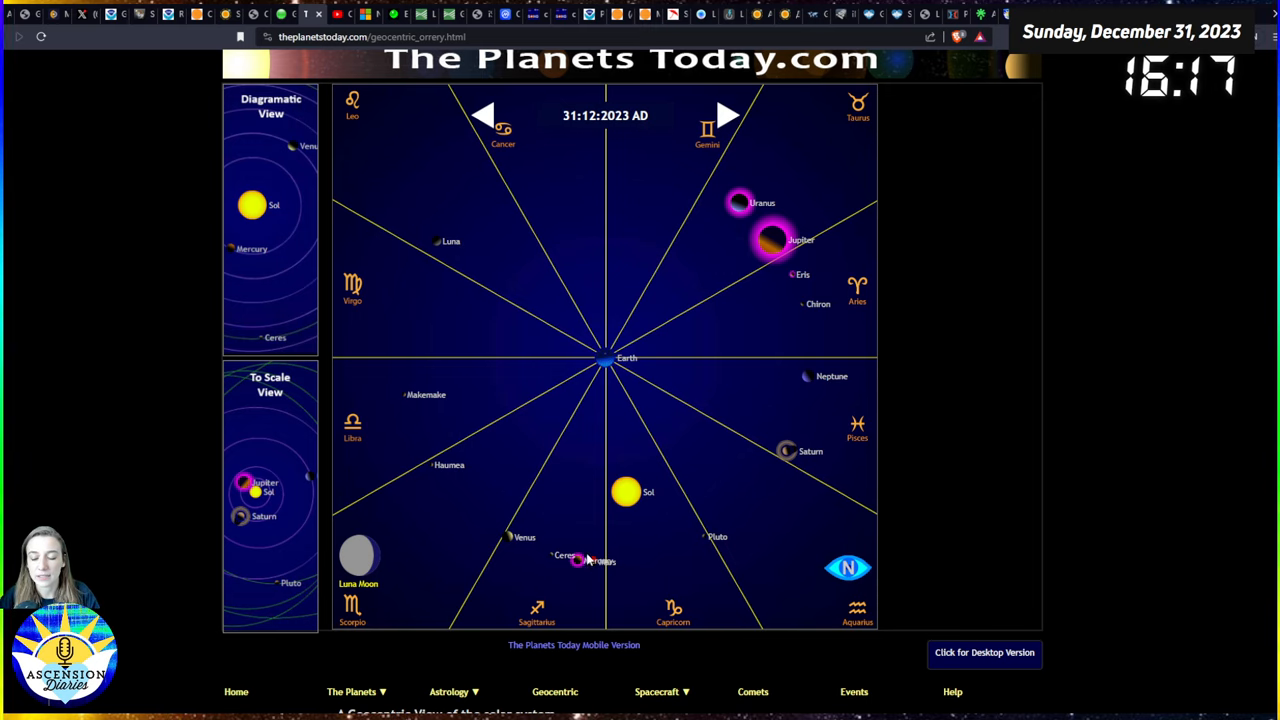
mouse_move(578, 565)
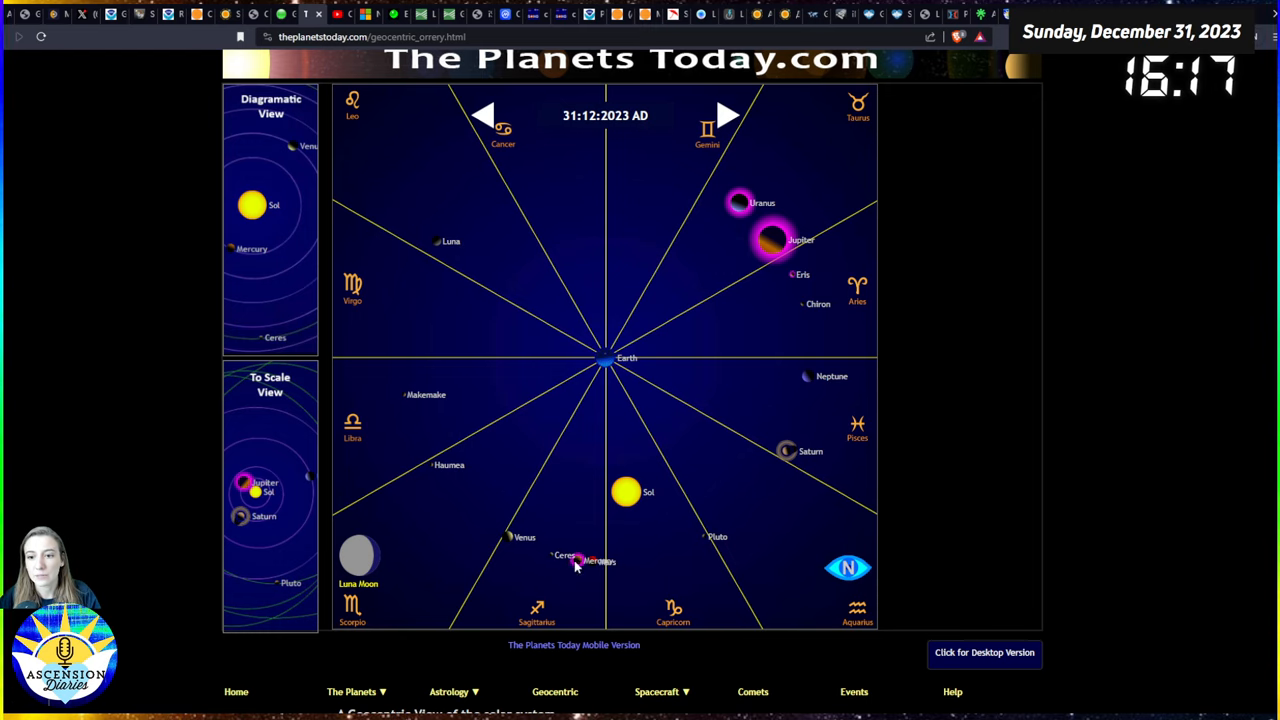
mouse_move(520, 533)
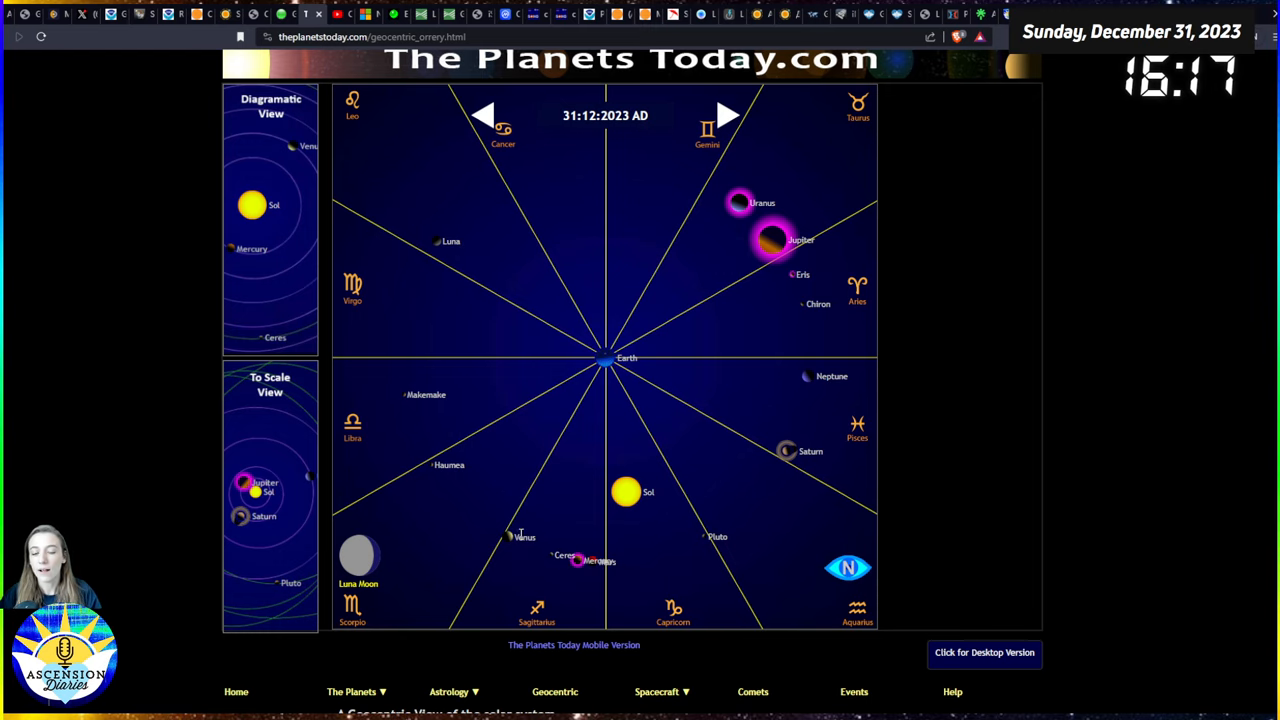
mouse_move(583, 564)
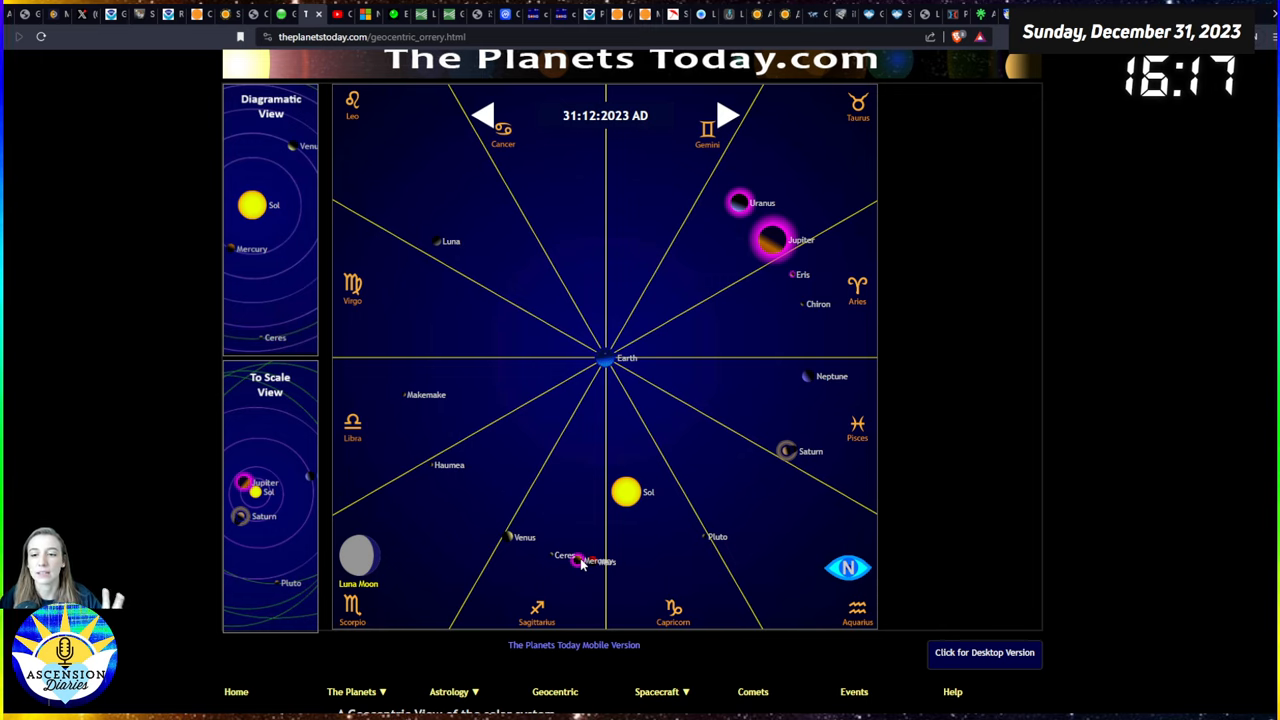
mouse_move(578, 560)
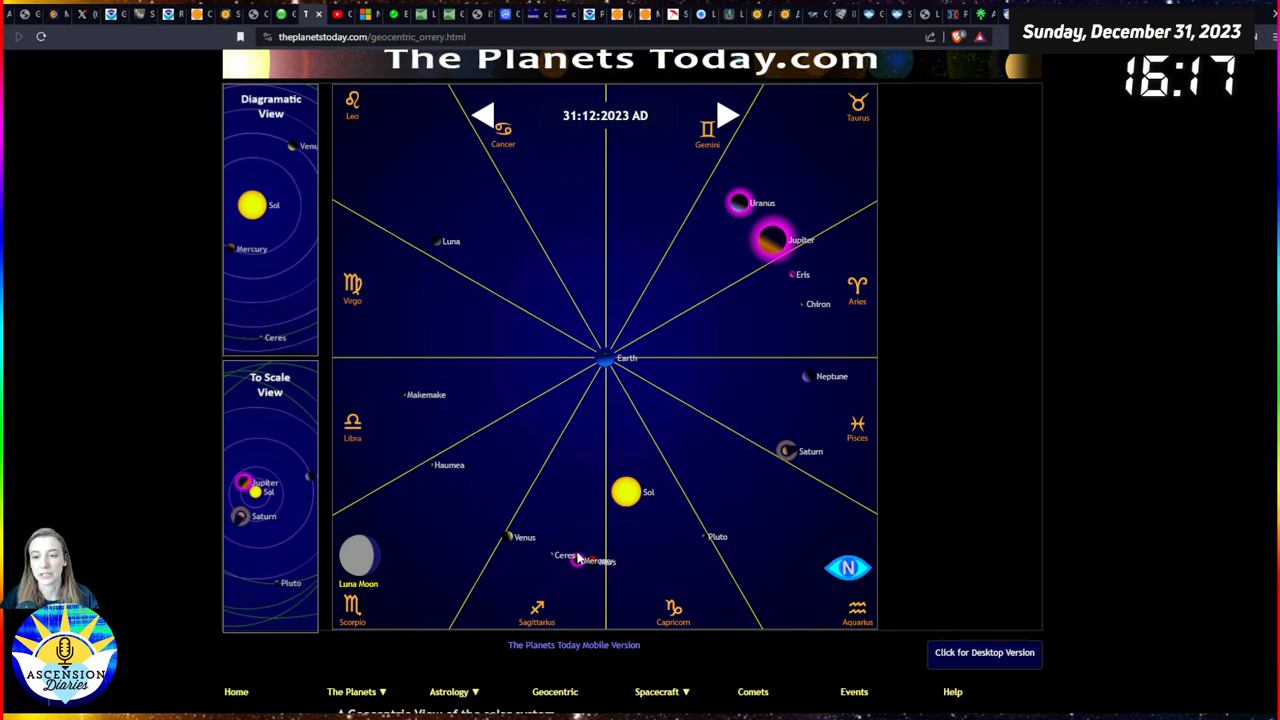
mouse_move(812, 533)
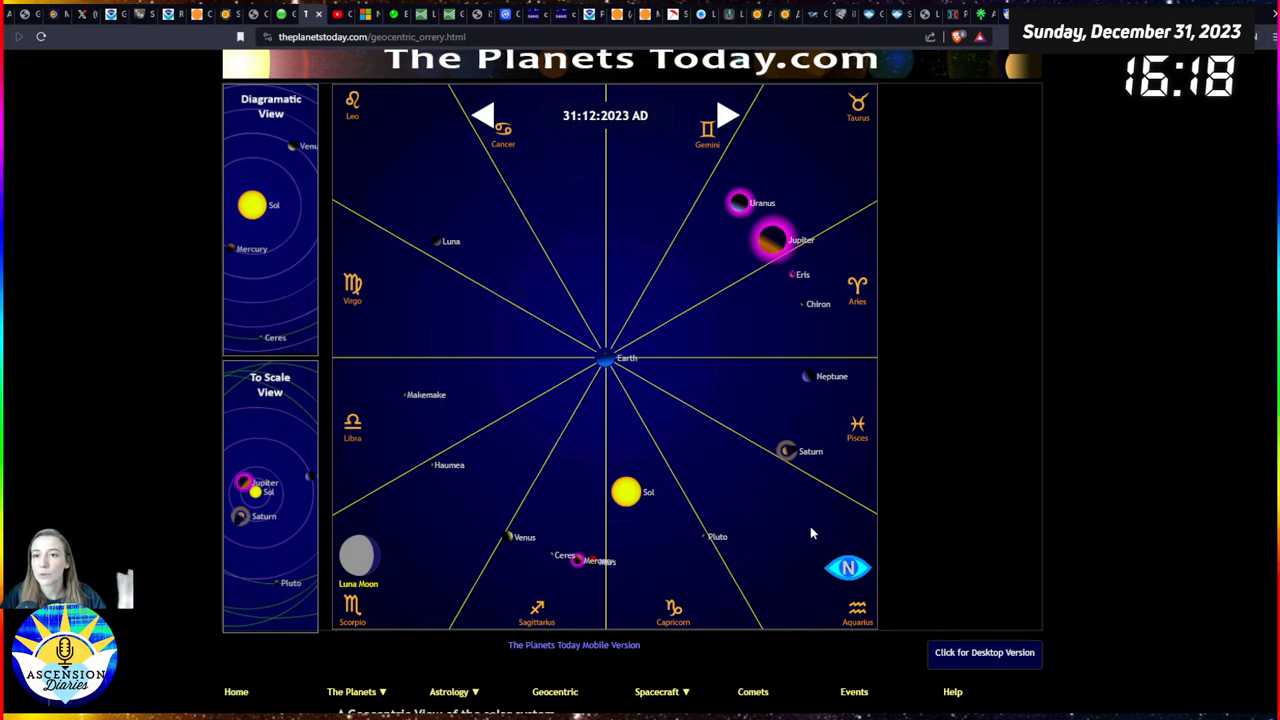
mouse_move(703, 473)
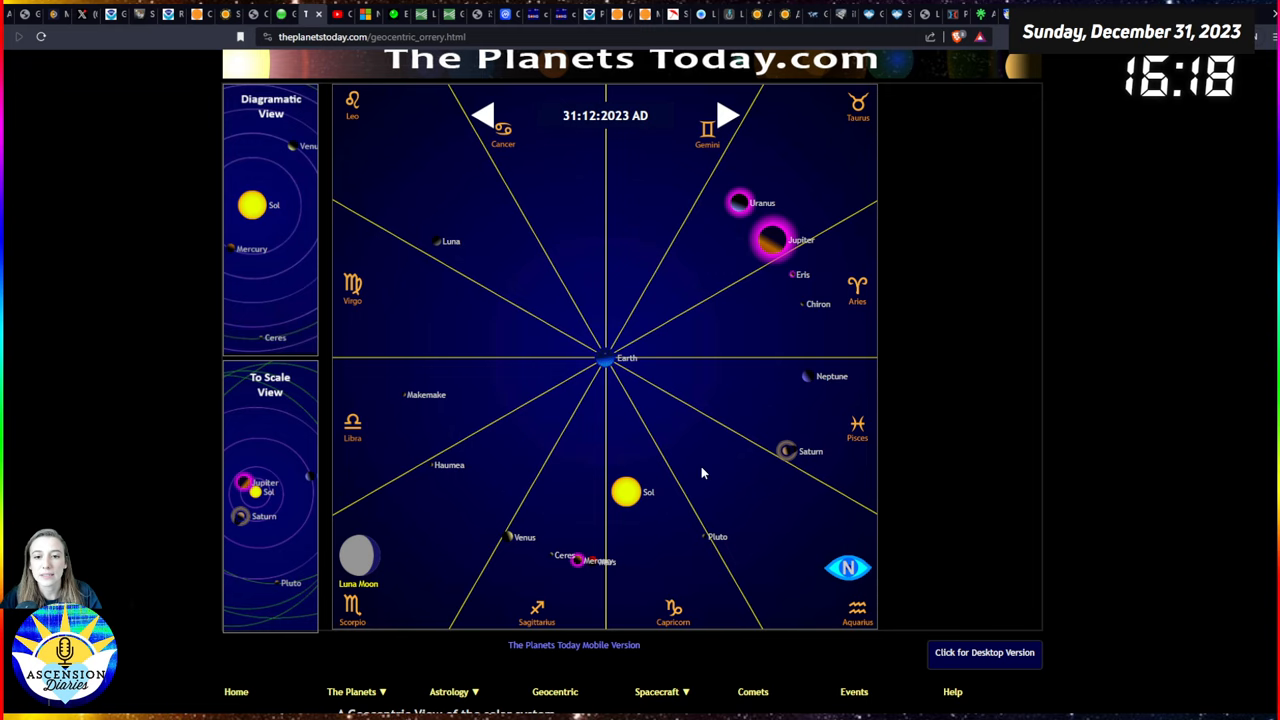
mouse_move(530, 186)
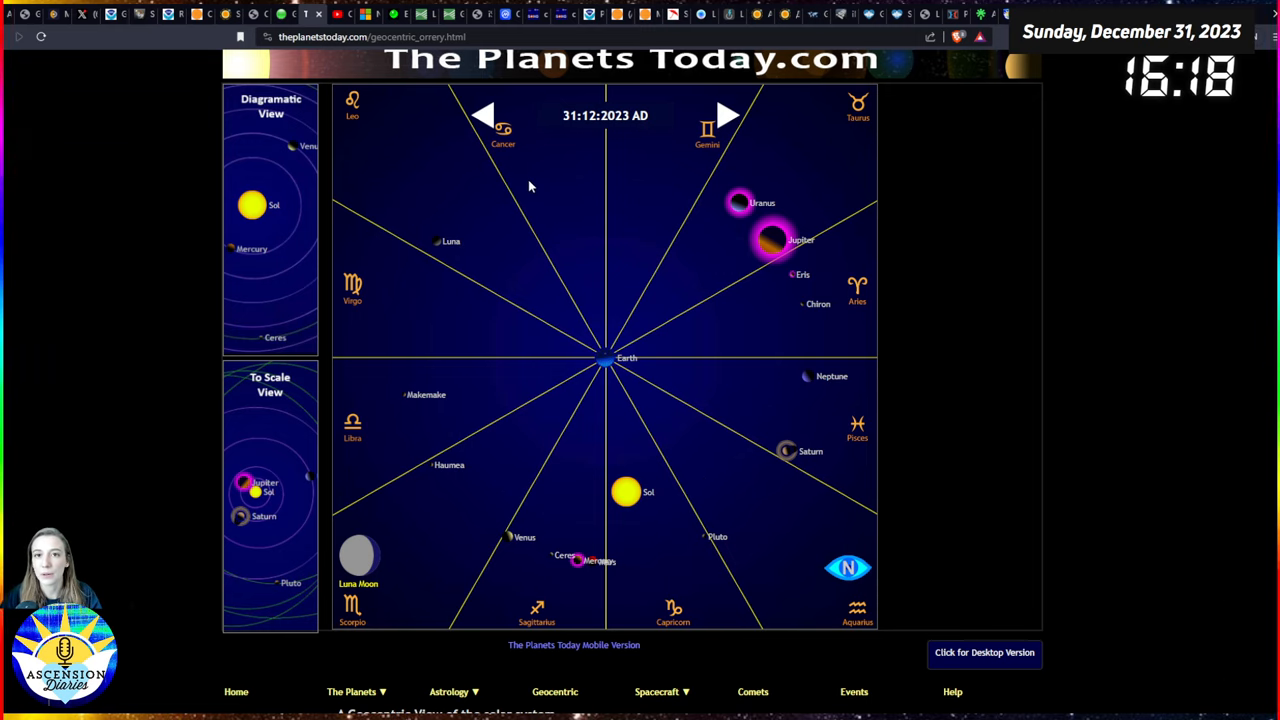
mouse_move(493, 298)
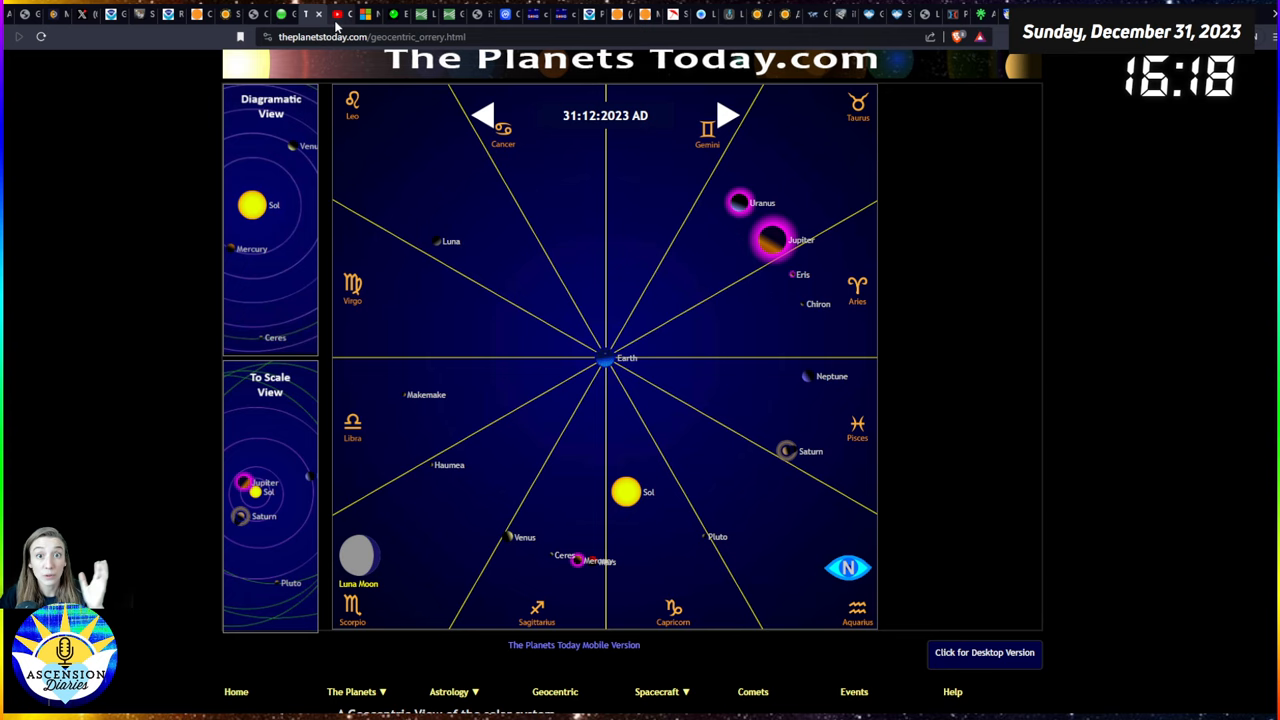
mouse_move(418, 143)
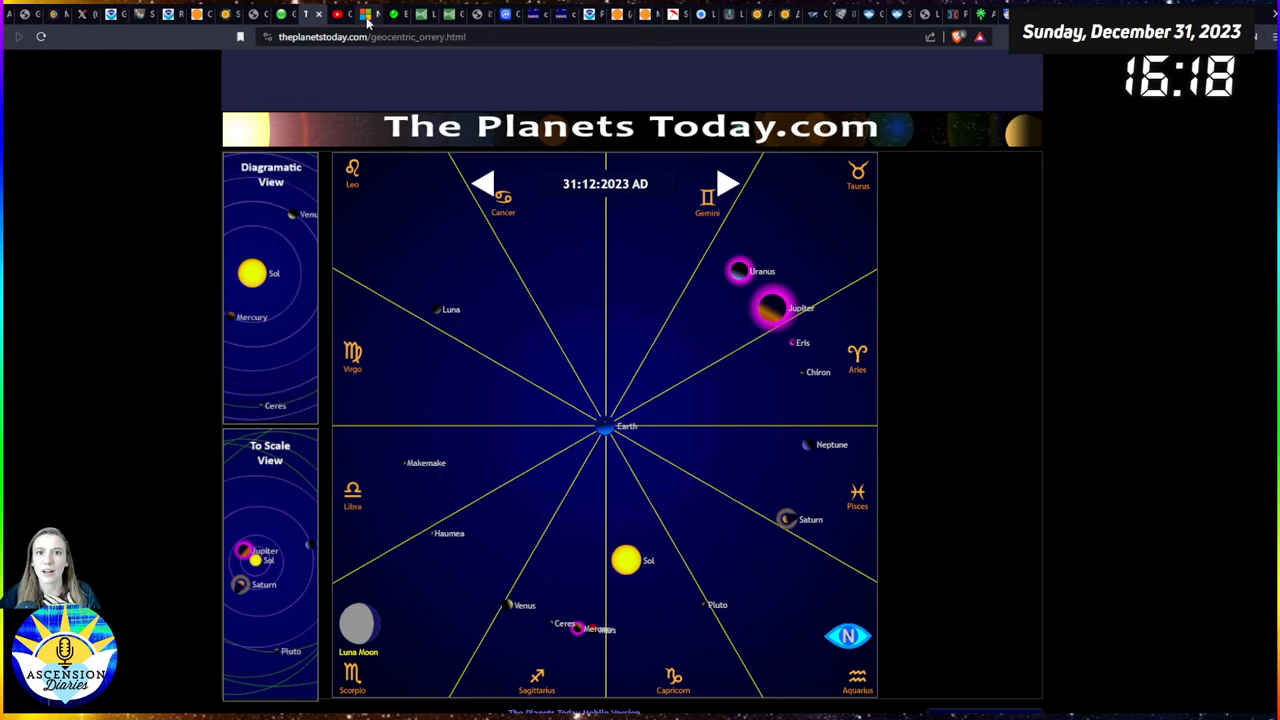
- Show YouTube Studio's Ascension Diaries analytics at 6,751 subscribers with its 28-day chart
left_click(343, 14)
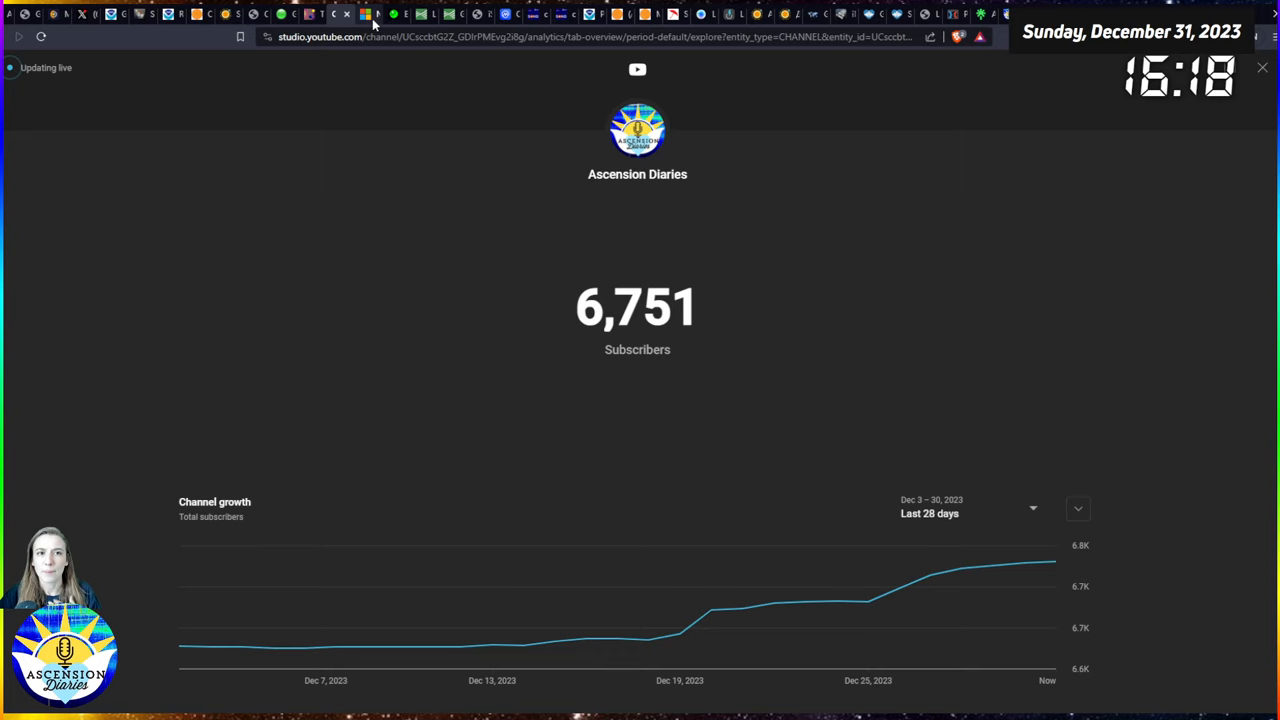
mouse_move(1091, 315)
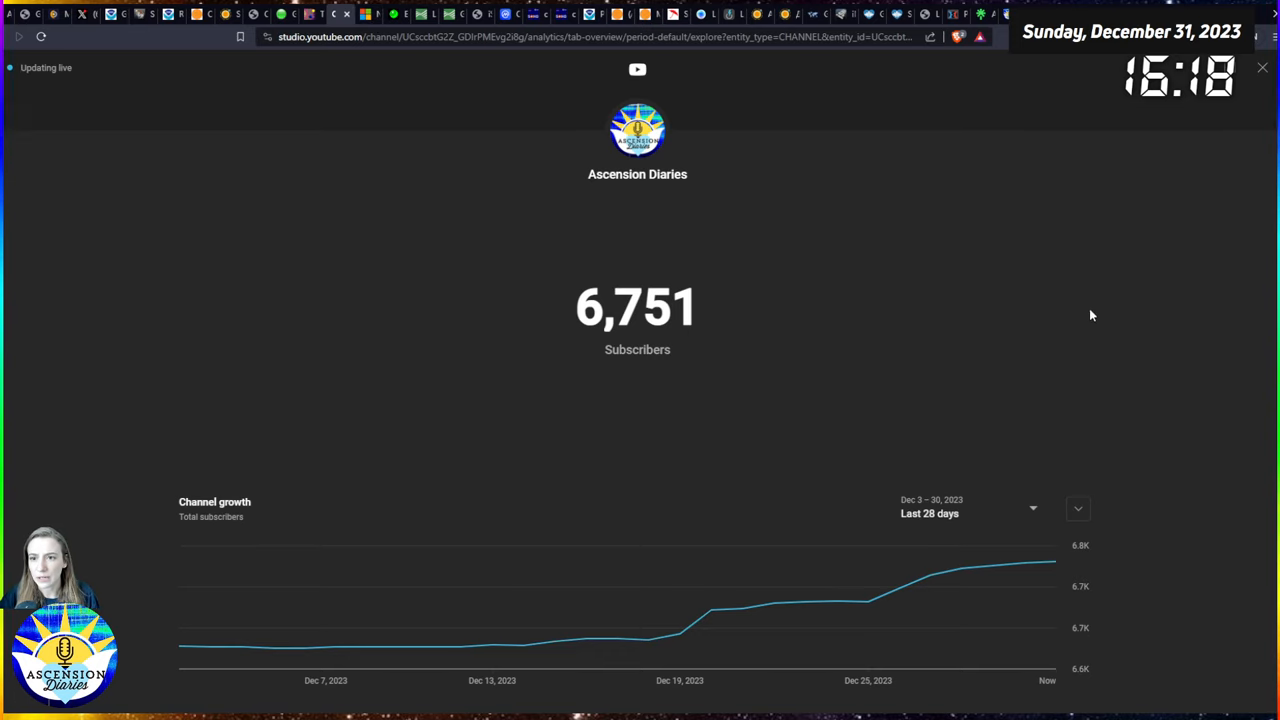
mouse_move(1068, 320)
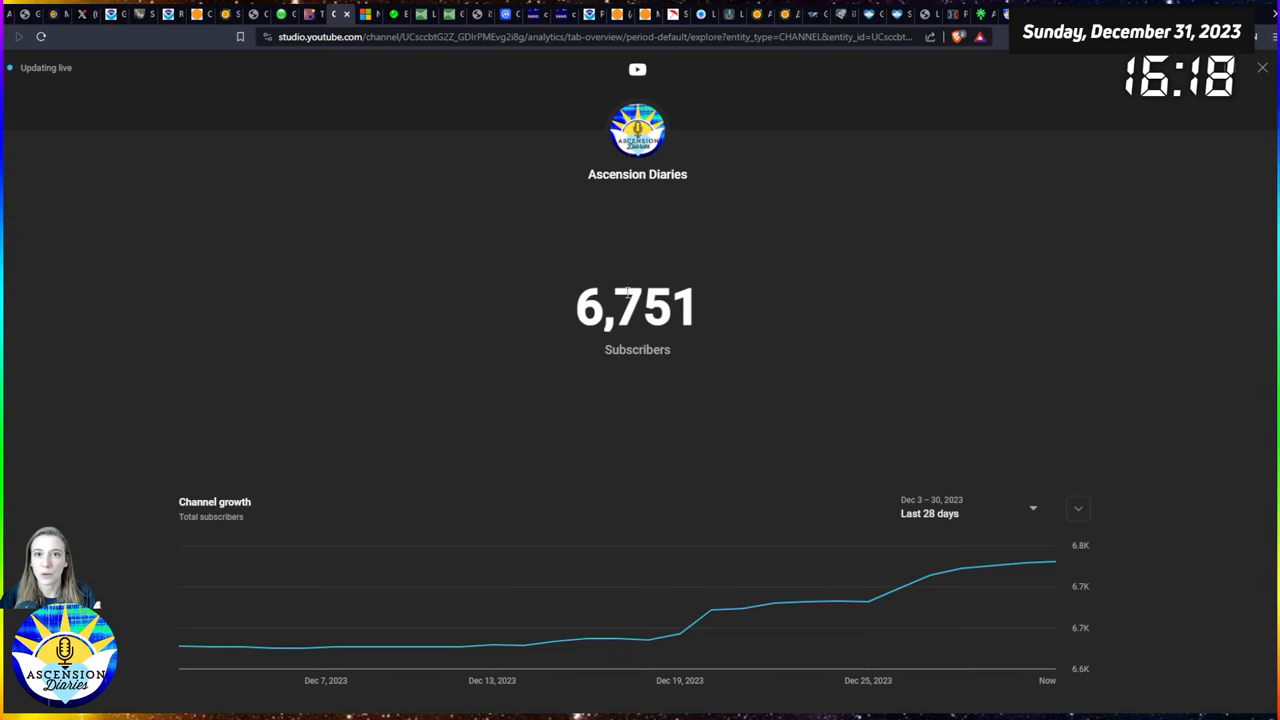
mouse_move(360, 105)
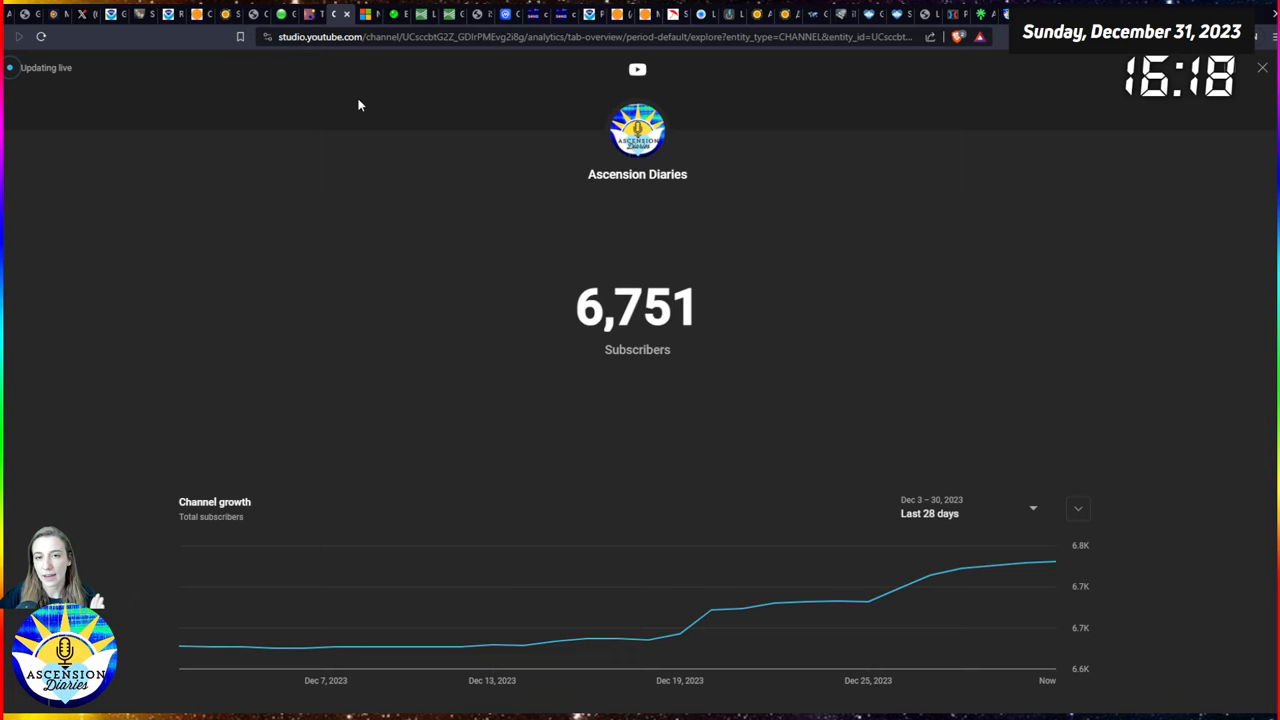
mouse_move(352, 125)
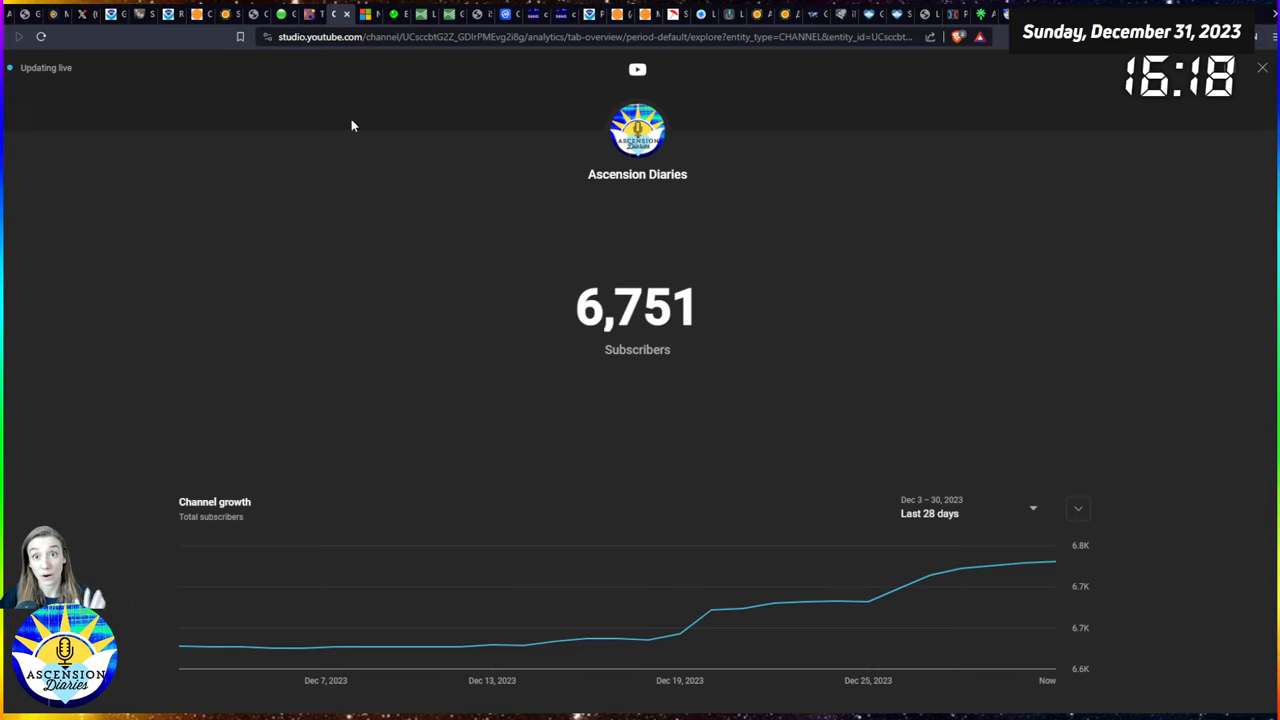
mouse_move(360, 103)
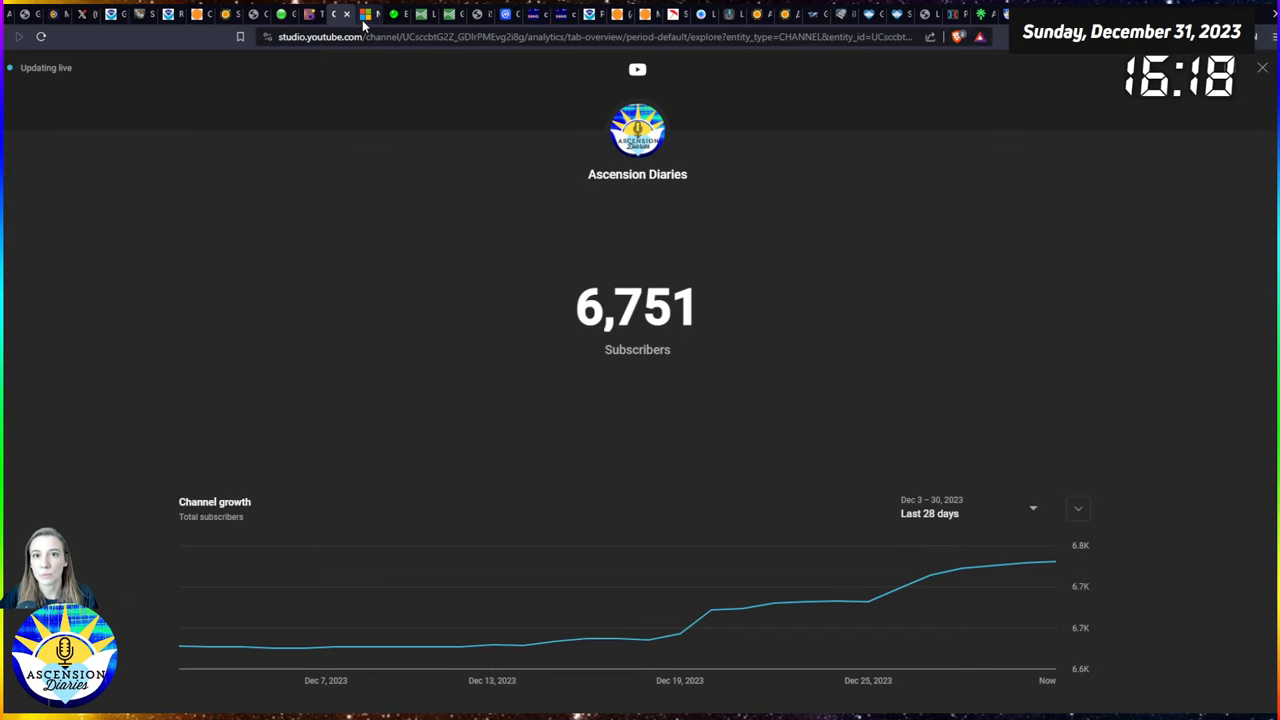
- Read the MSN northern lights photographer winners article down to the second-place entry
left_click(340, 14)
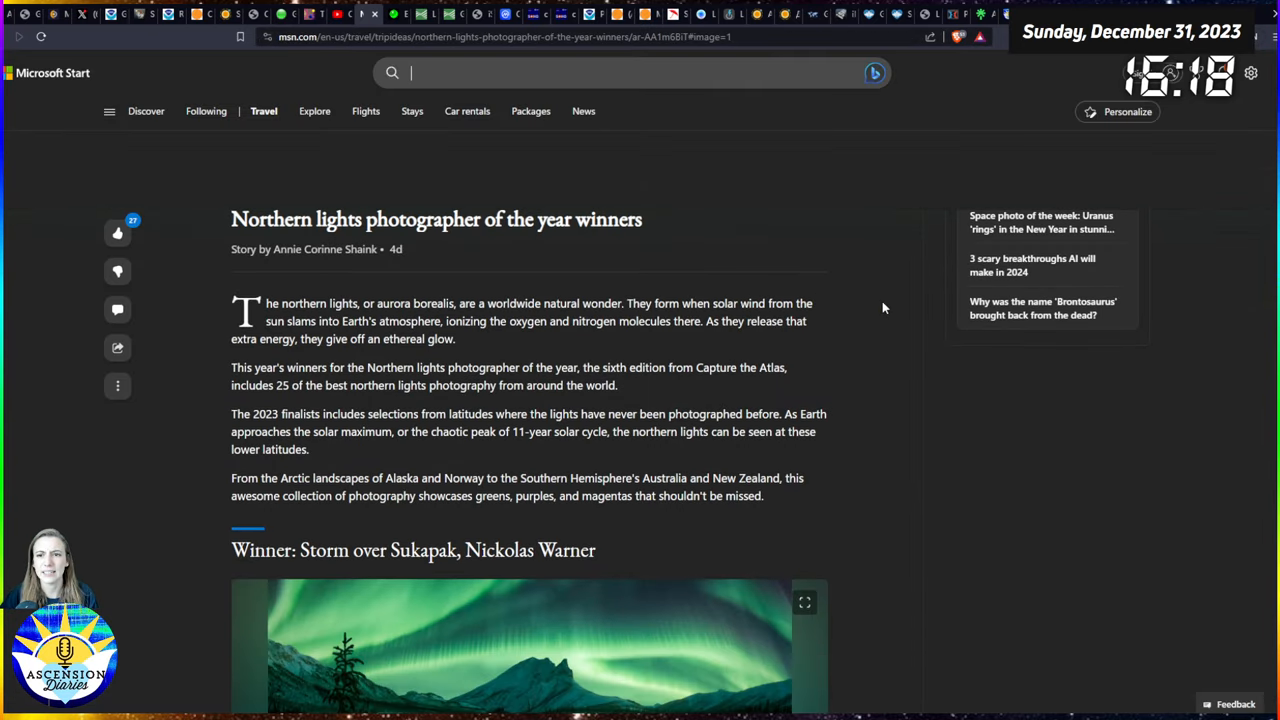
scroll("down", 3)
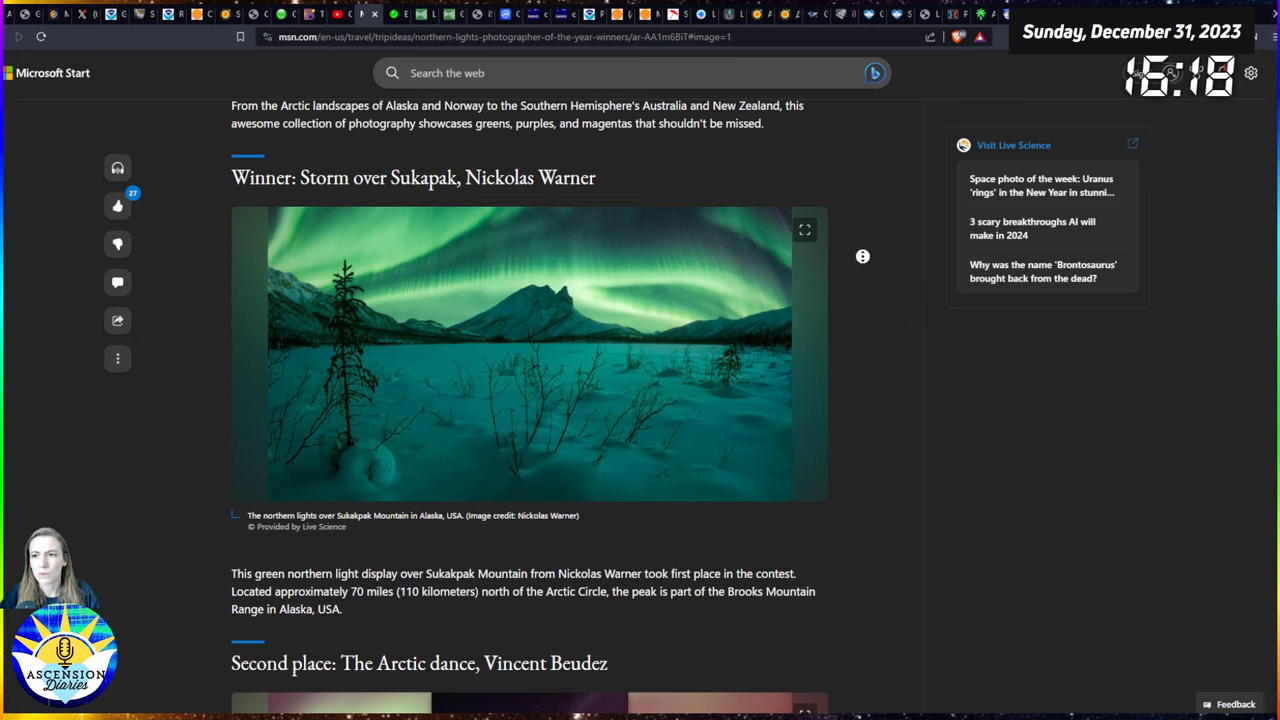
scroll("down", 3)
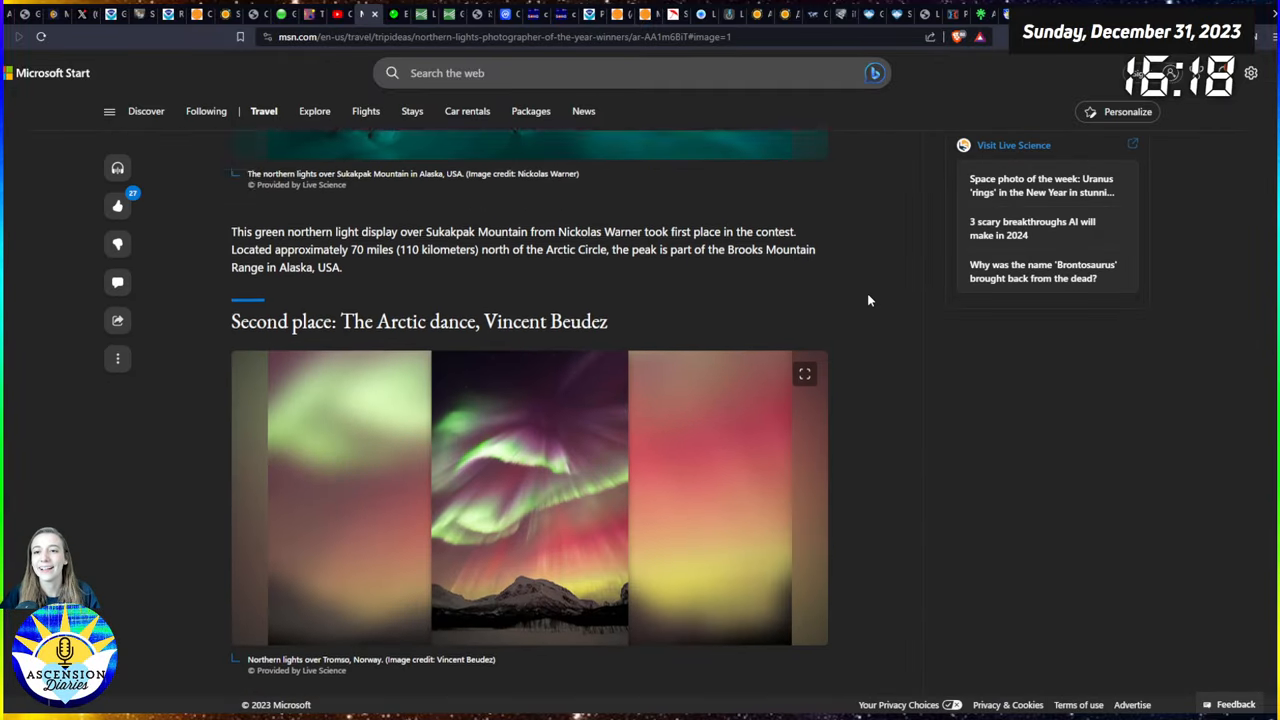
scroll("up", 3)
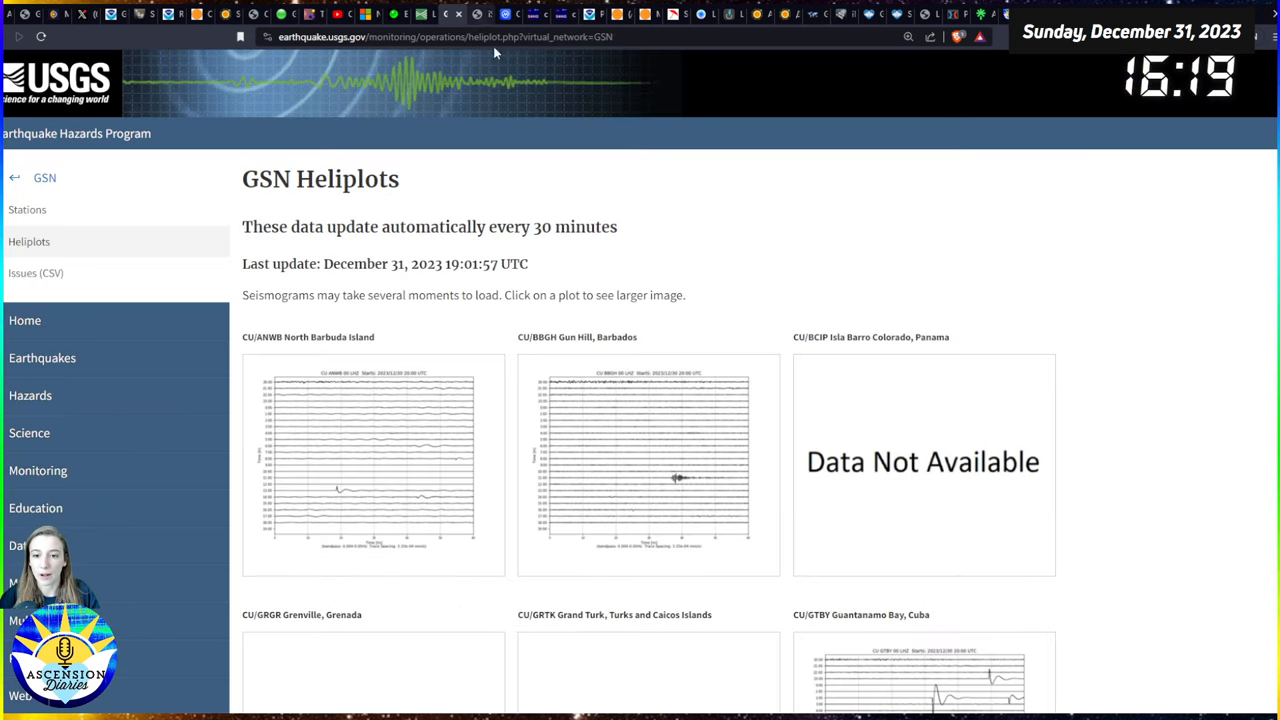
- Scroll down through the USGS GSN station heliplots
scroll("down", 3)
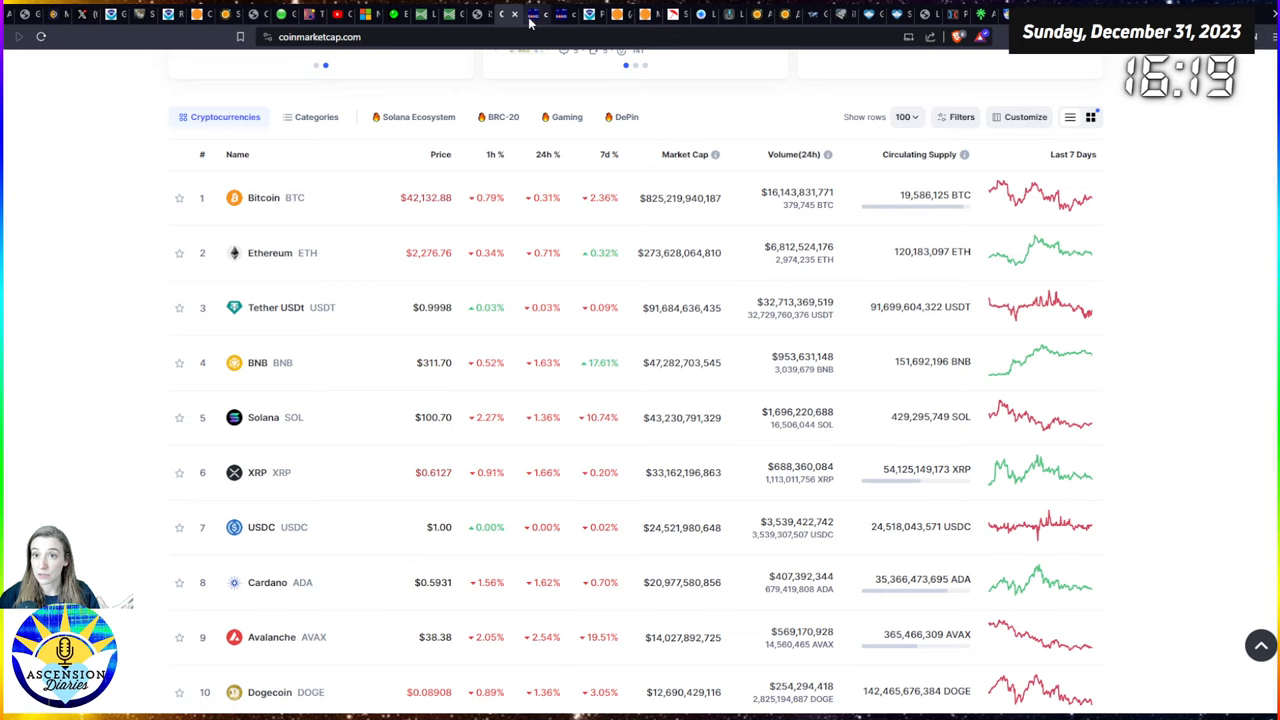
- Watch the latest SOHO LASCO C2 coronagraph movie
left_click(538, 14)
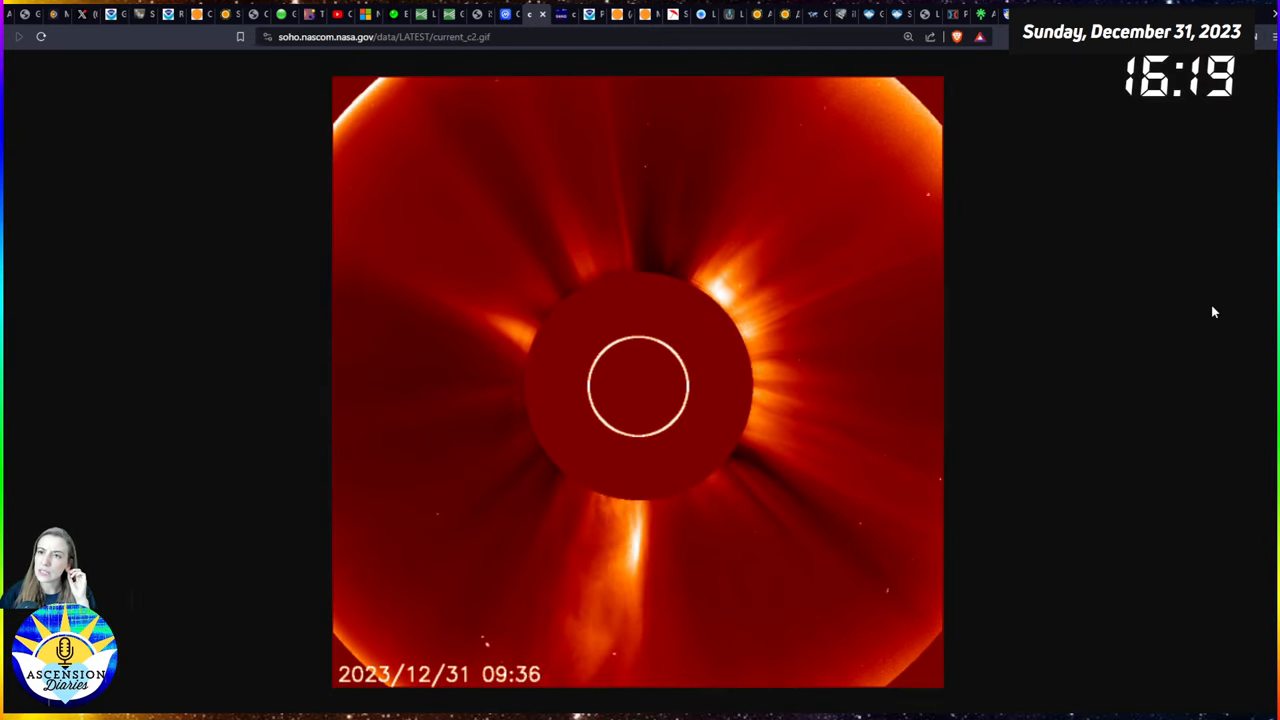
mouse_move(1000, 329)
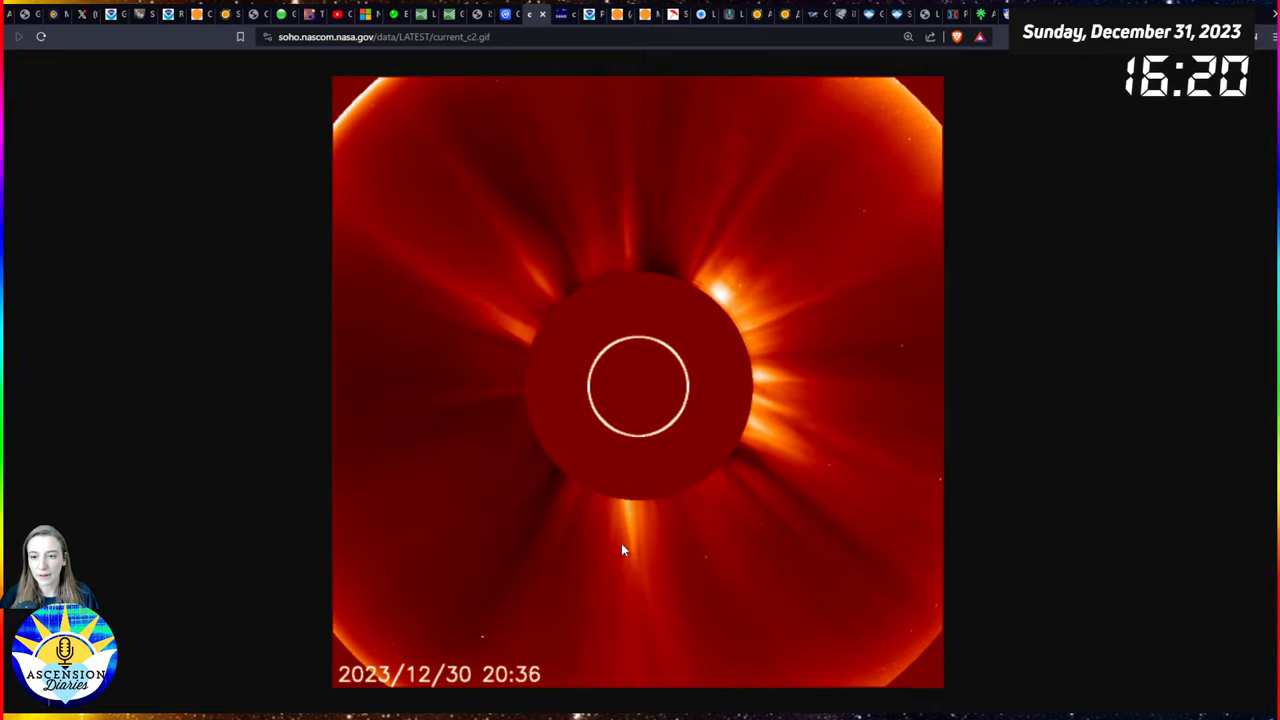
mouse_move(677, 334)
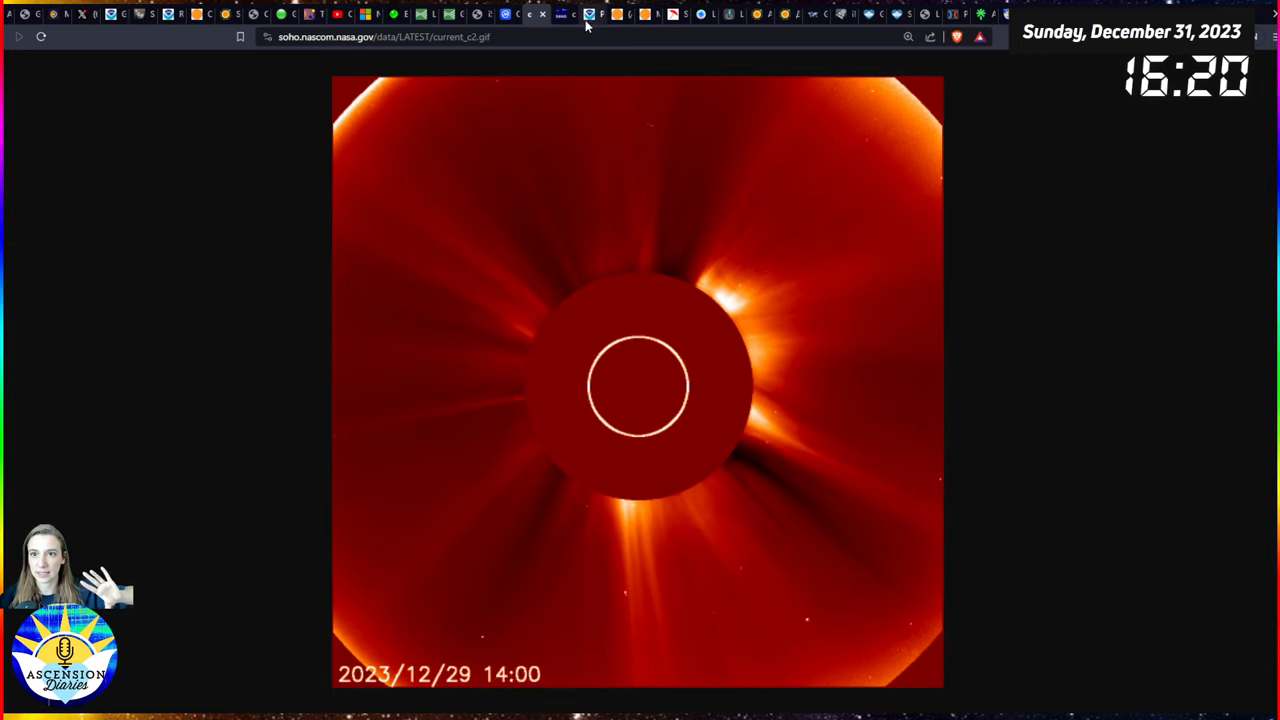
- Bring up the wider-field LASCO C3 coronagraph movie
left_click(564, 14)
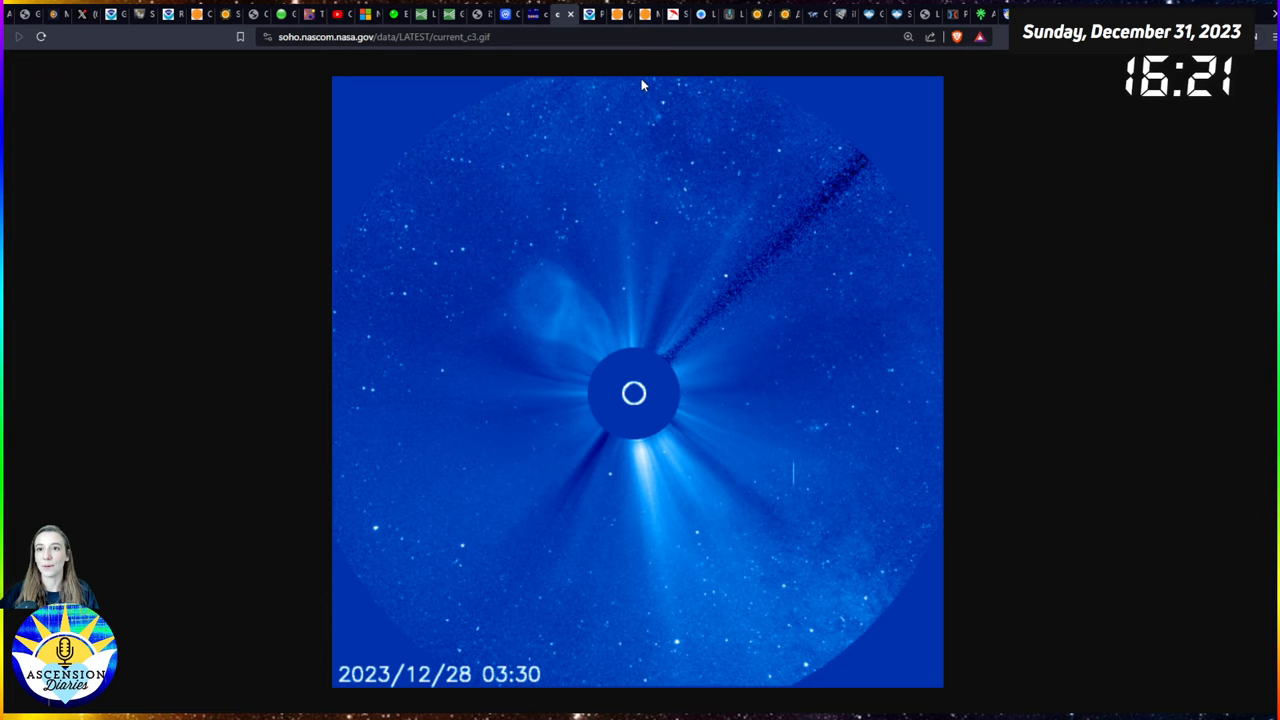
- Check NOAA's estimated planetary K-index chart
left_click(589, 14)
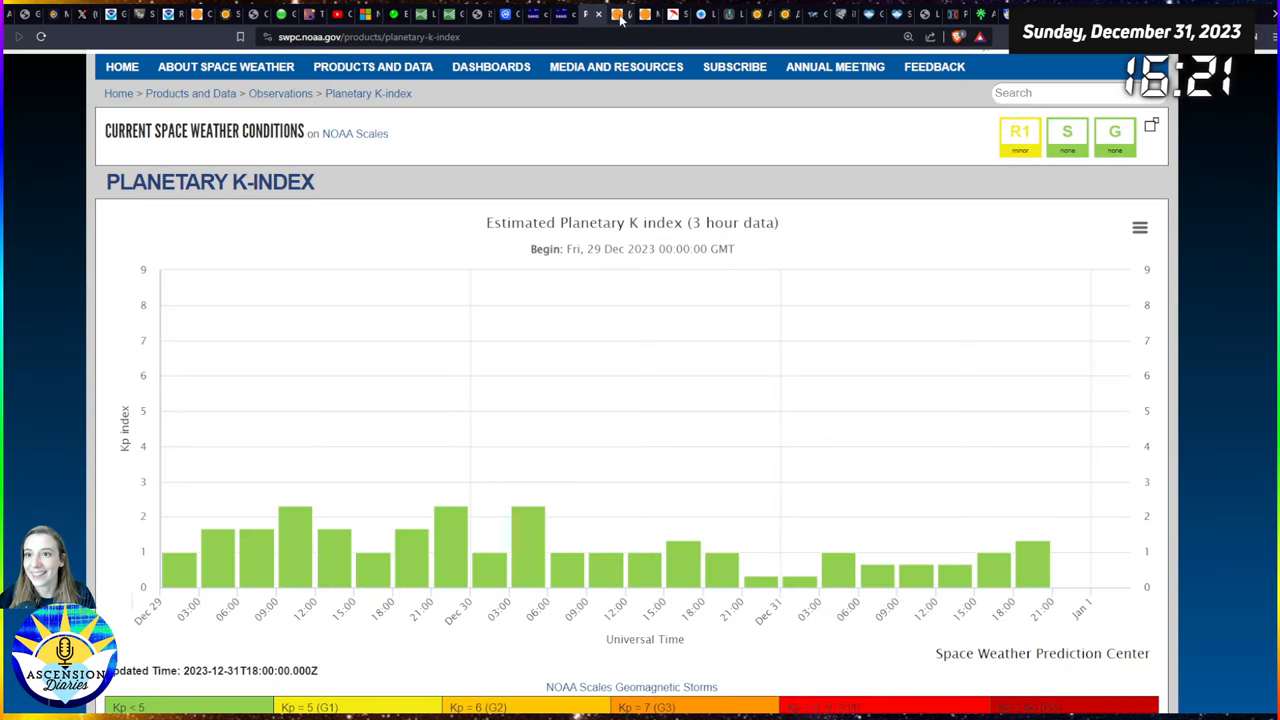
- Bring up spaceweather.com's 31 December front page
left_click(645, 14)
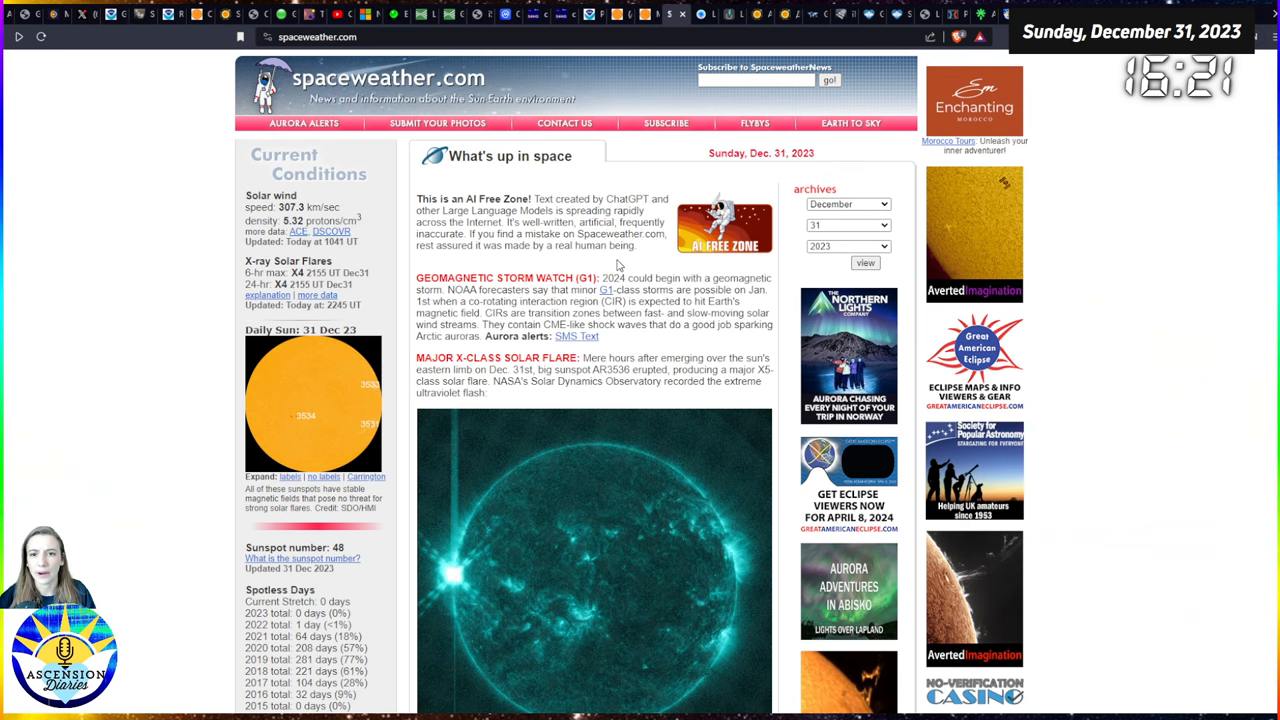
mouse_move(494, 271)
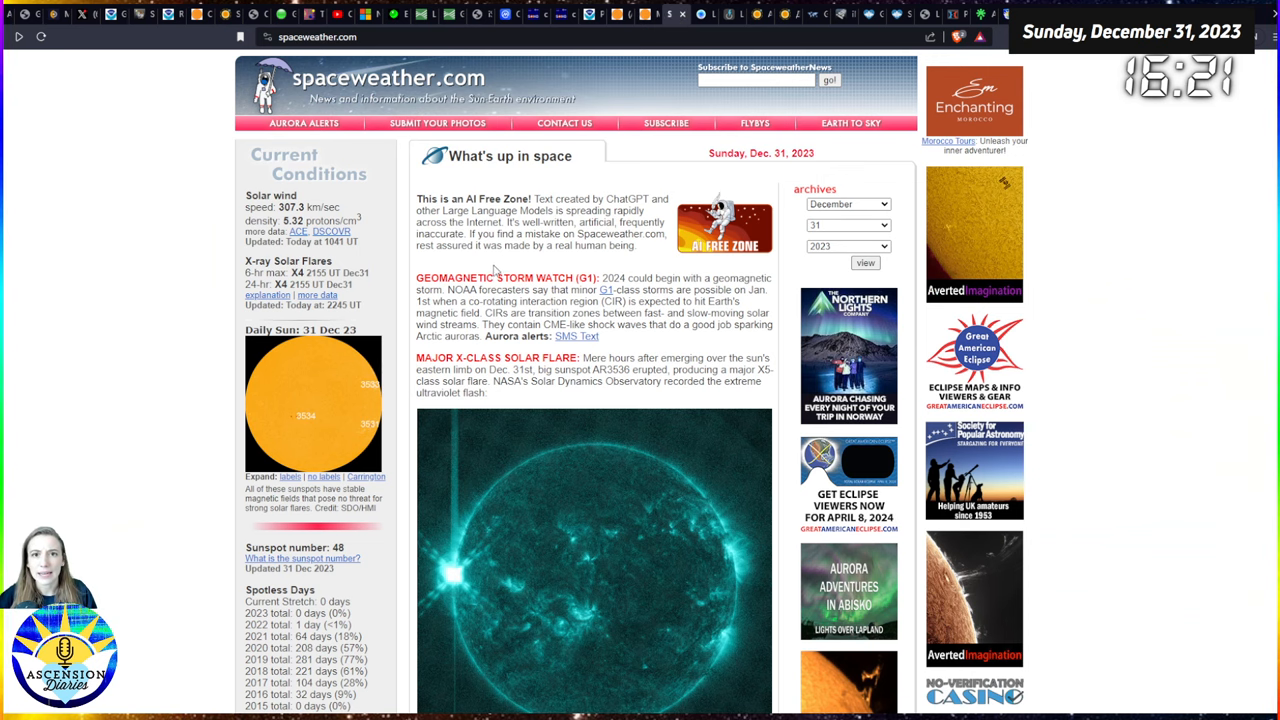
- Read spaceweather.com's G1 geomagnetic storm watch and X-class solar flare report
double_click(310, 207)
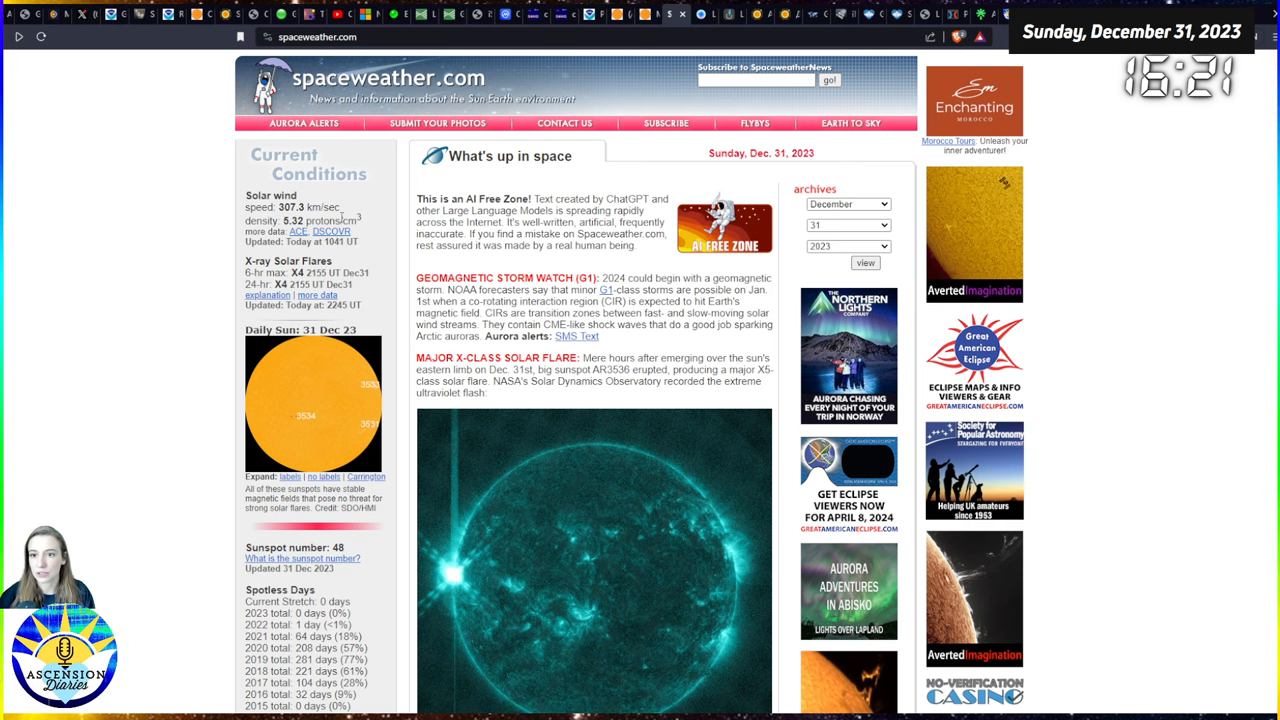
mouse_move(701, 33)
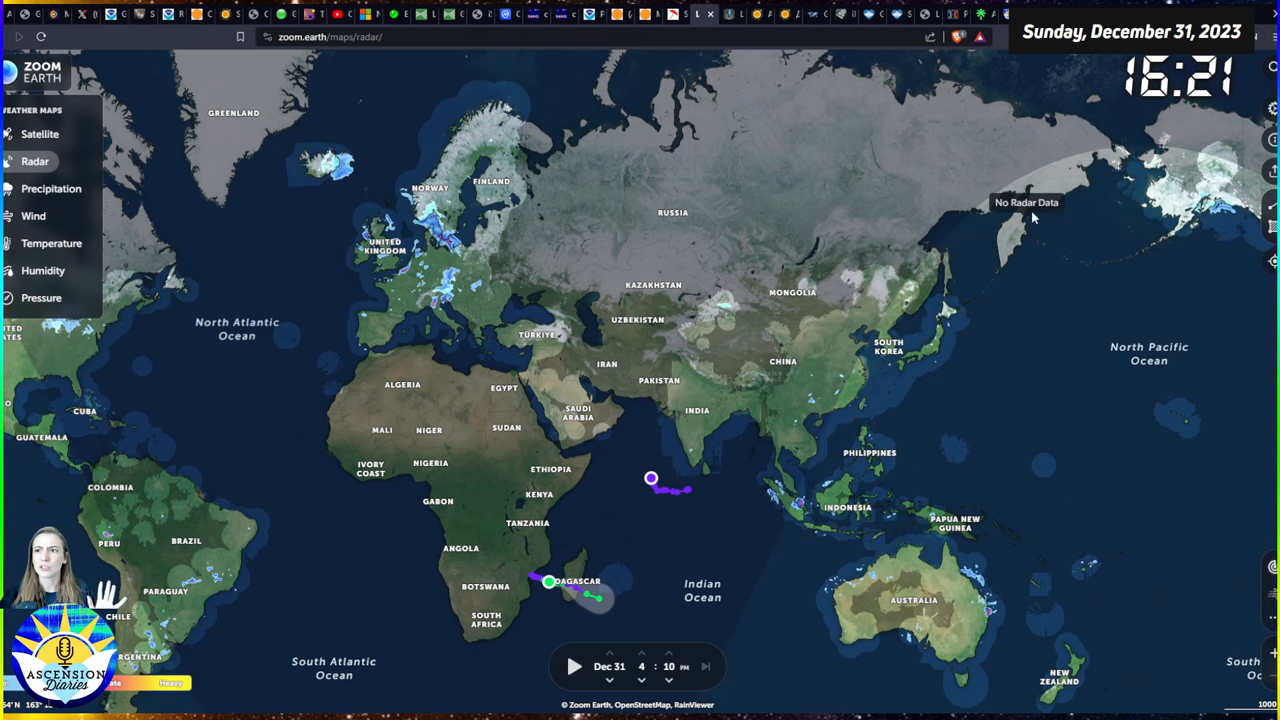
mouse_move(610, 250)
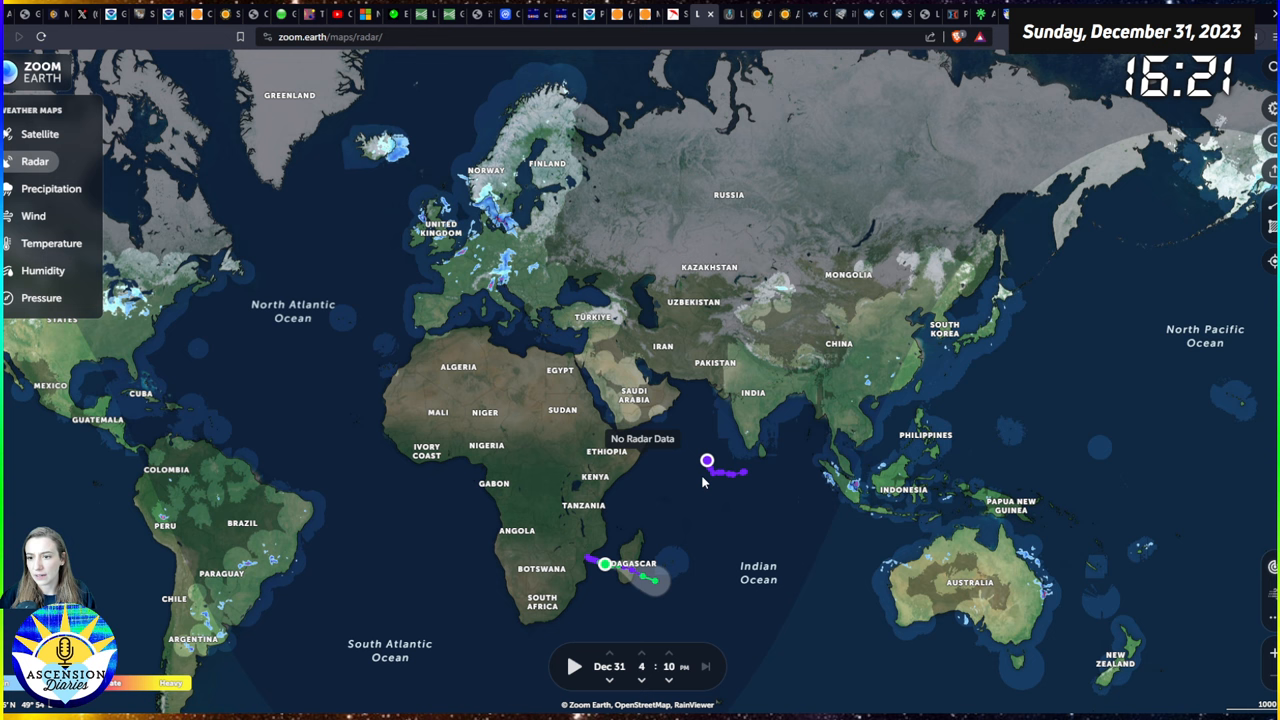
mouse_move(1025, 496)
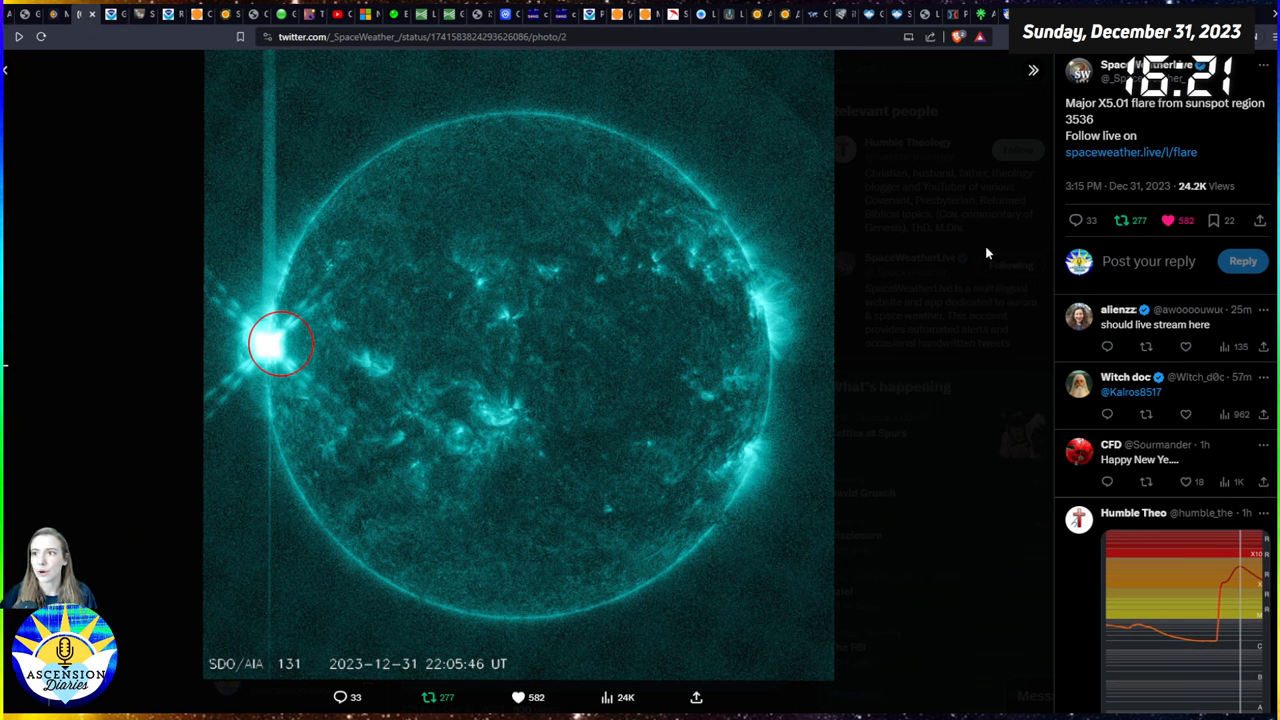
mouse_move(228, 313)
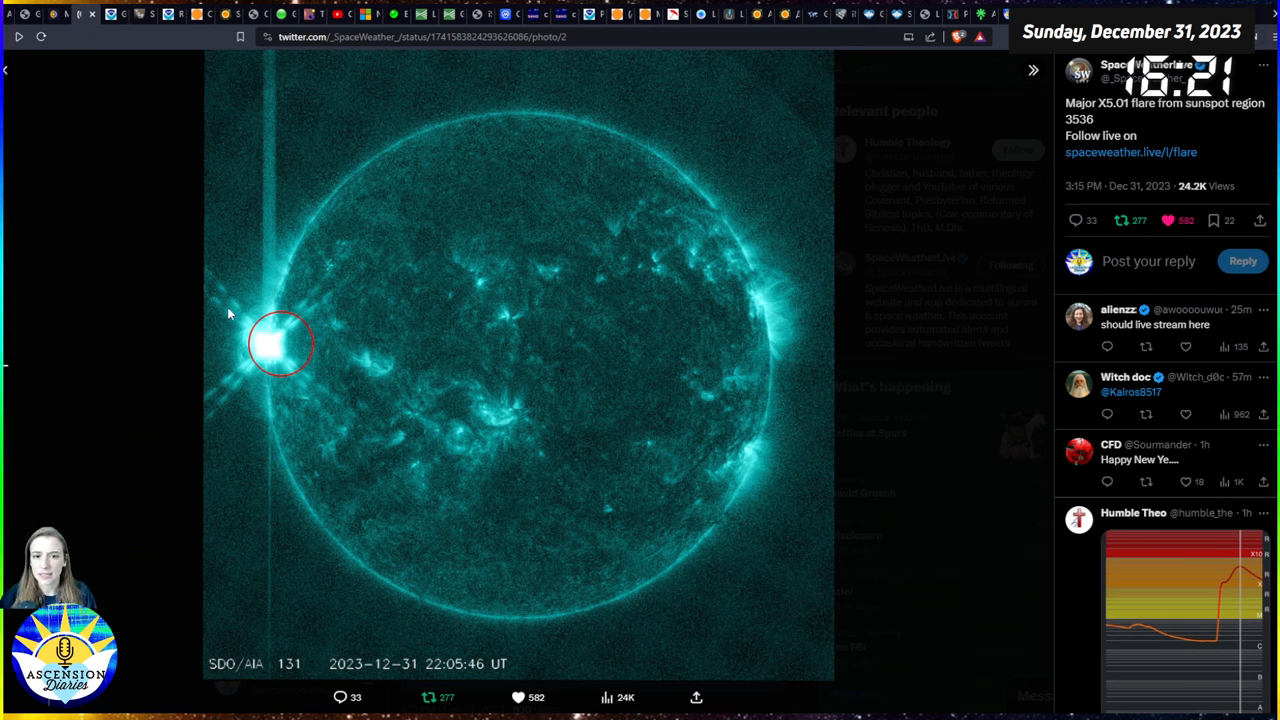
mouse_move(287, 371)
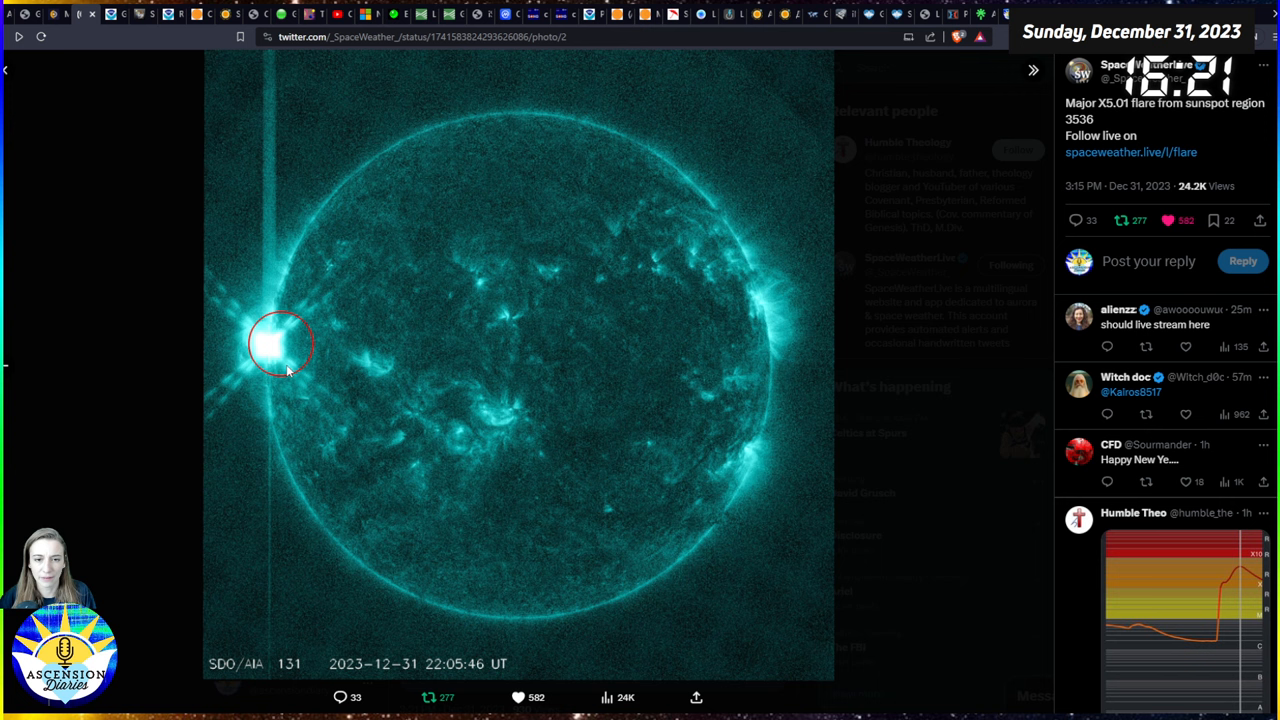
mouse_move(258, 348)
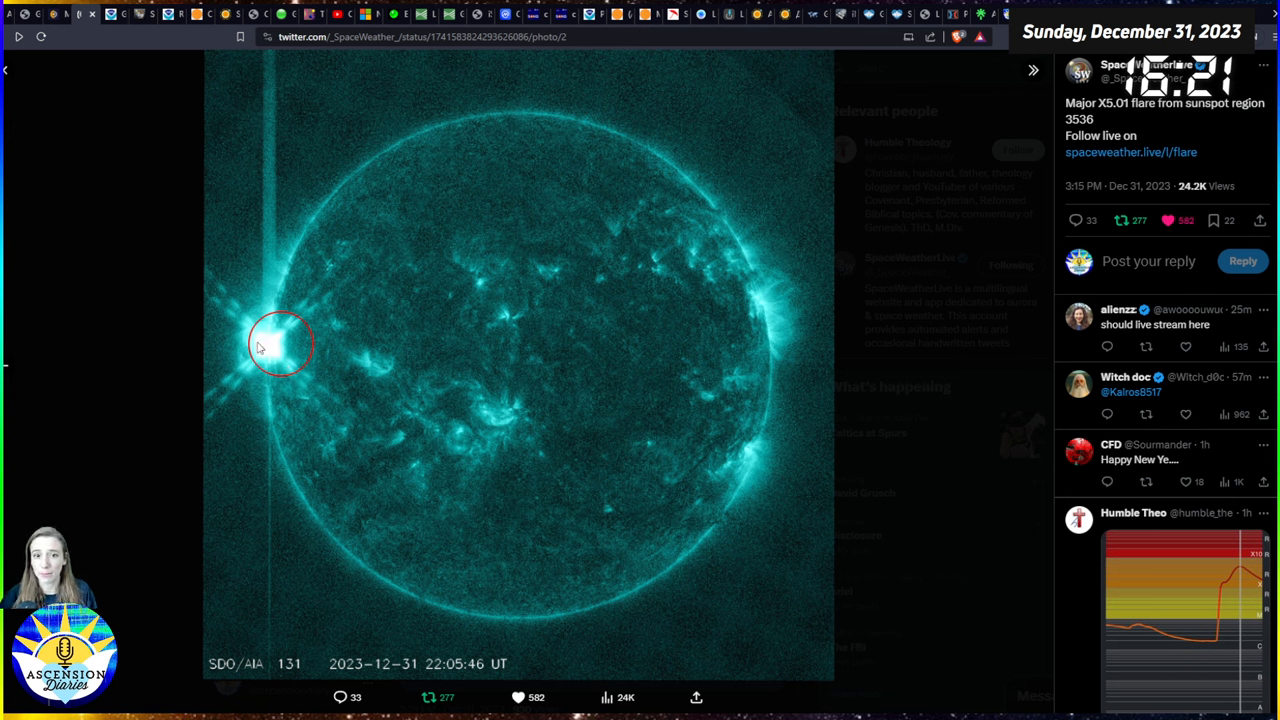
mouse_move(277, 408)
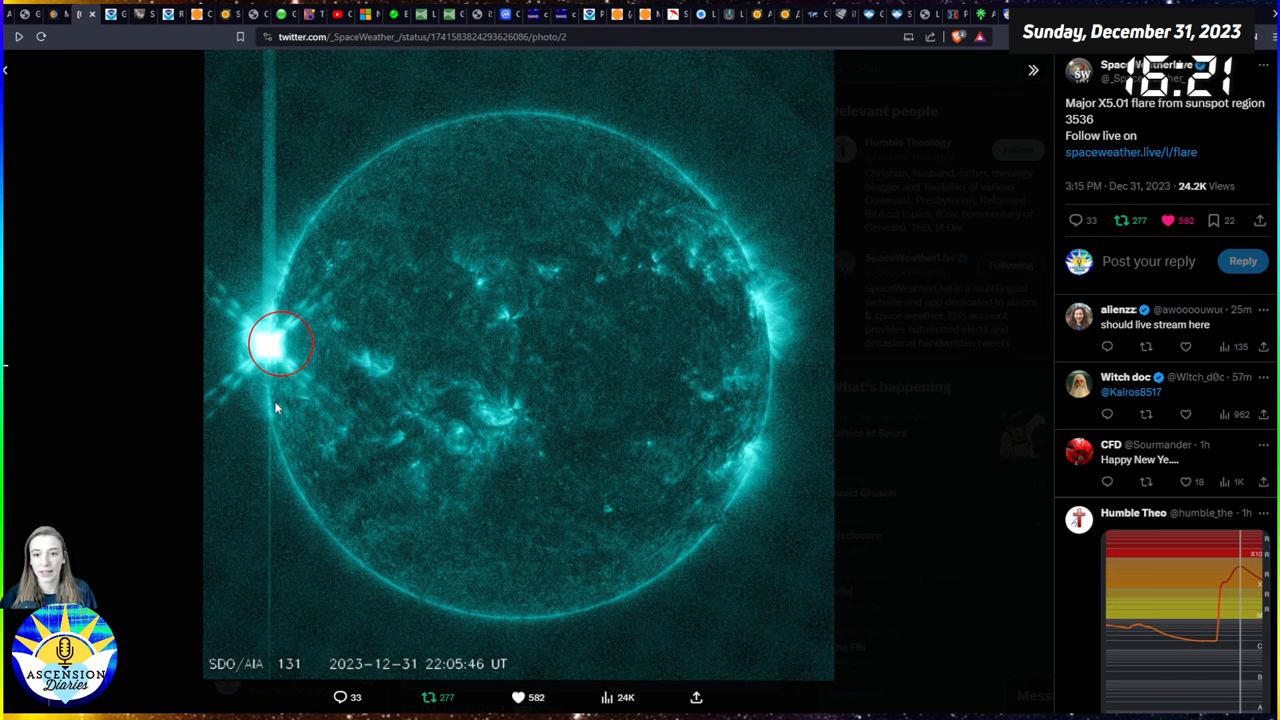
mouse_move(115, 291)
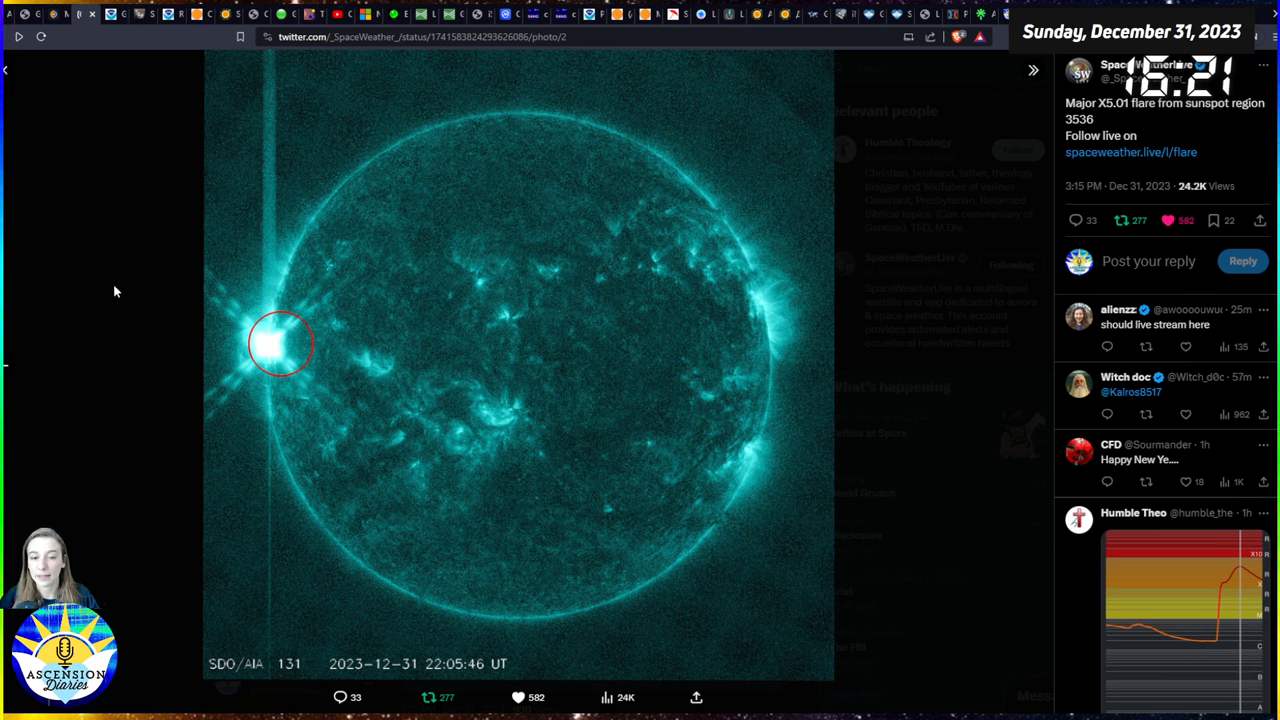
mouse_move(275, 363)
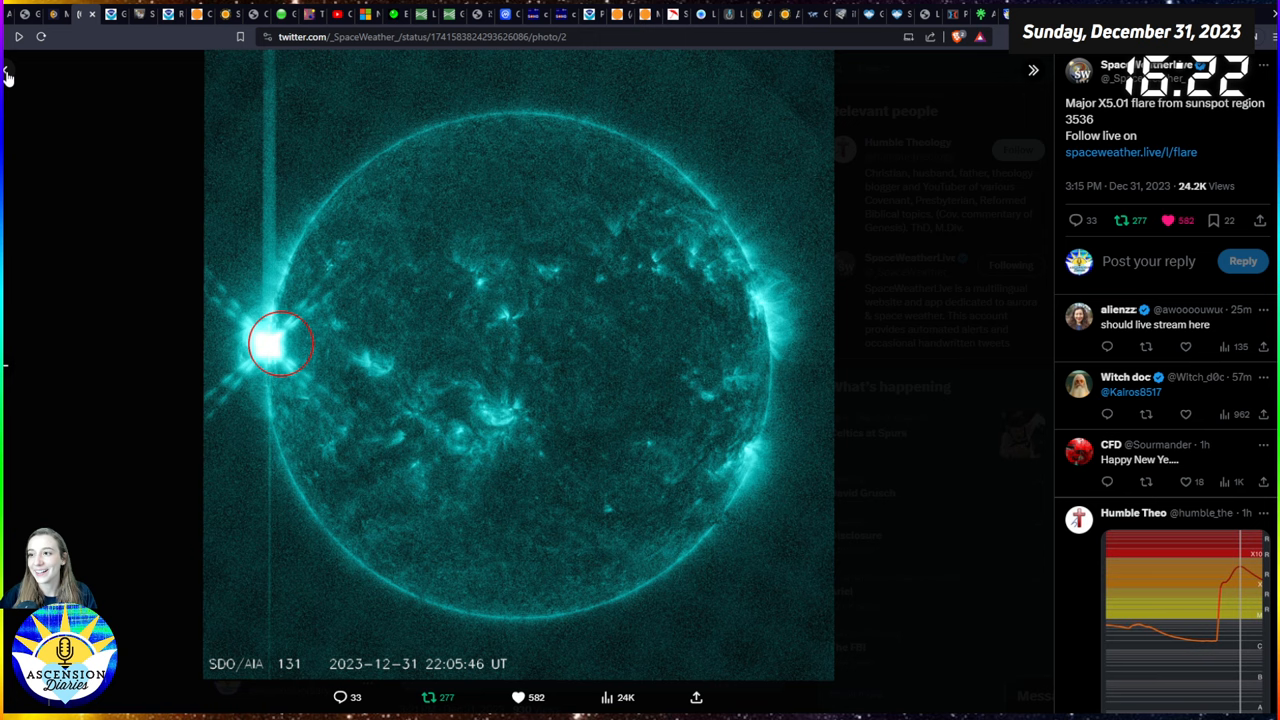
- Return to the home feed and advance Dr. Ryan French's flare post to its green SDO/AIA 94 image
left_click(406, 68)
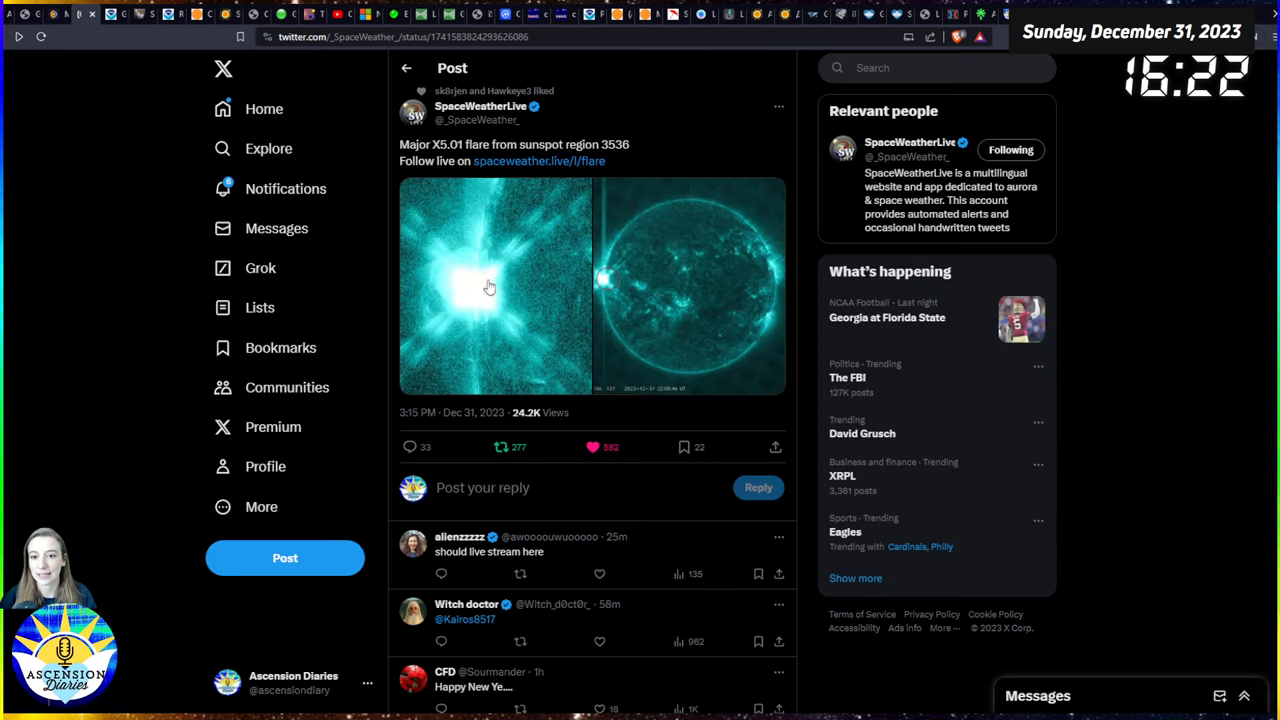
left_click(263, 108)
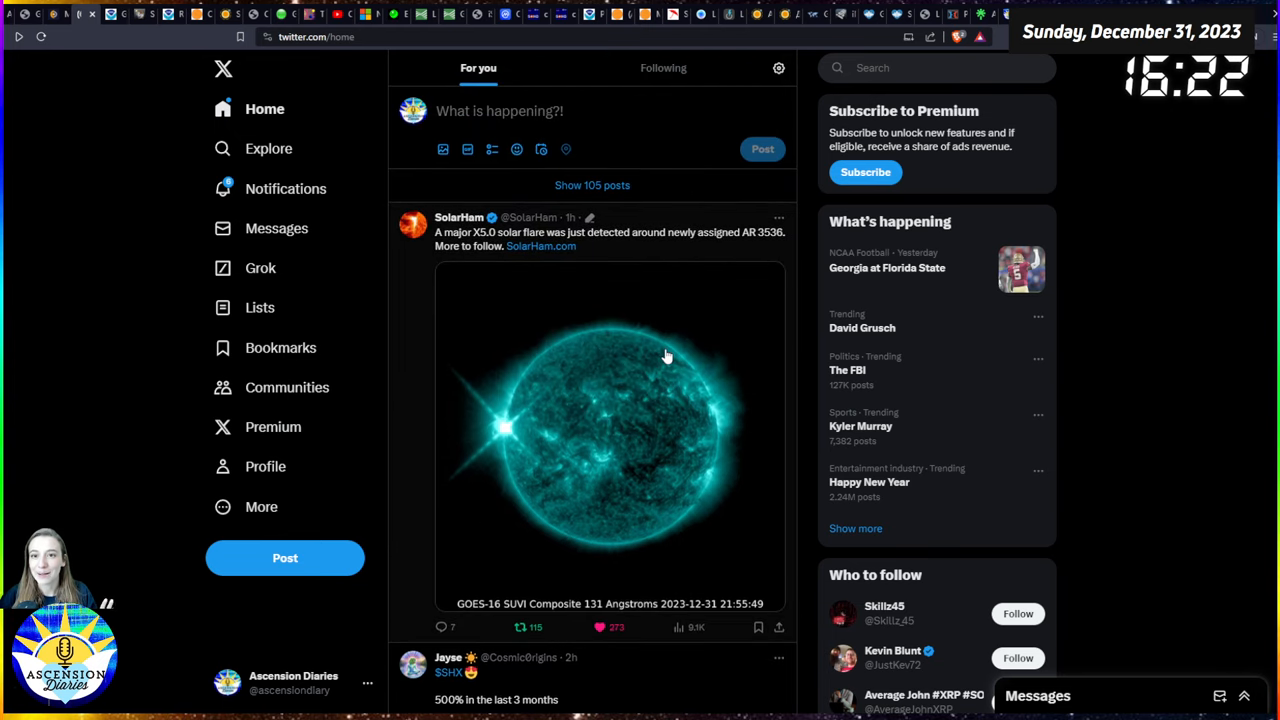
scroll("down", 3)
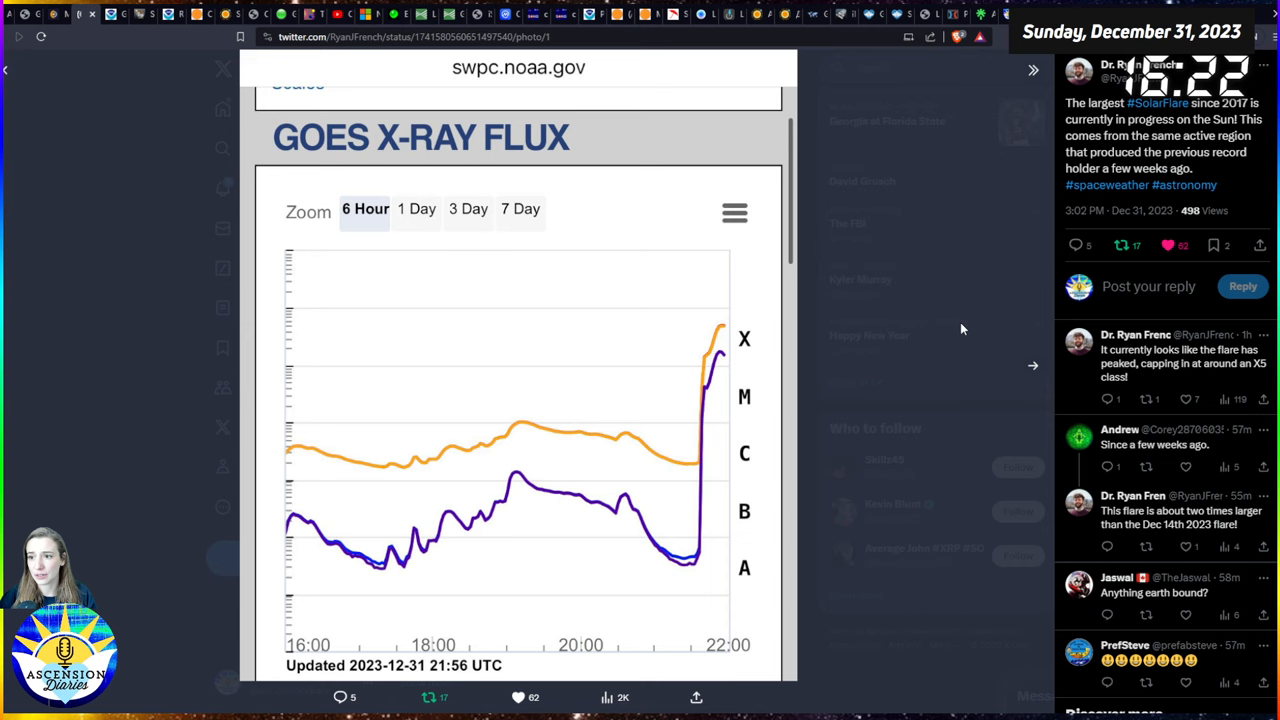
left_click(1033, 365)
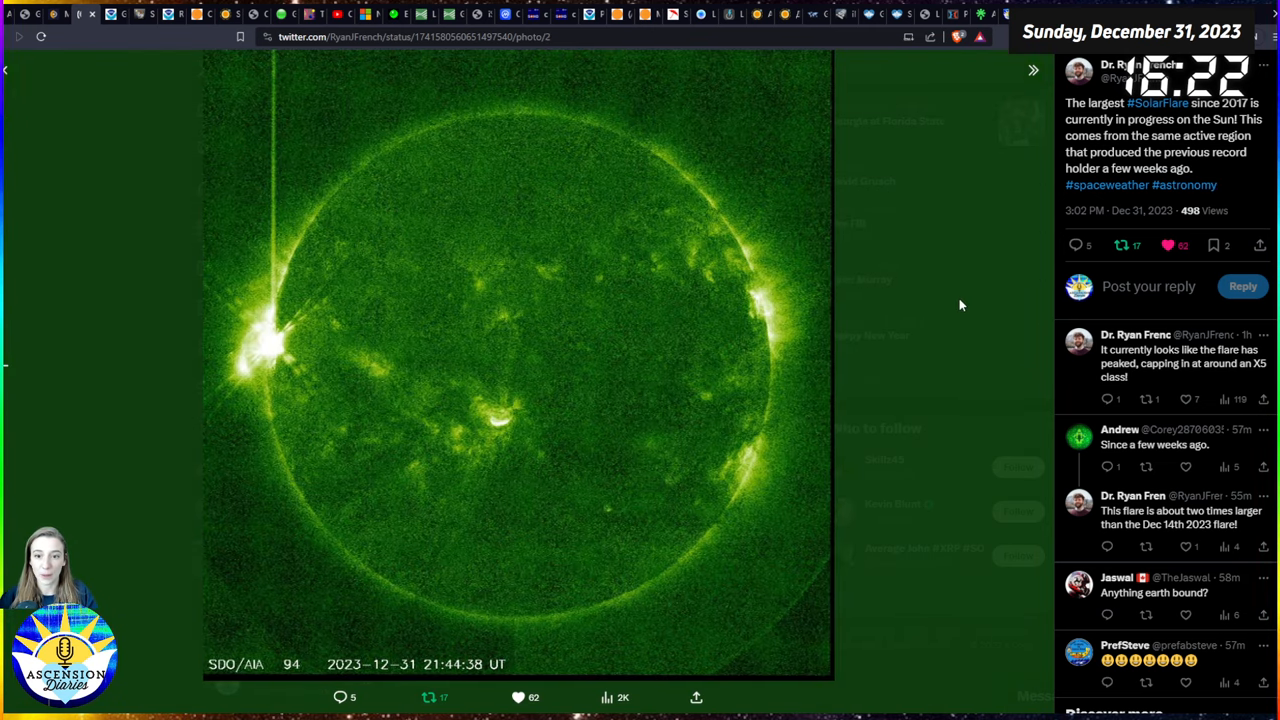
mouse_move(930, 291)
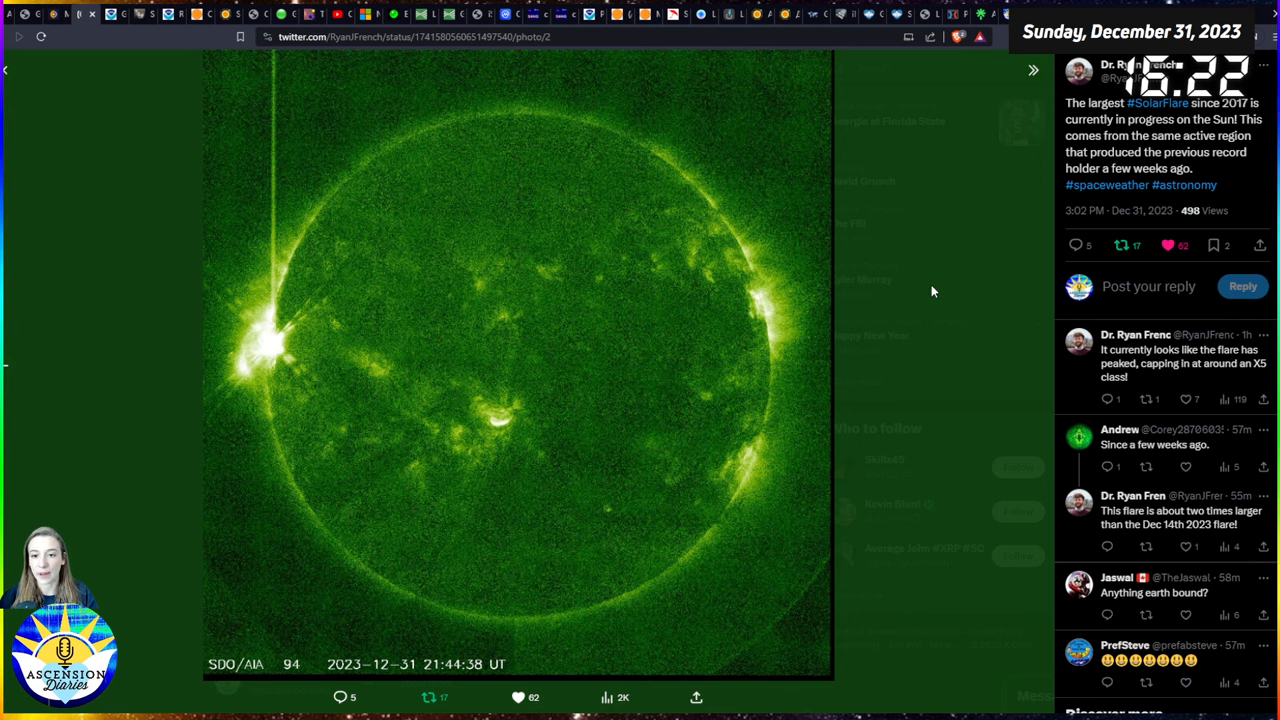